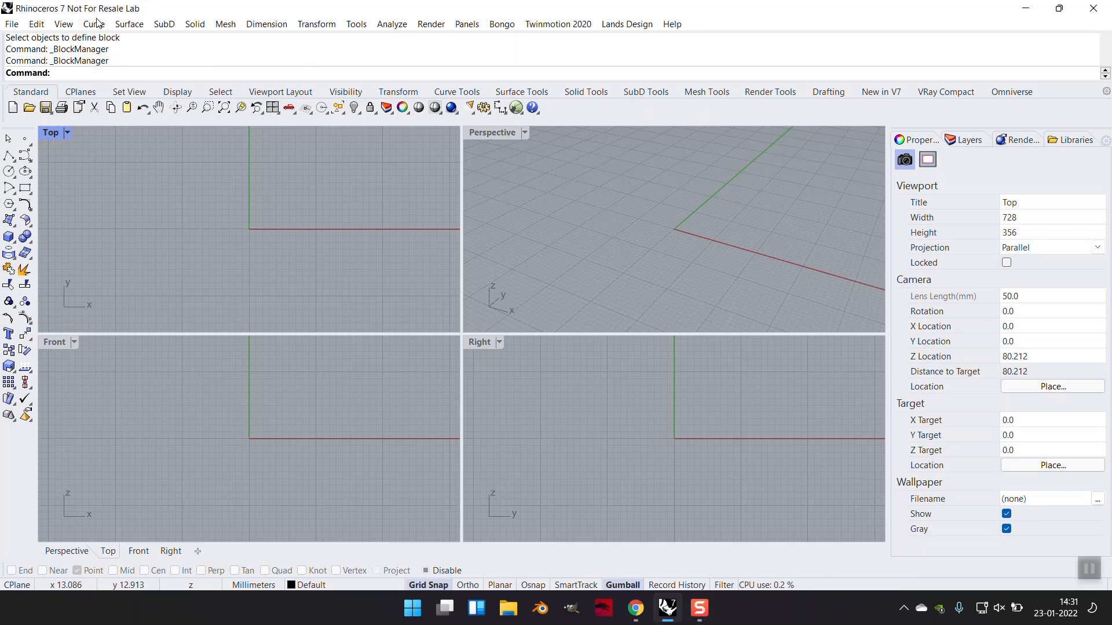
# Draw the rectangle for the window frame, placing its first corner, ready to rotate upright.
pyautogui.click(38, 23)
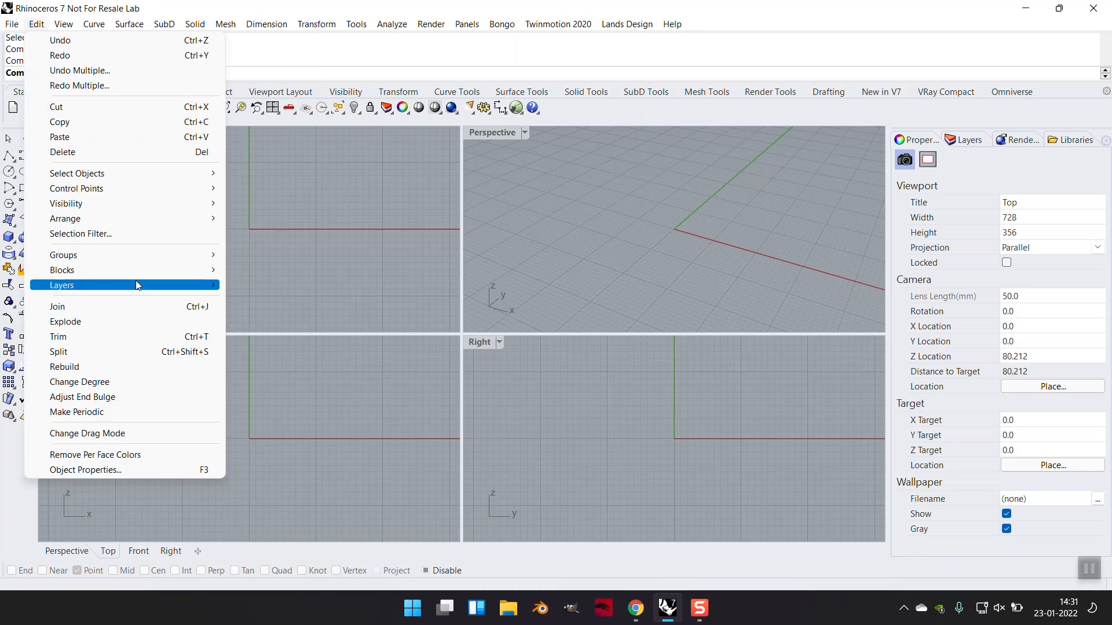
pyautogui.moveTo(62, 270)
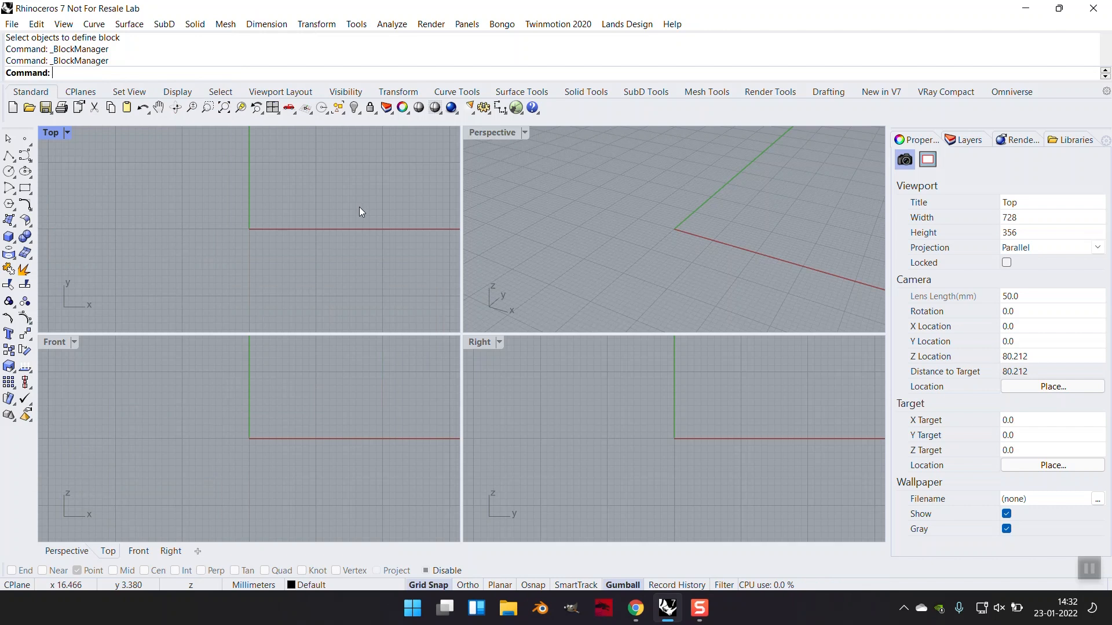
pyautogui.moveTo(355, 212)
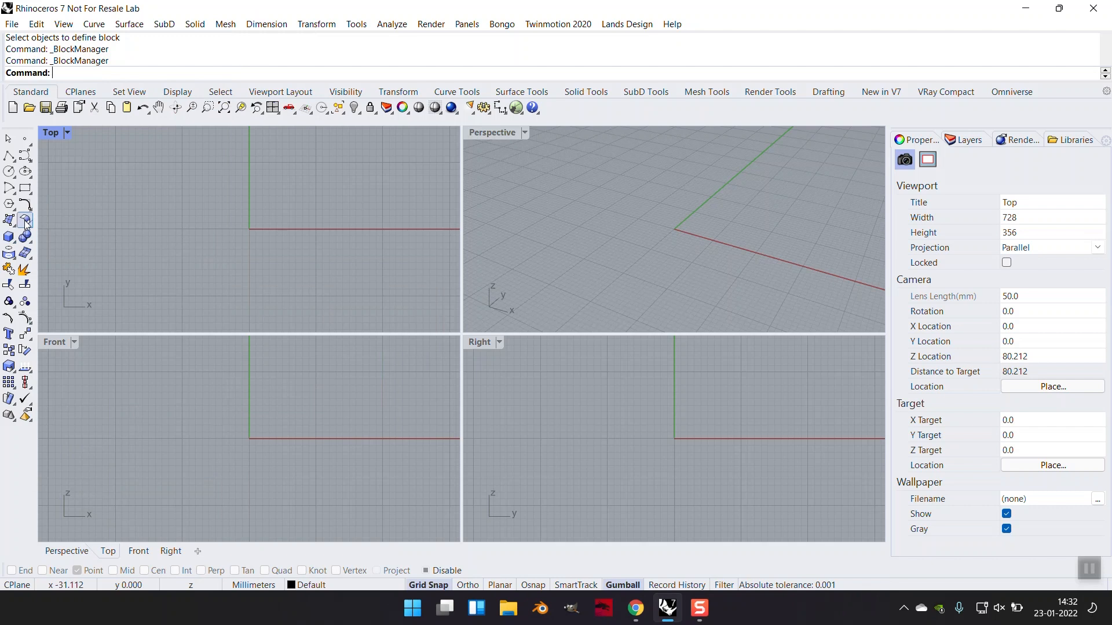
pyautogui.moveTo(264, 220)
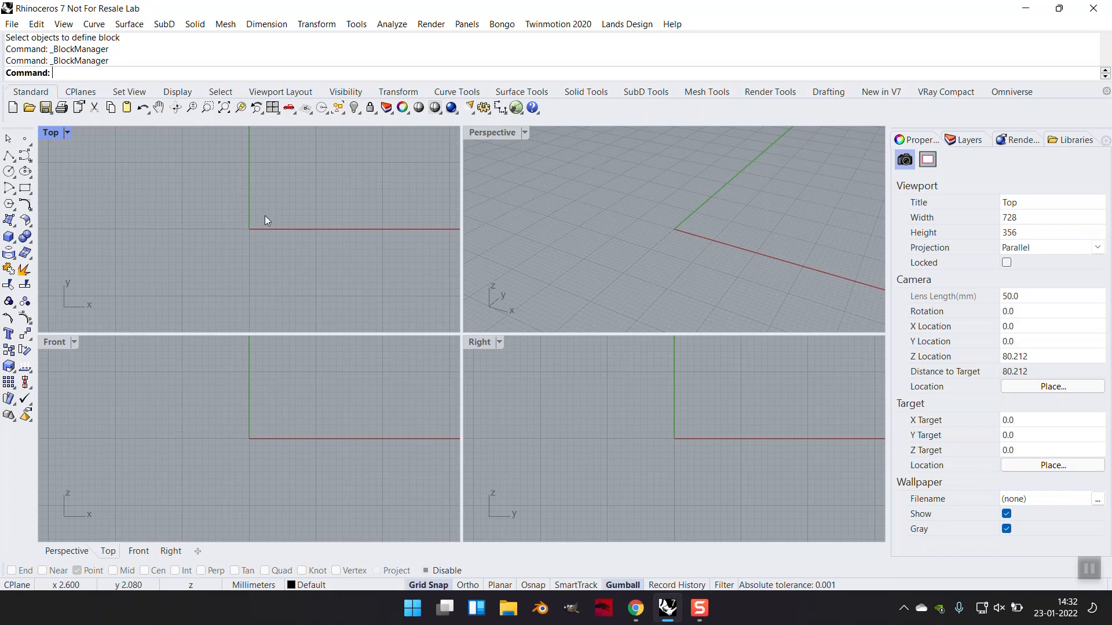
pyautogui.moveTo(8, 236)
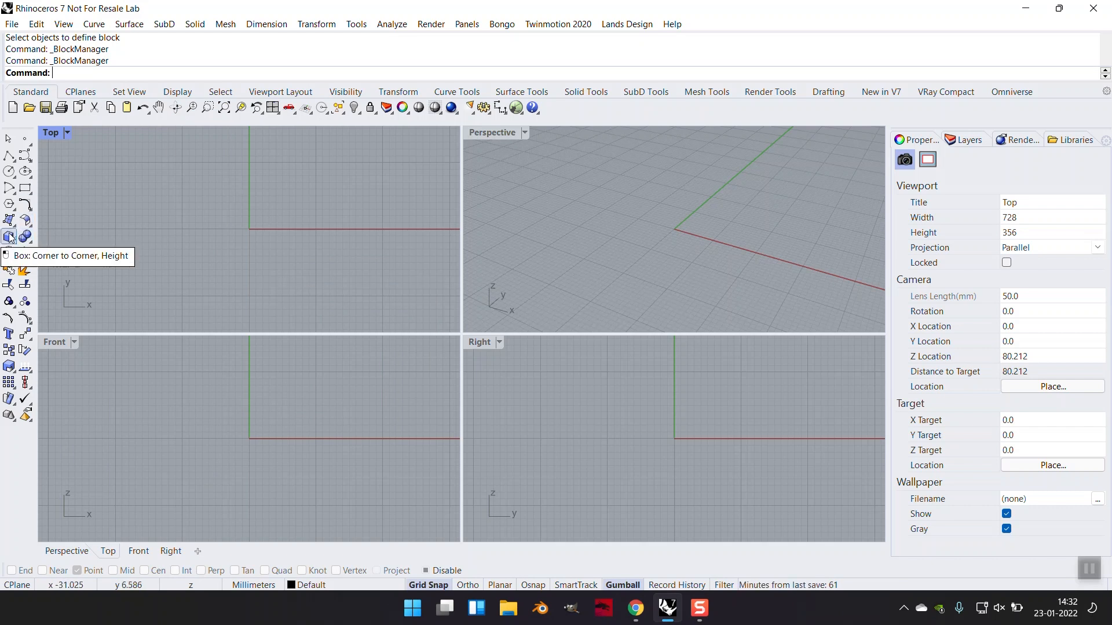
pyautogui.click(8, 190)
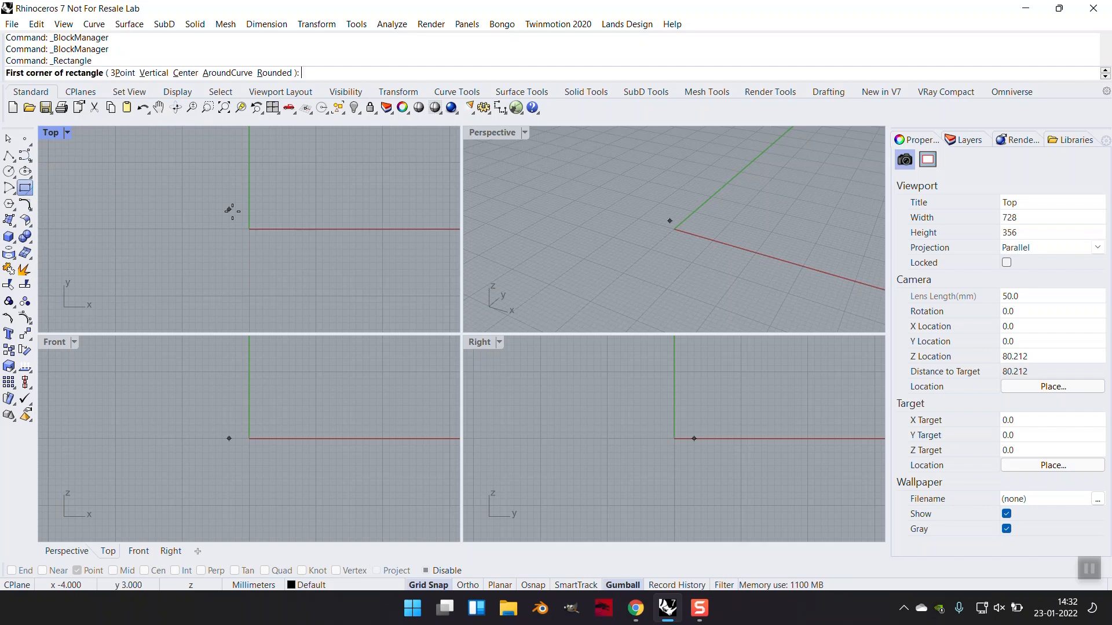
pyautogui.click(185, 72)
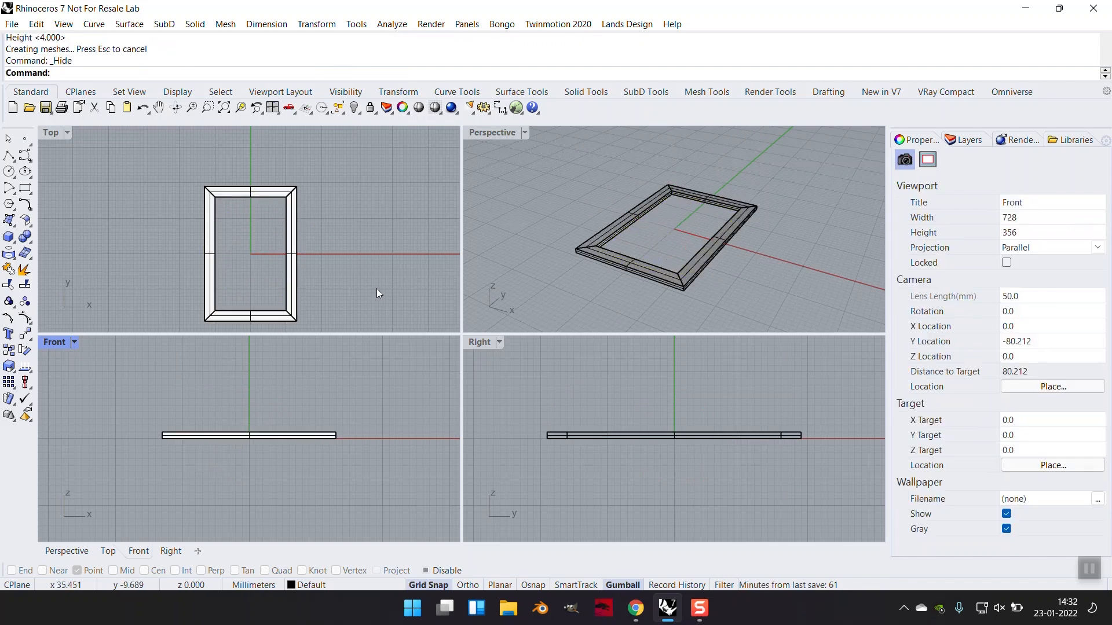
pyautogui.click(317, 24)
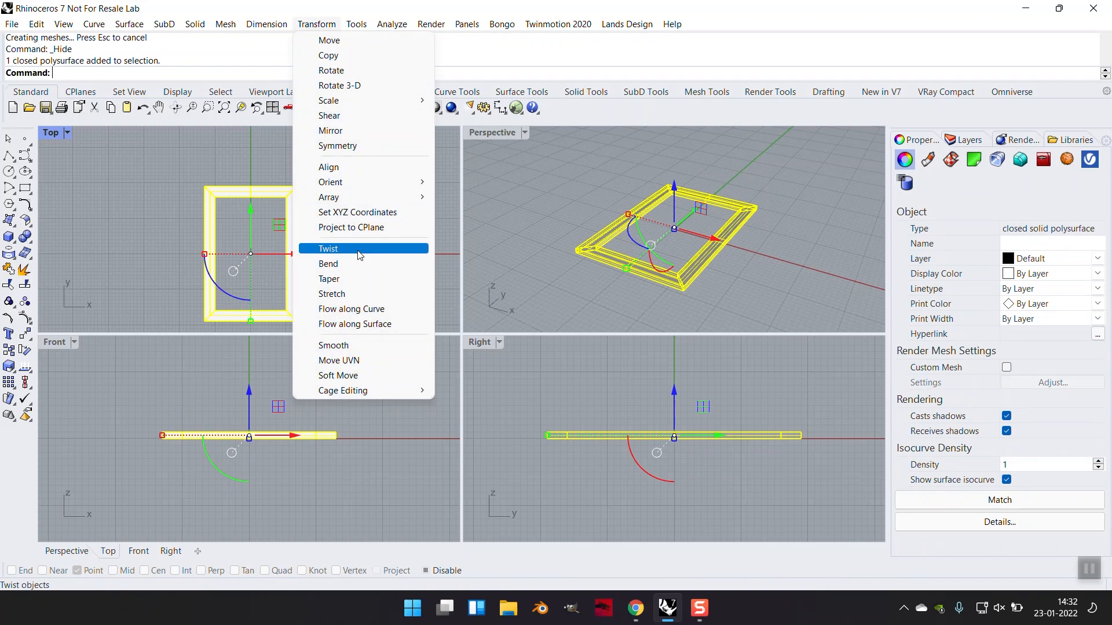
pyautogui.moveTo(330, 182)
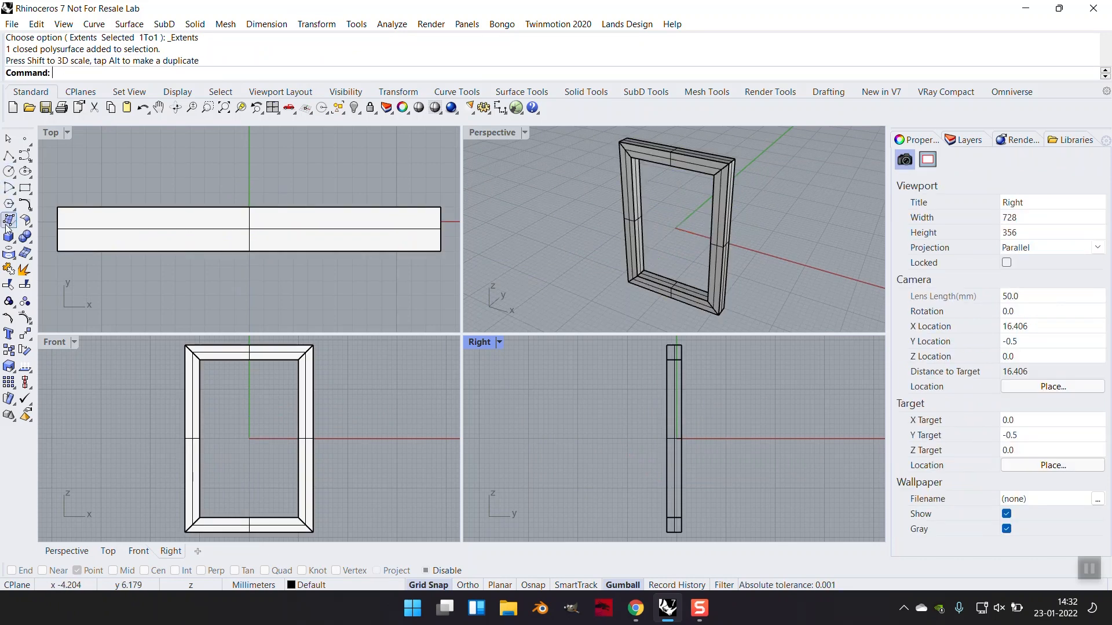
# Build an upright box slat, tilt it with the gumball, and move it under the frame head.
pyautogui.click(8, 220)
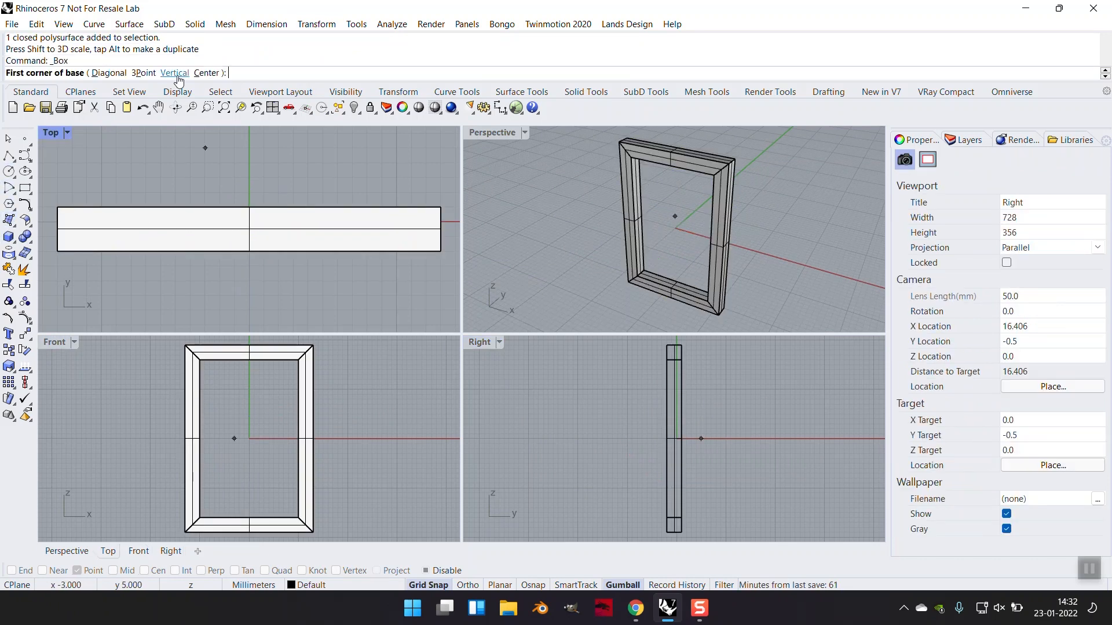
pyautogui.click(140, 73)
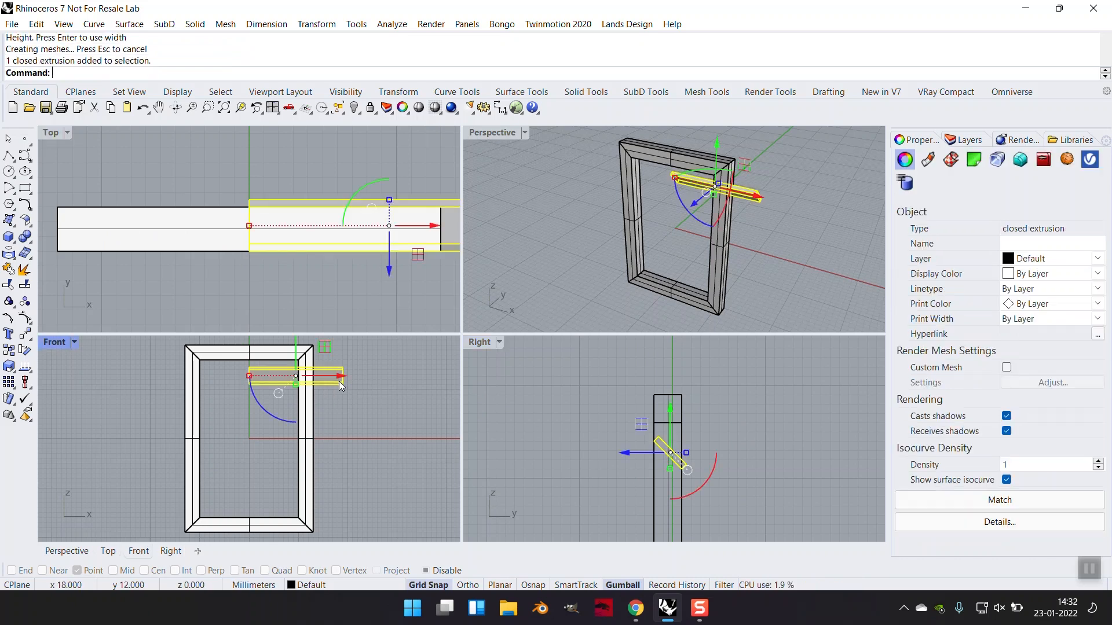
pyautogui.moveTo(340, 385); pyautogui.dragTo(296, 379)
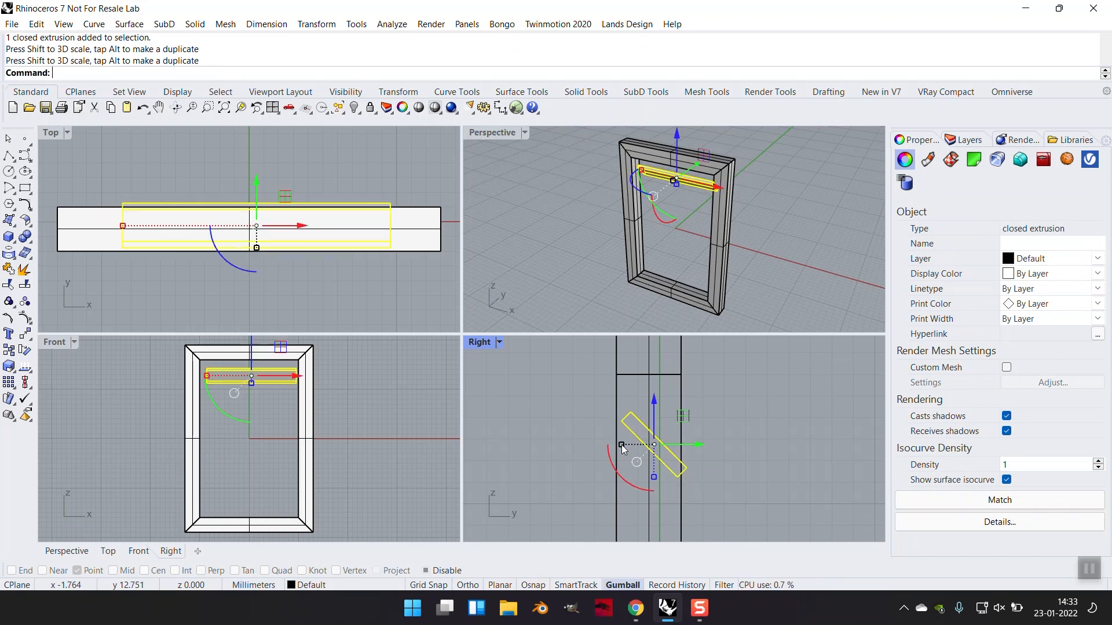
pyautogui.moveTo(652, 444); pyautogui.dragTo(688, 447)
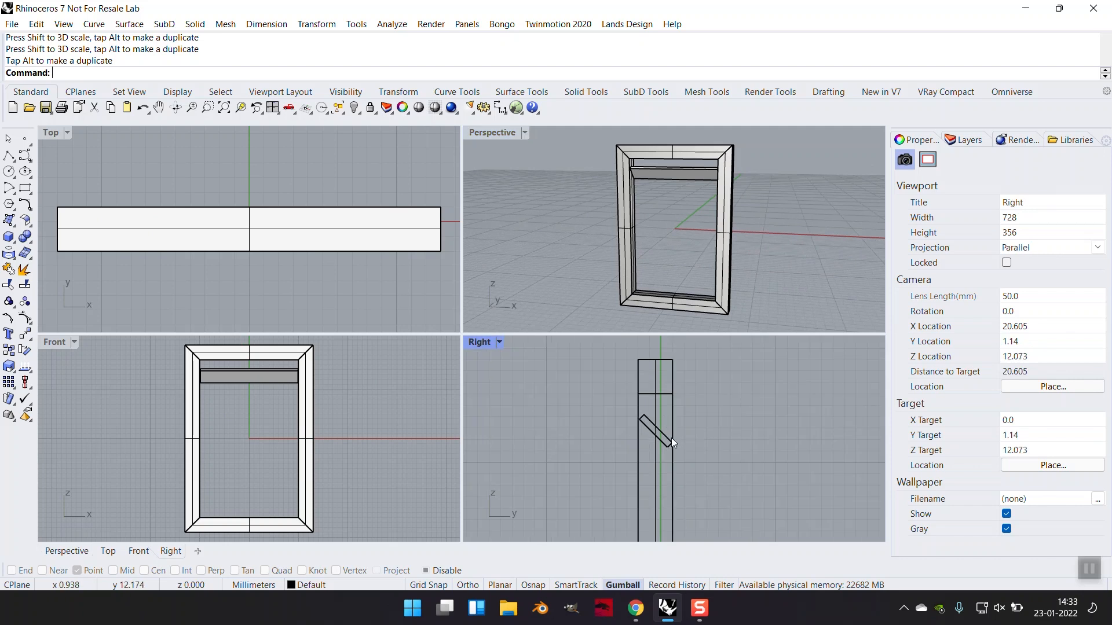
# Linearly array the tilted slat into 10 louvres down the frame.
pyautogui.click(656, 430)
pyautogui.write('ArrayLinear')
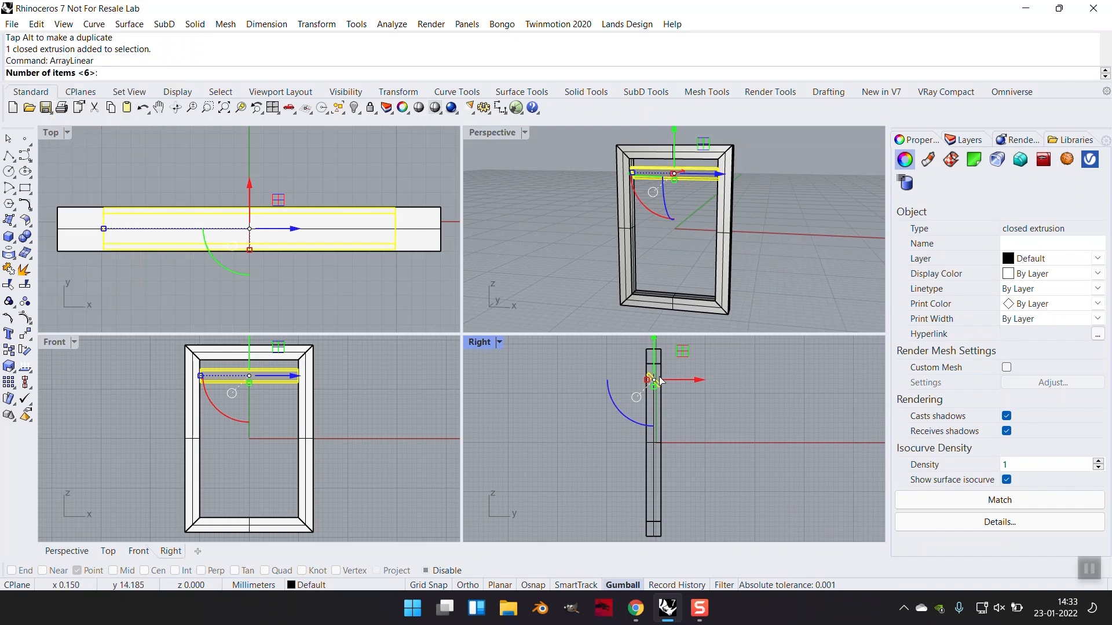
pyautogui.write('10')
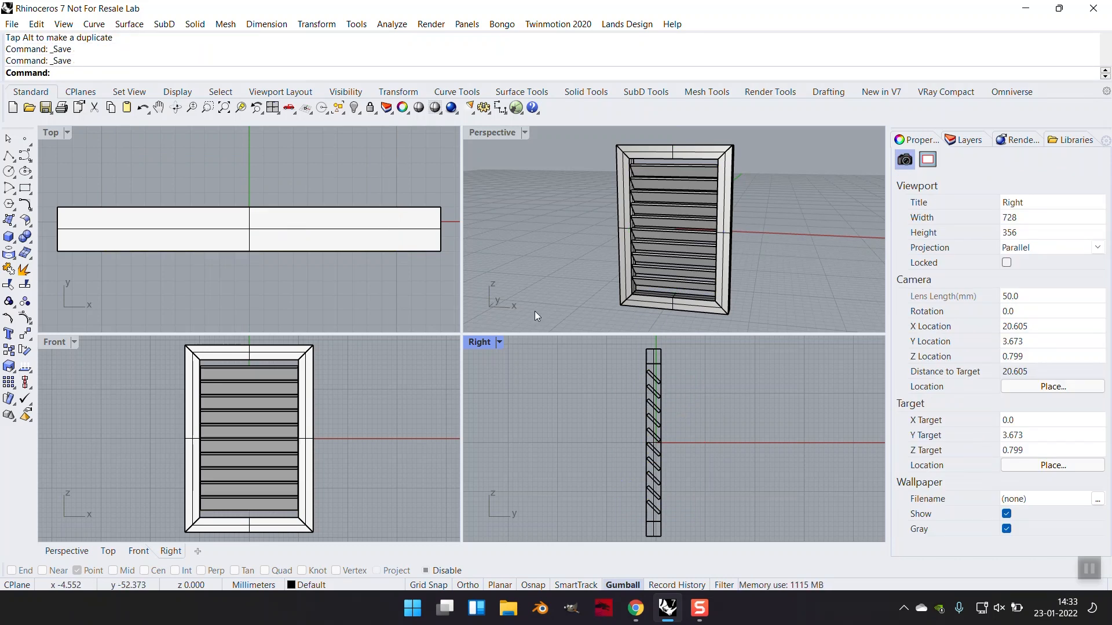
# Save the model as Window.3dm in the Rhino7 Ch11 folder.
pyautogui.click(46, 106)
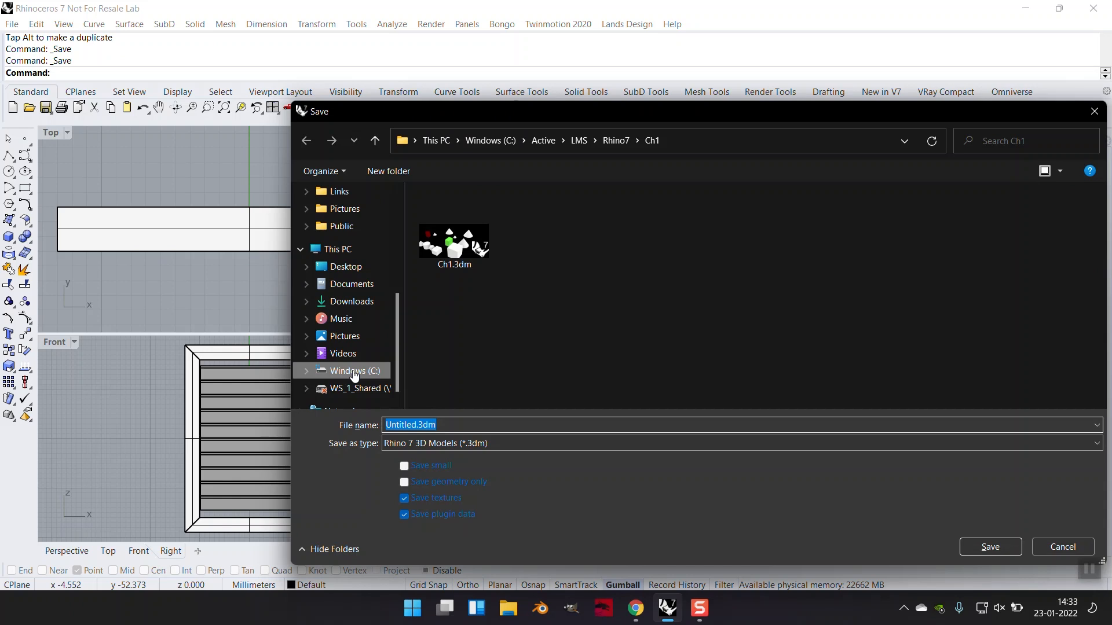
pyautogui.click(615, 141)
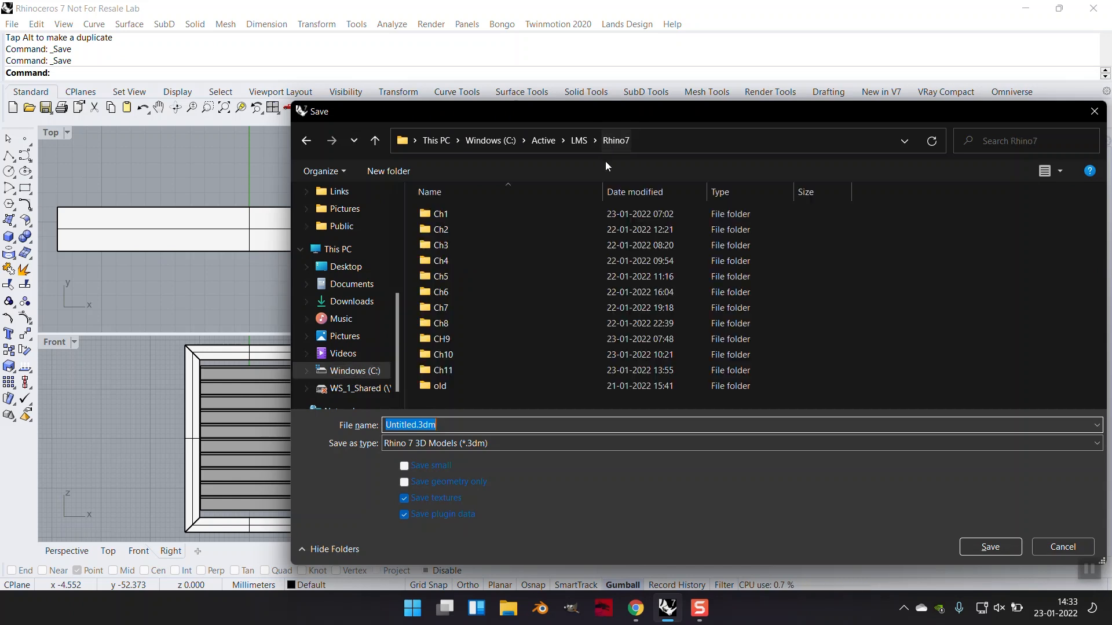
pyautogui.doubleClick(443, 370)
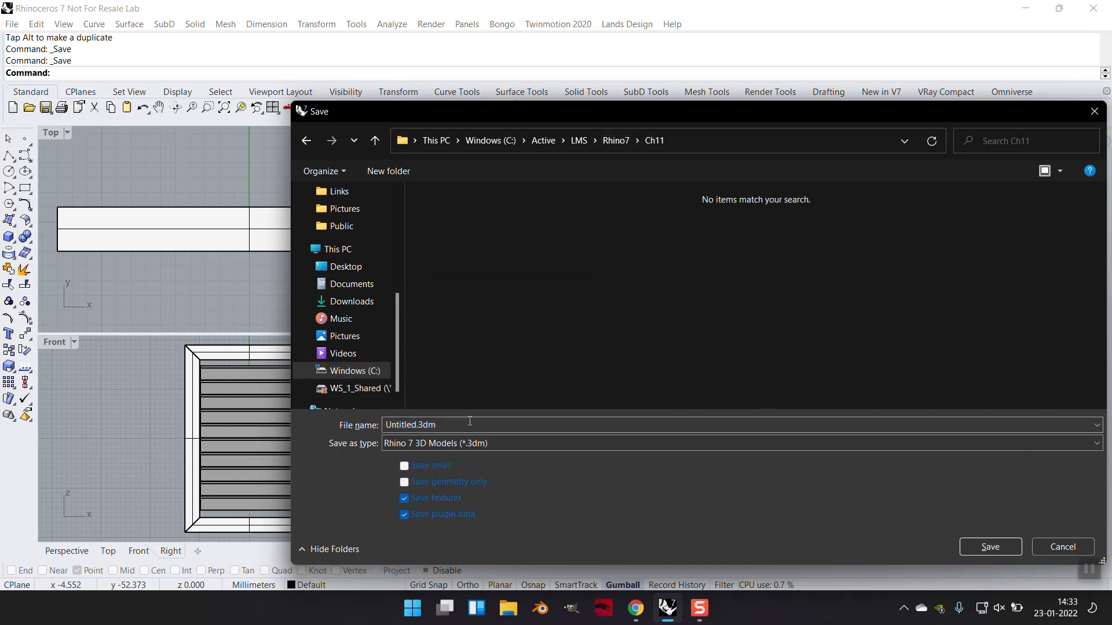
pyautogui.write('Wind')
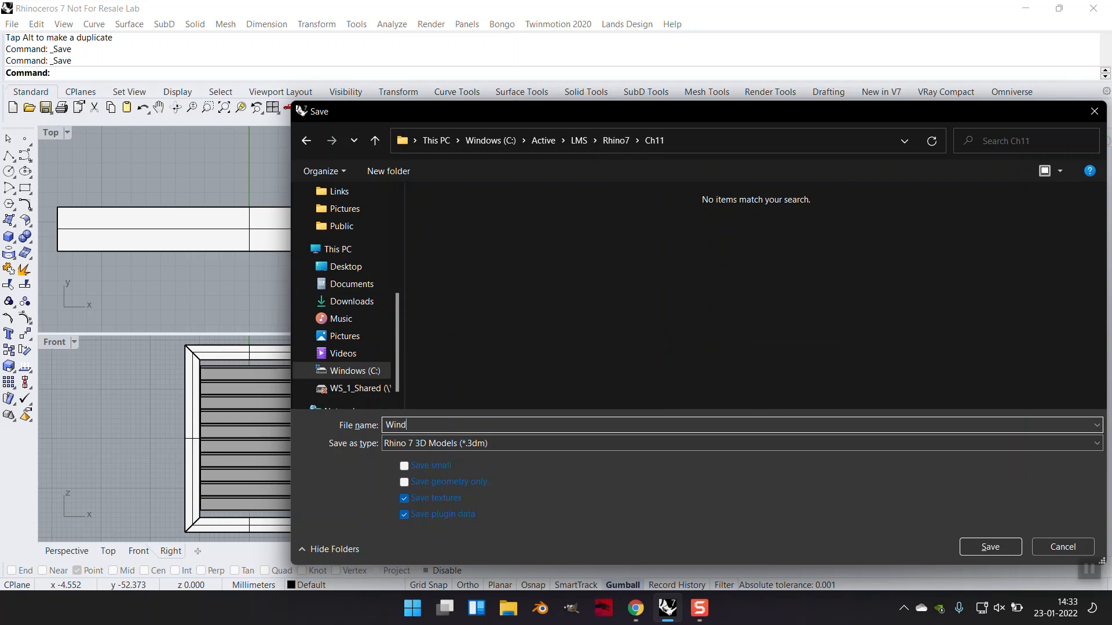
pyautogui.click(990, 547)
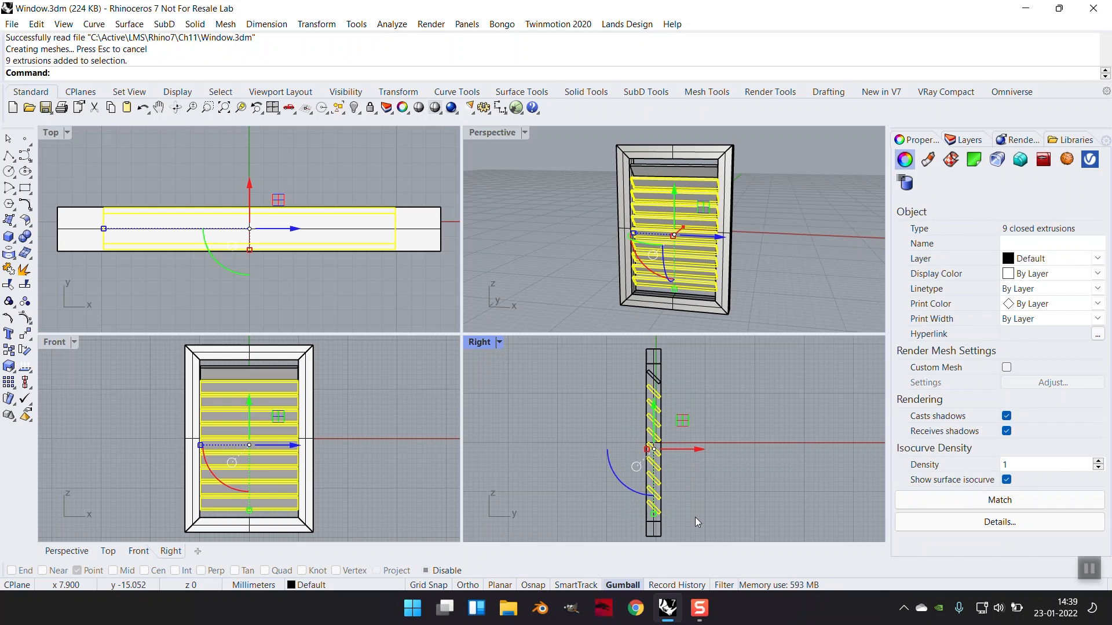
# Delete the nine repeated louvres, leaving only the top slat.
pyautogui.press('Delete')
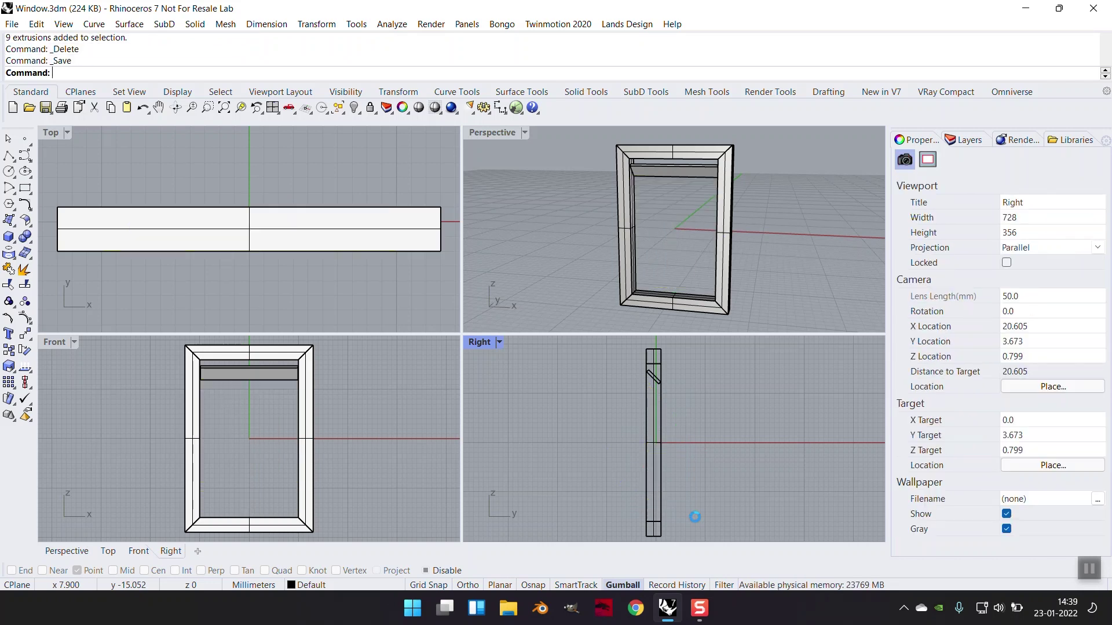
pyautogui.moveTo(423, 289)
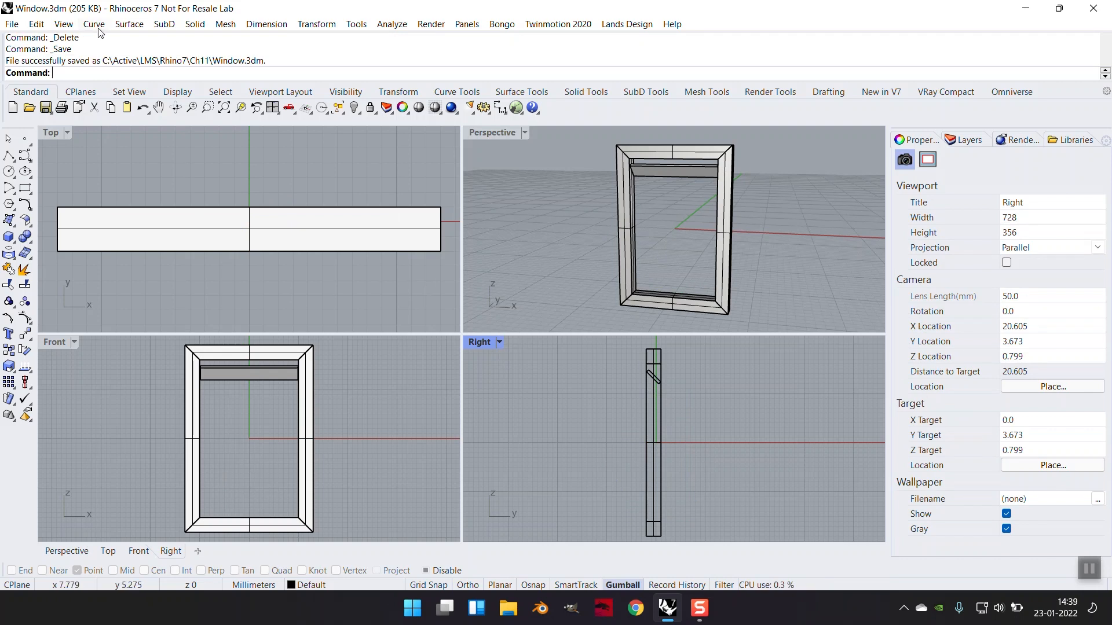
pyautogui.moveTo(272, 386)
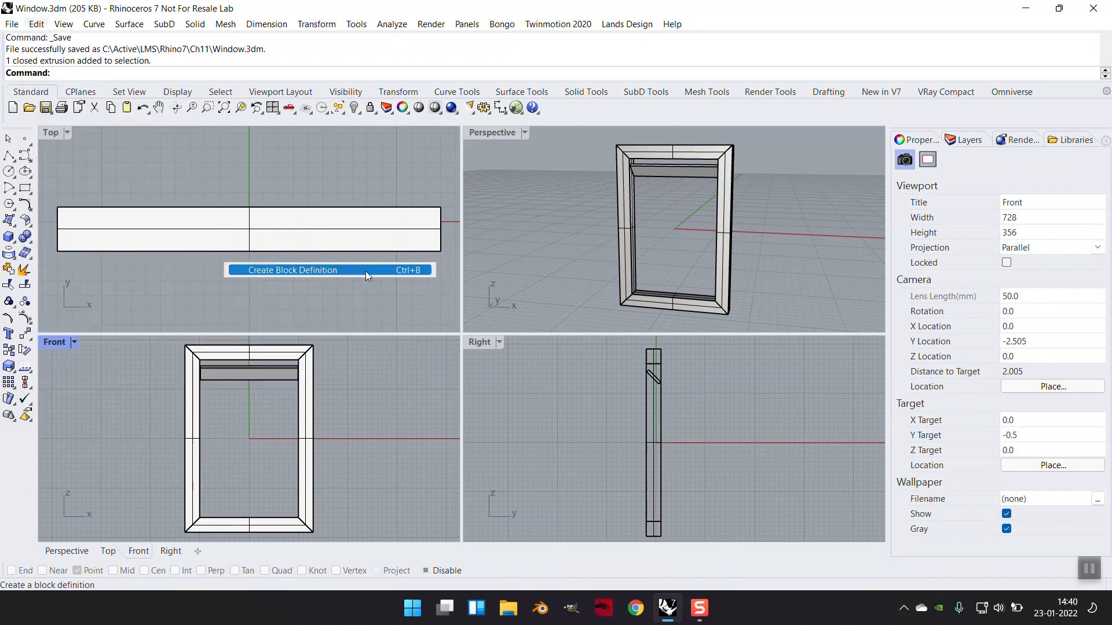
# Define the remaining slat as a block named 'Glass' and type the next command.
pyautogui.click(292, 271)
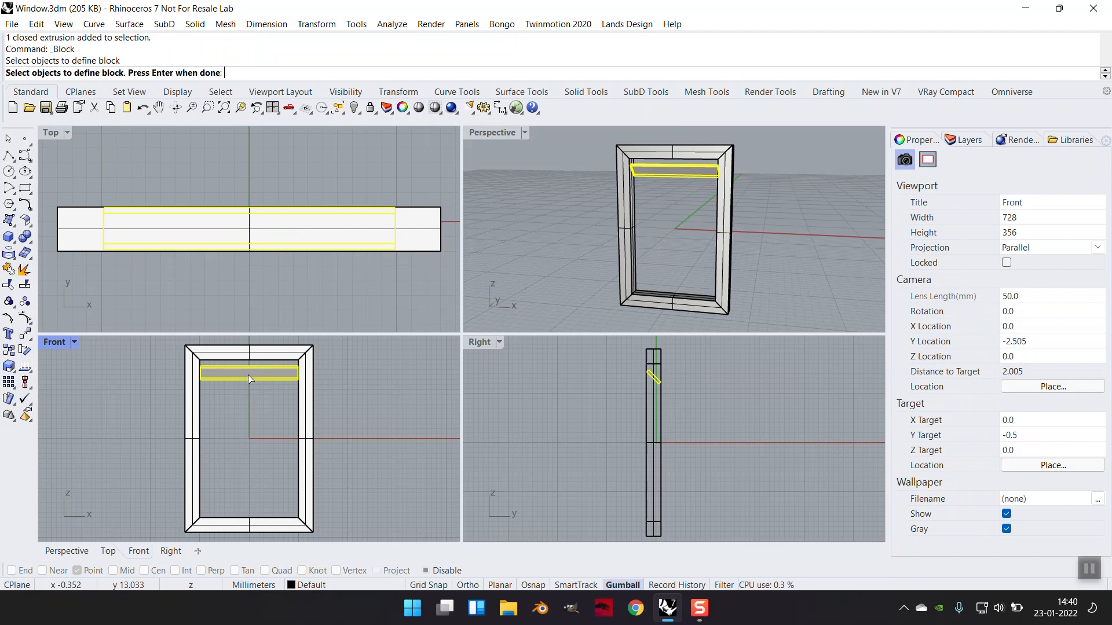
pyautogui.moveTo(347, 413)
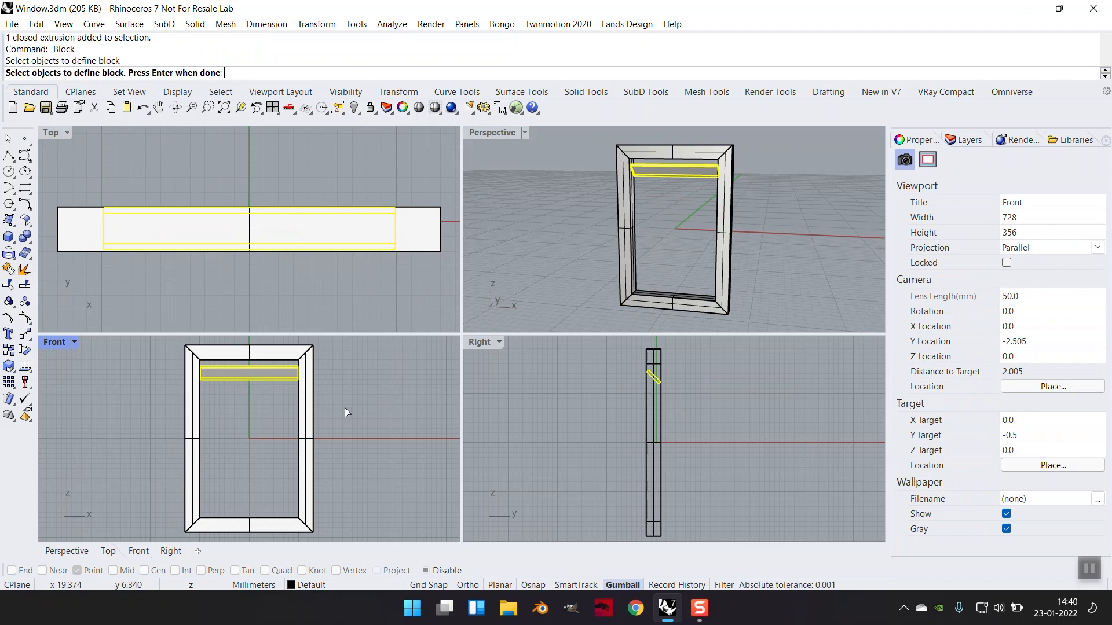
pyautogui.press('Enter')
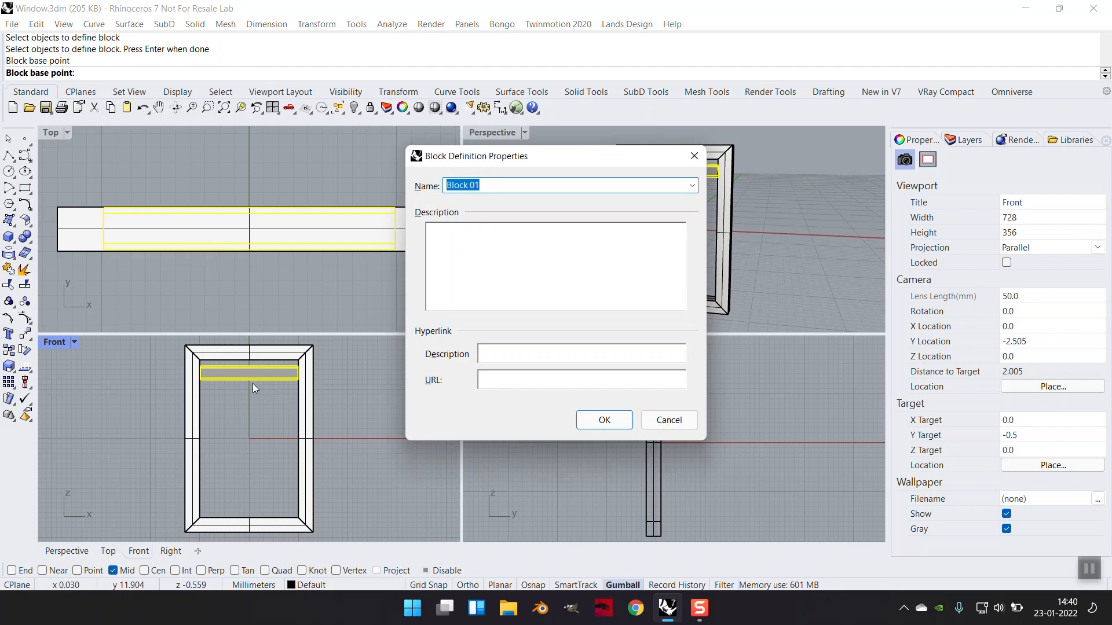
pyautogui.write('Glass')
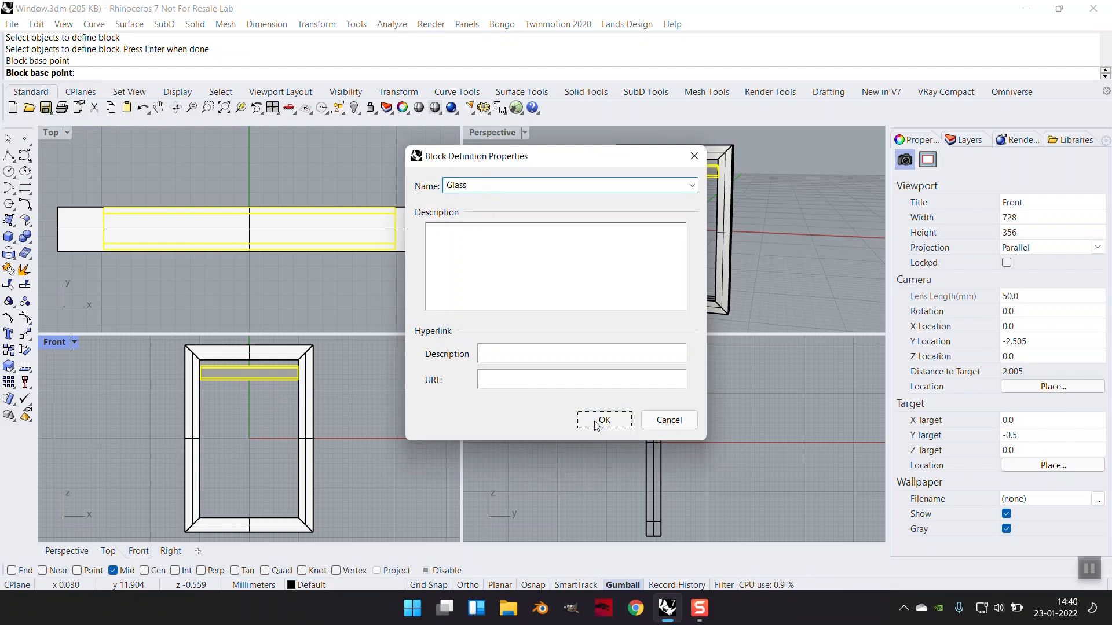
pyautogui.click(604, 420)
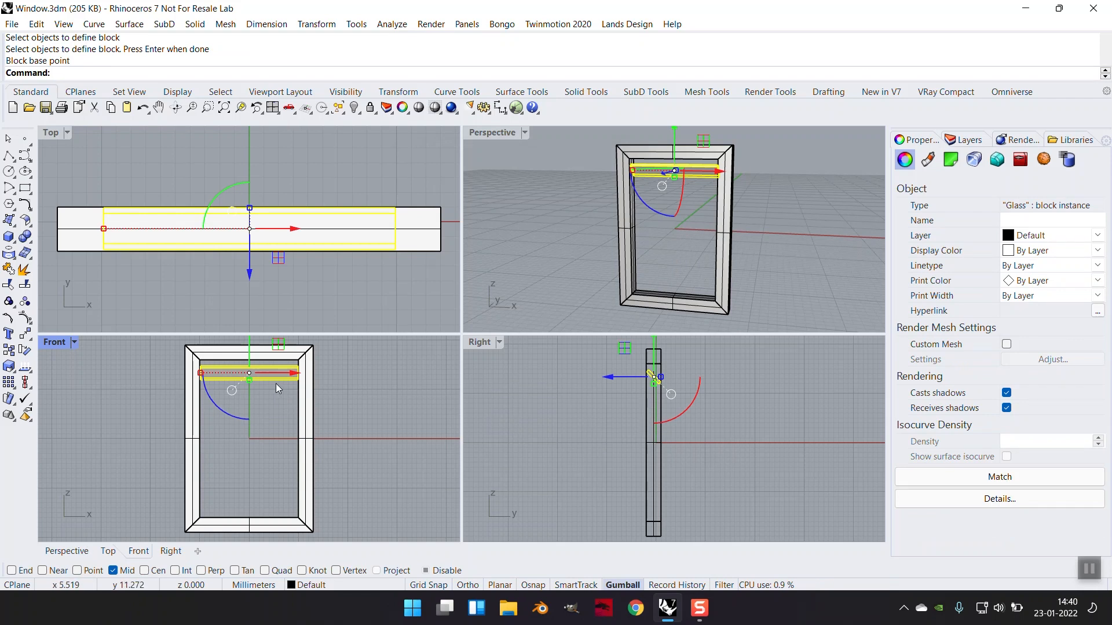
pyautogui.write('Align')
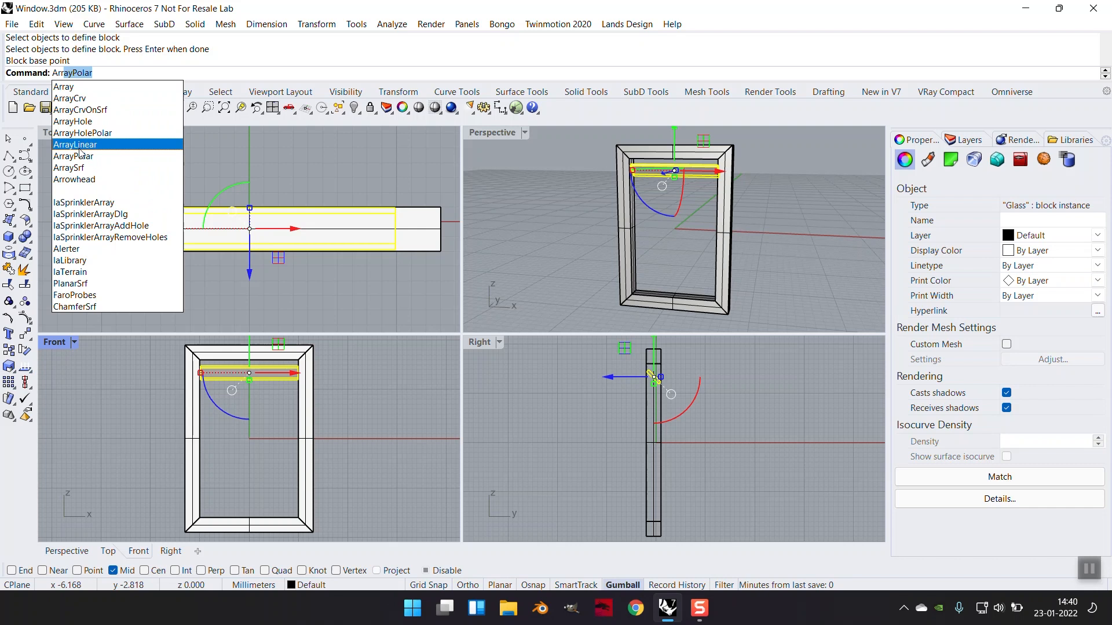
# Linearly array the Glass slat down the frame and select all window objects.
pyautogui.click(74, 144)
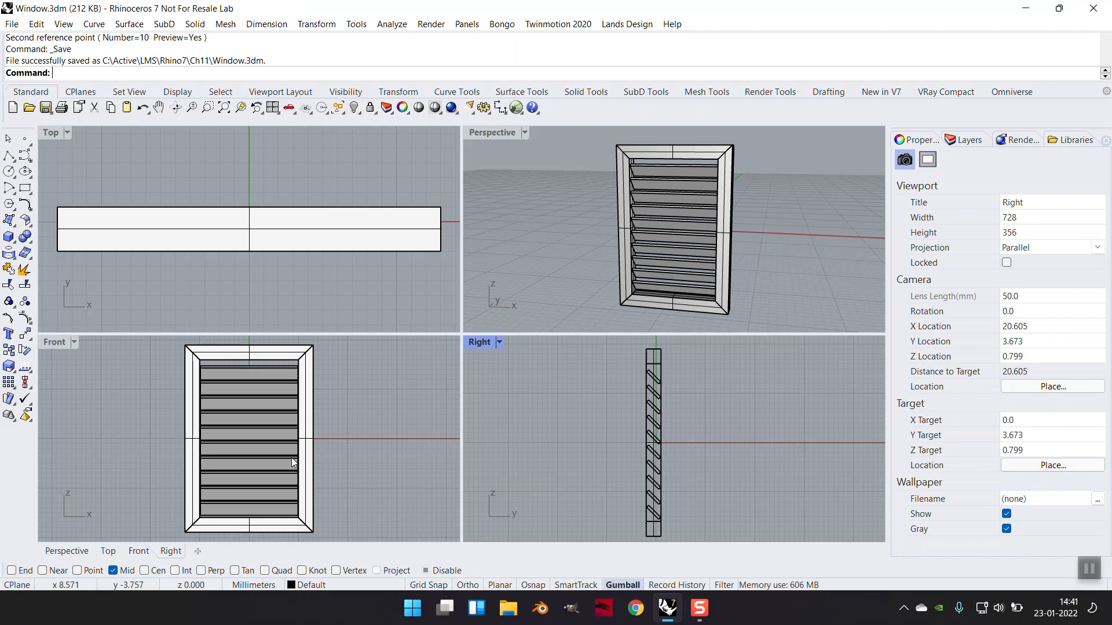
pyautogui.moveTo(330, 468)
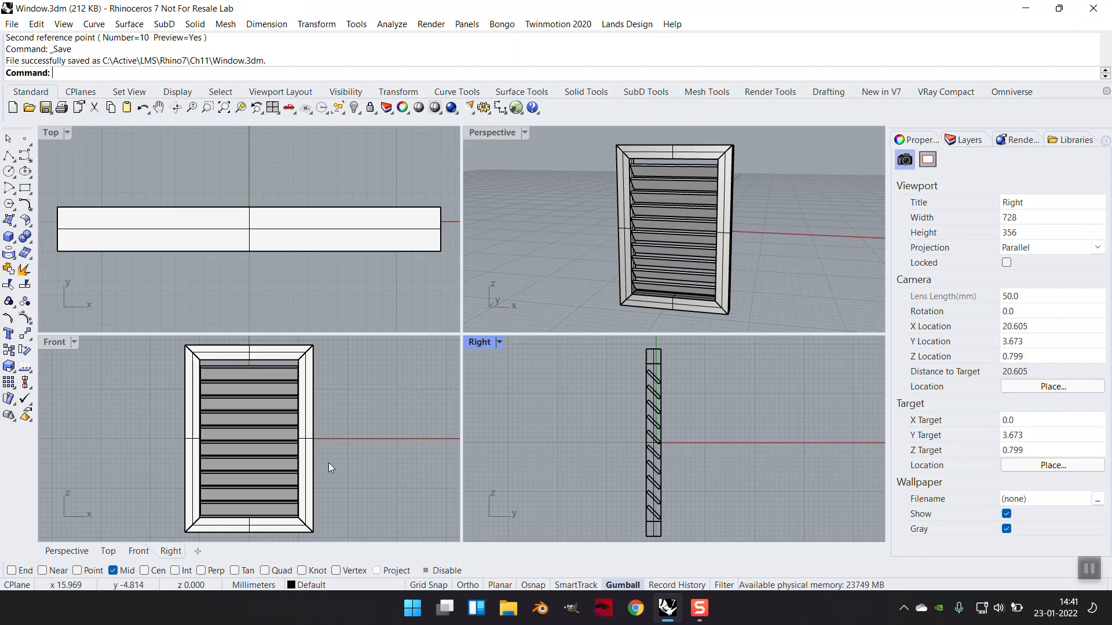
pyautogui.press('Ctrl+A')
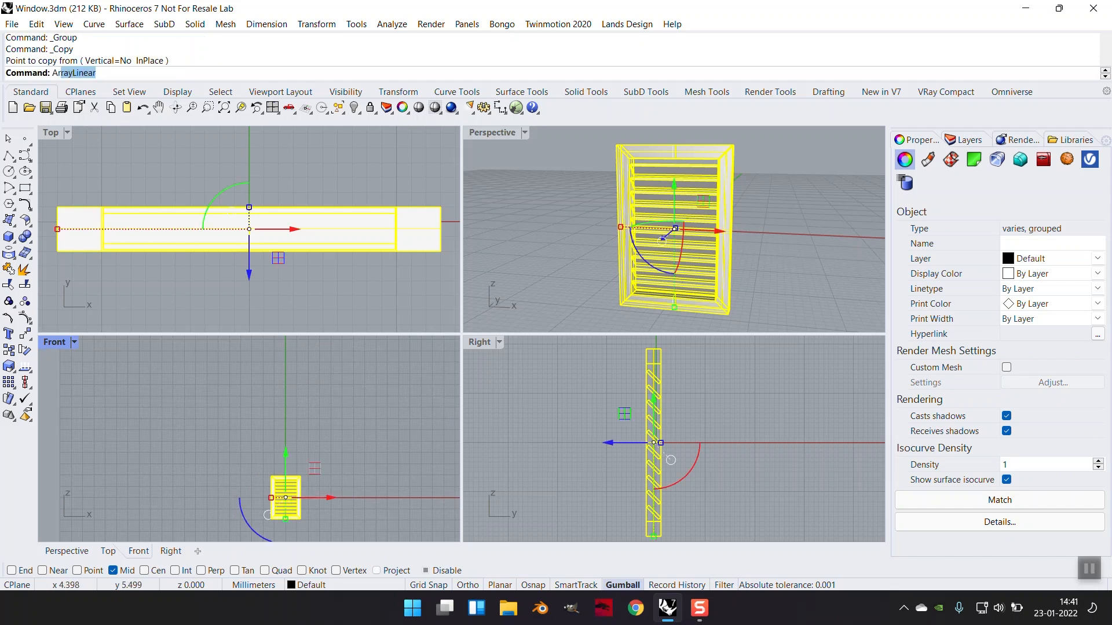
pyautogui.press('Enter')
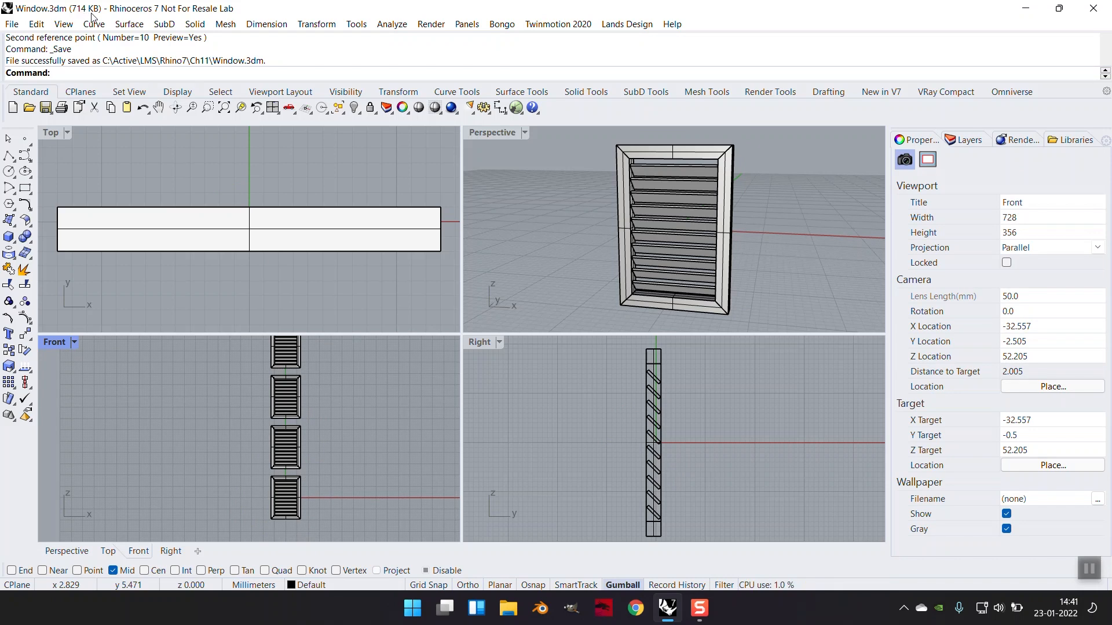
pyautogui.press('Ctrl+z')
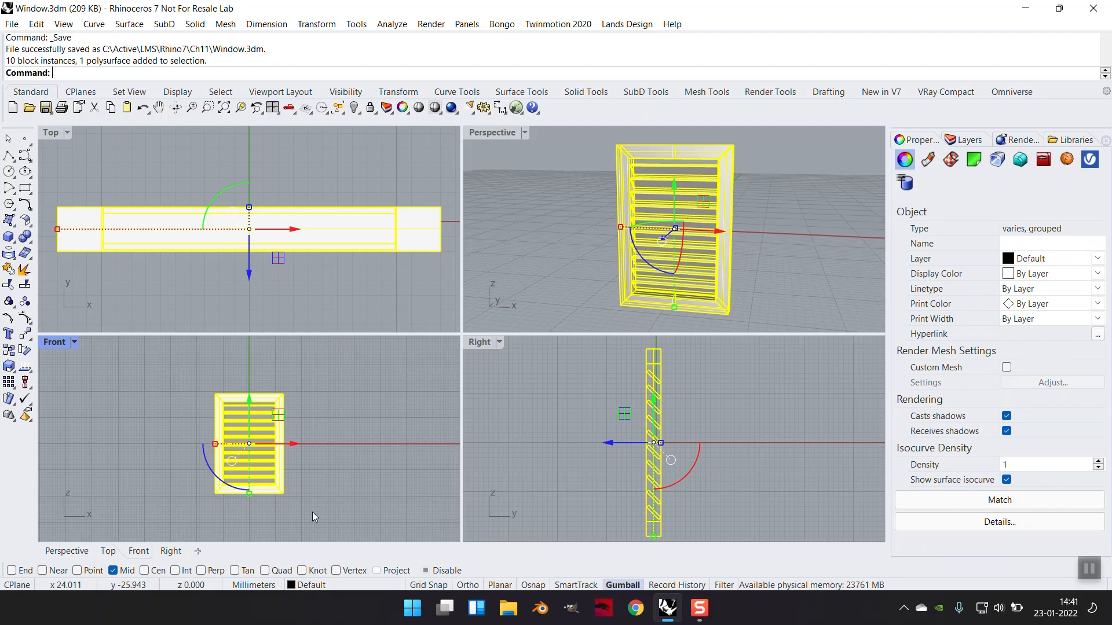
# Create a block definition of the whole window with a name starting 'win'.
pyautogui.click(38, 24)
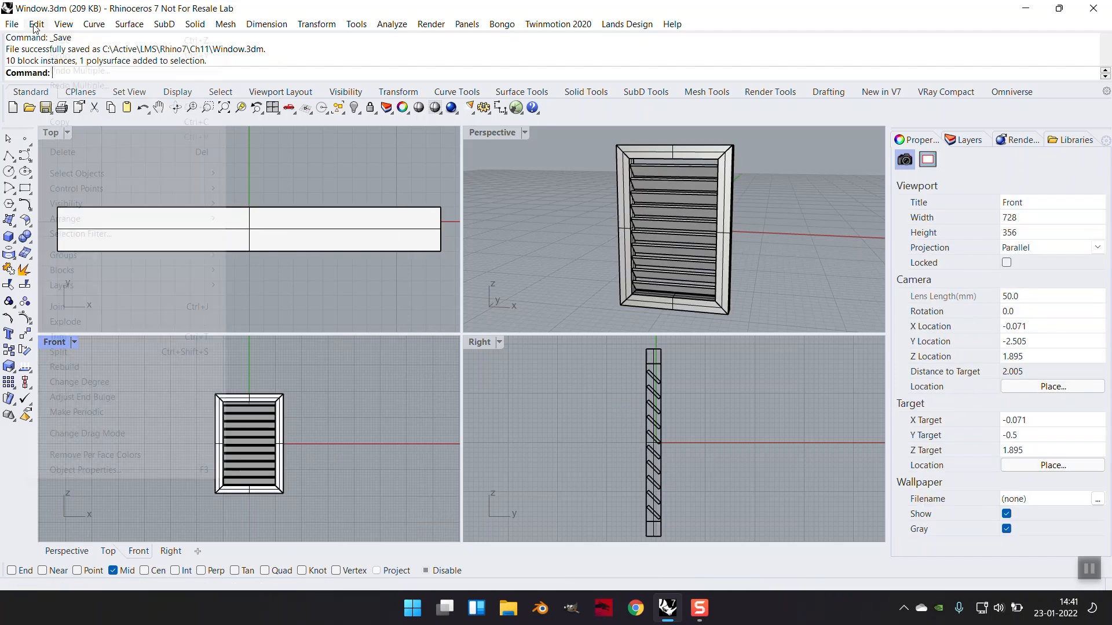
pyautogui.click(62, 270)
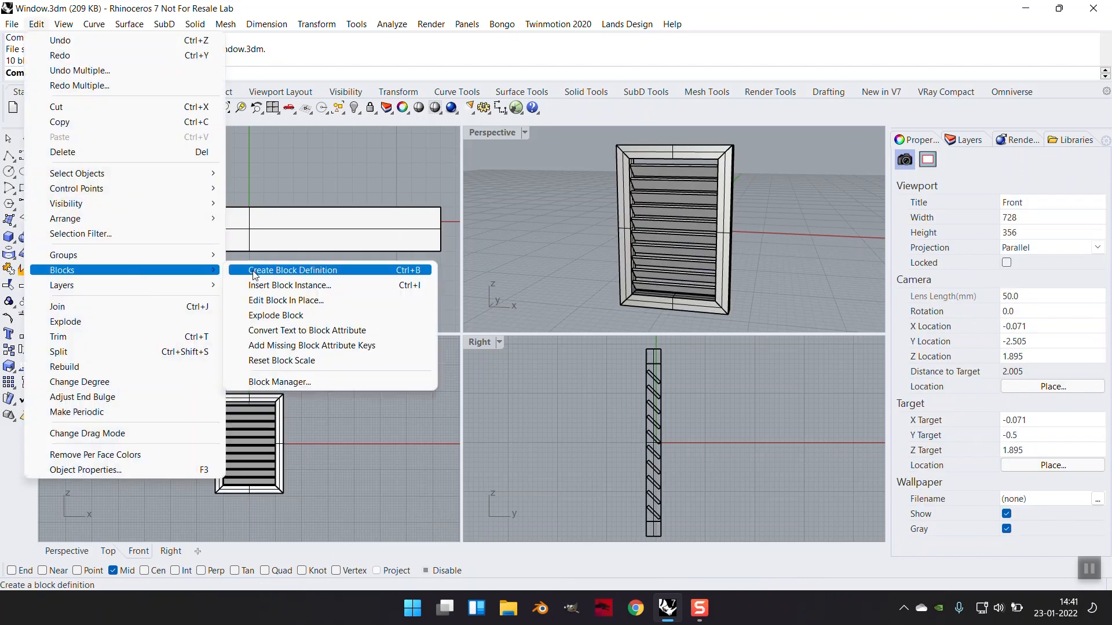
pyautogui.click(292, 270)
pyautogui.write('0')
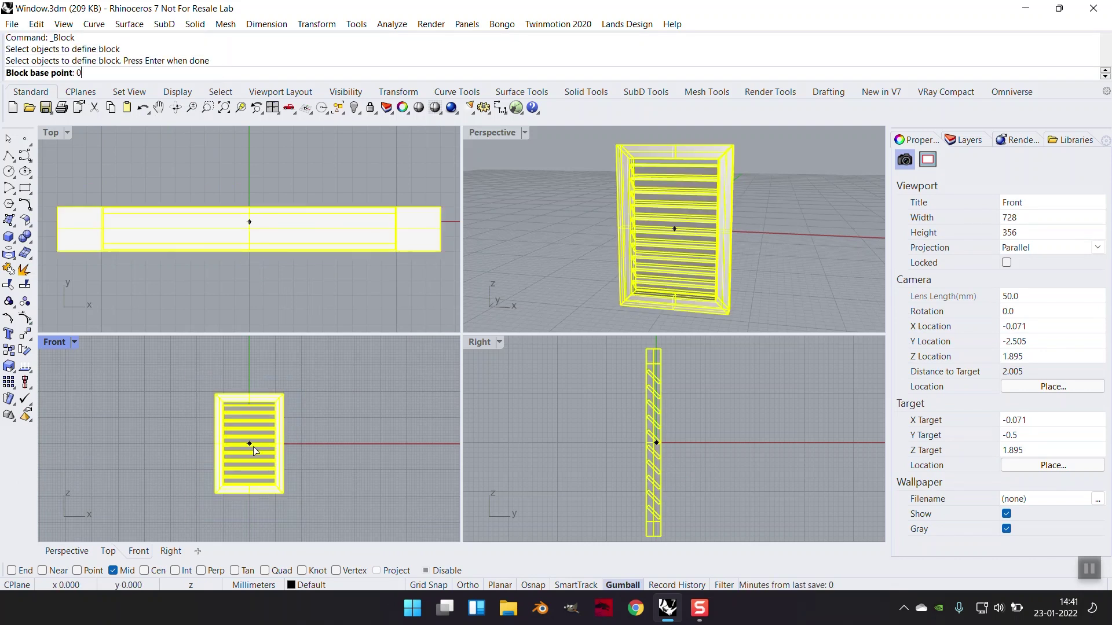
pyautogui.write('win')
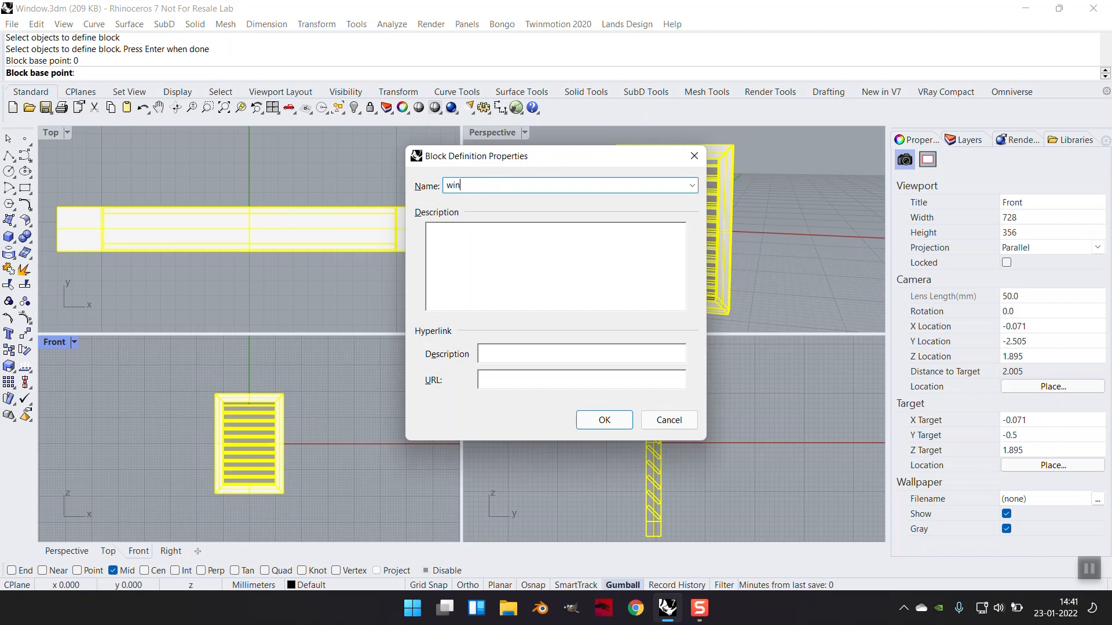
pyautogui.click(604, 420)
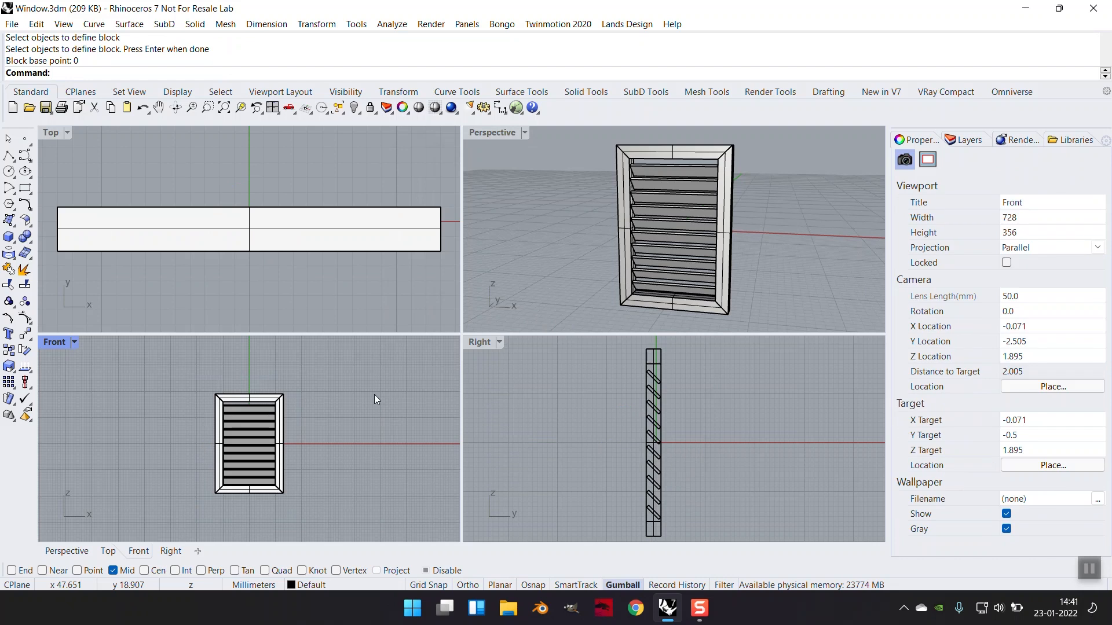
# Rename the window block definition to WindowBlock in the Block Manager, then close it.
pyautogui.click(35, 23)
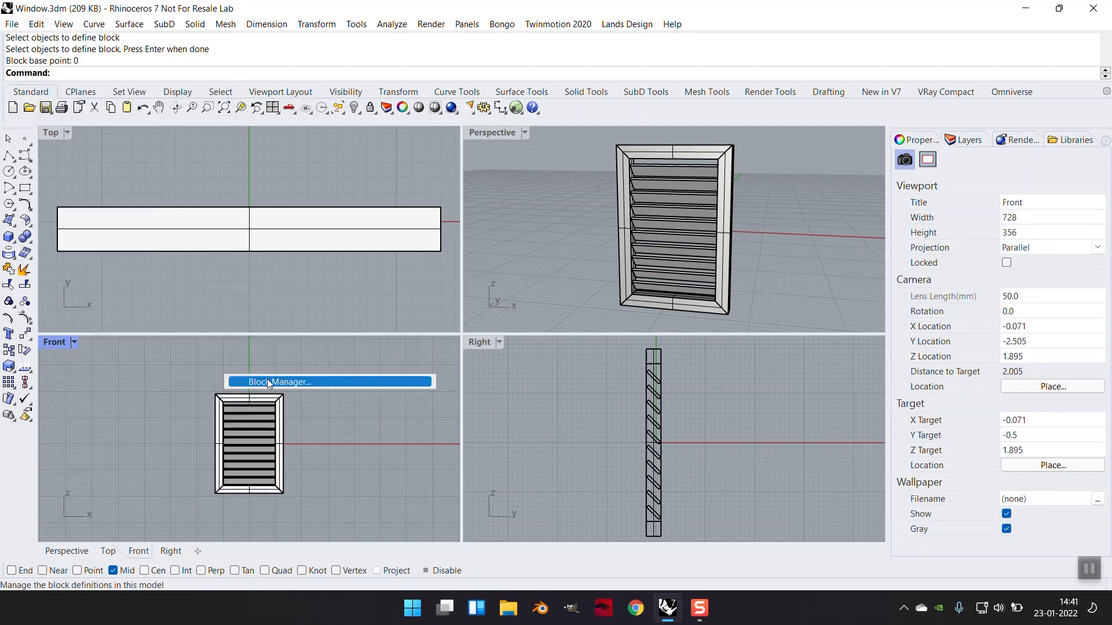
pyautogui.click(279, 381)
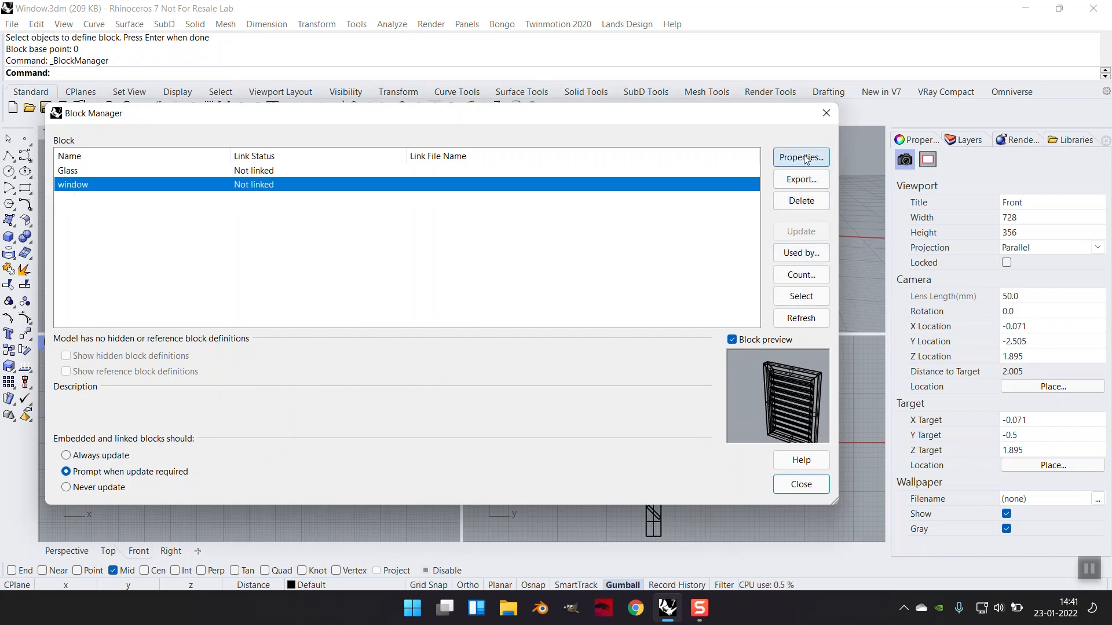
pyautogui.click(800, 157)
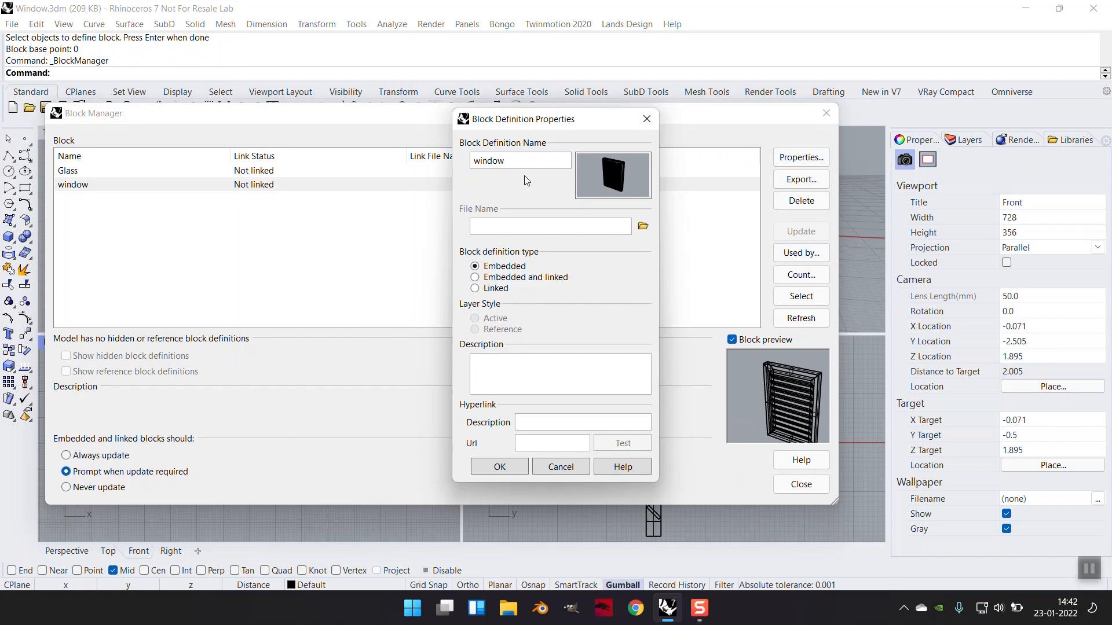
pyautogui.click(520, 160)
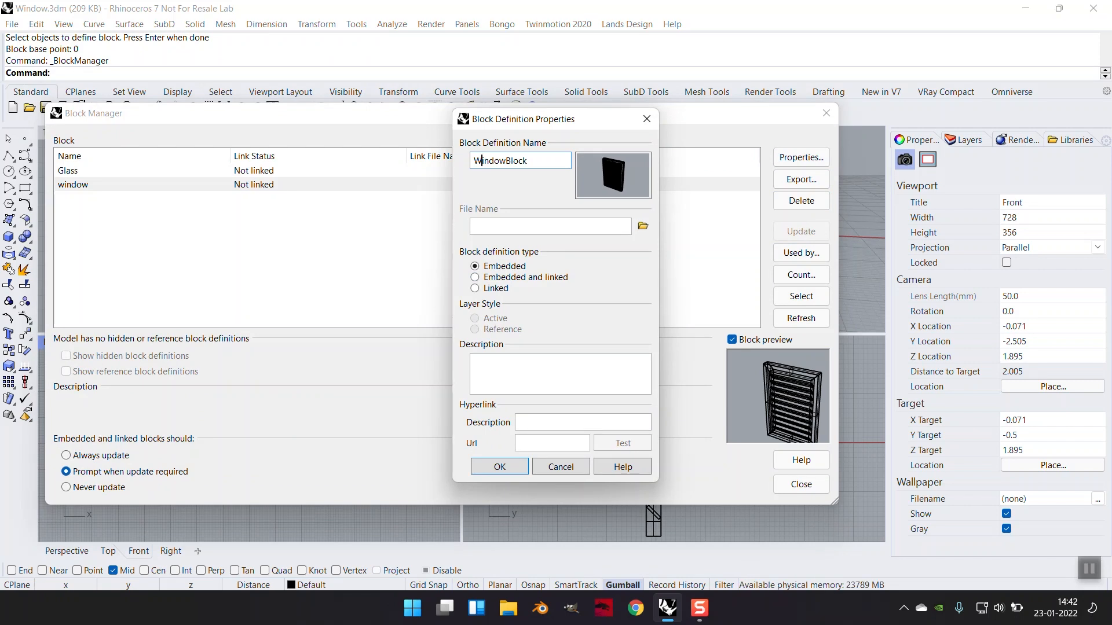
pyautogui.click(500, 467)
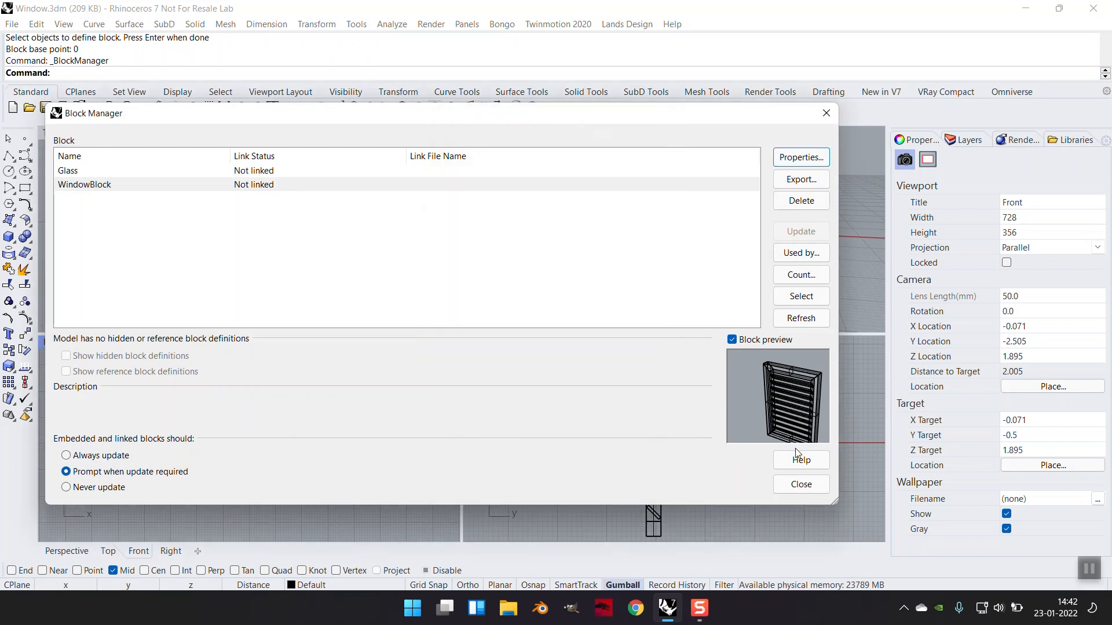
pyautogui.click(801, 484)
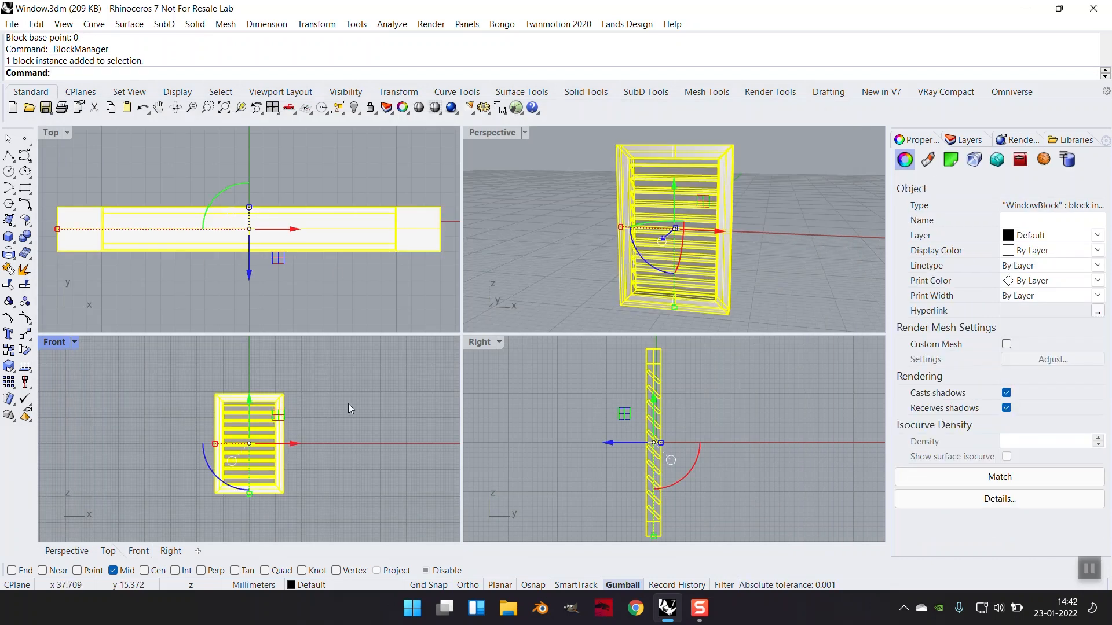
pyautogui.moveTo(261, 413)
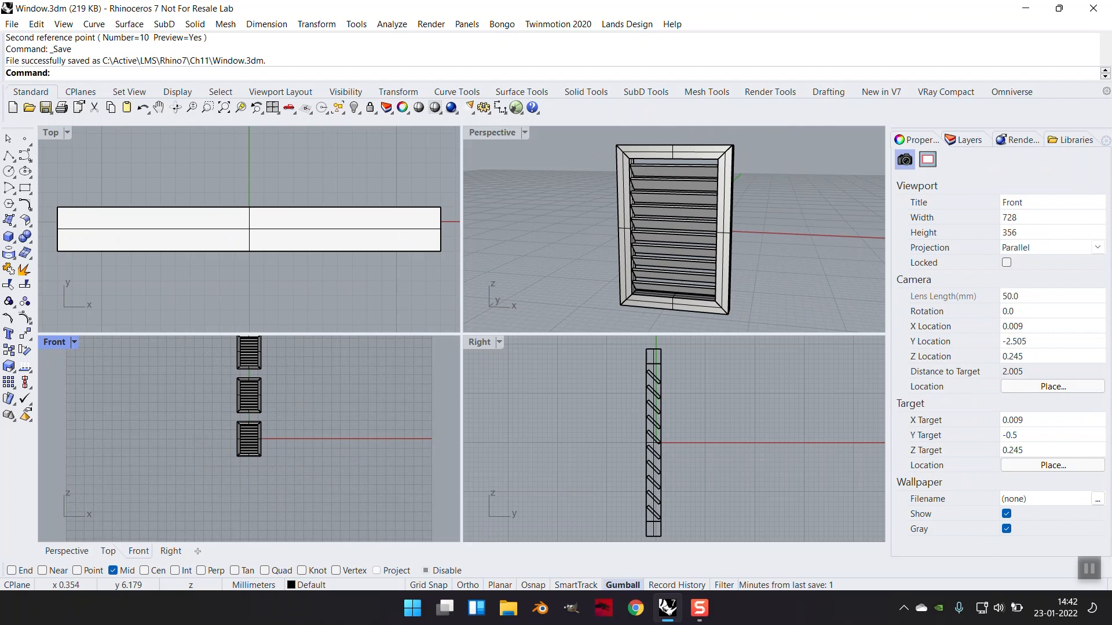
pyautogui.moveTo(88, 21)
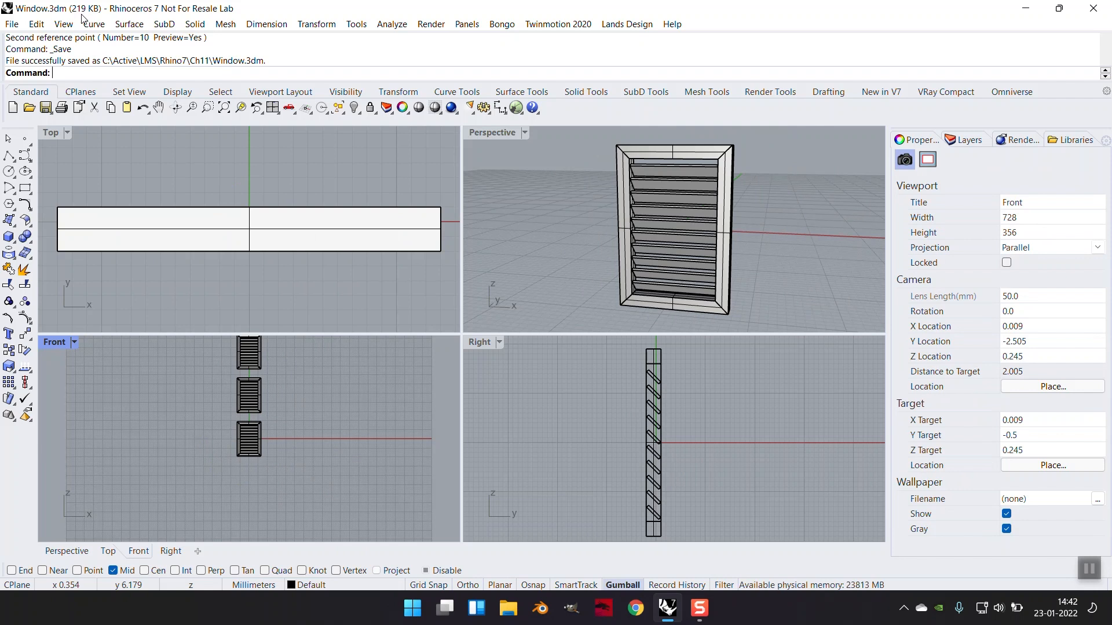
pyautogui.moveTo(278, 389)
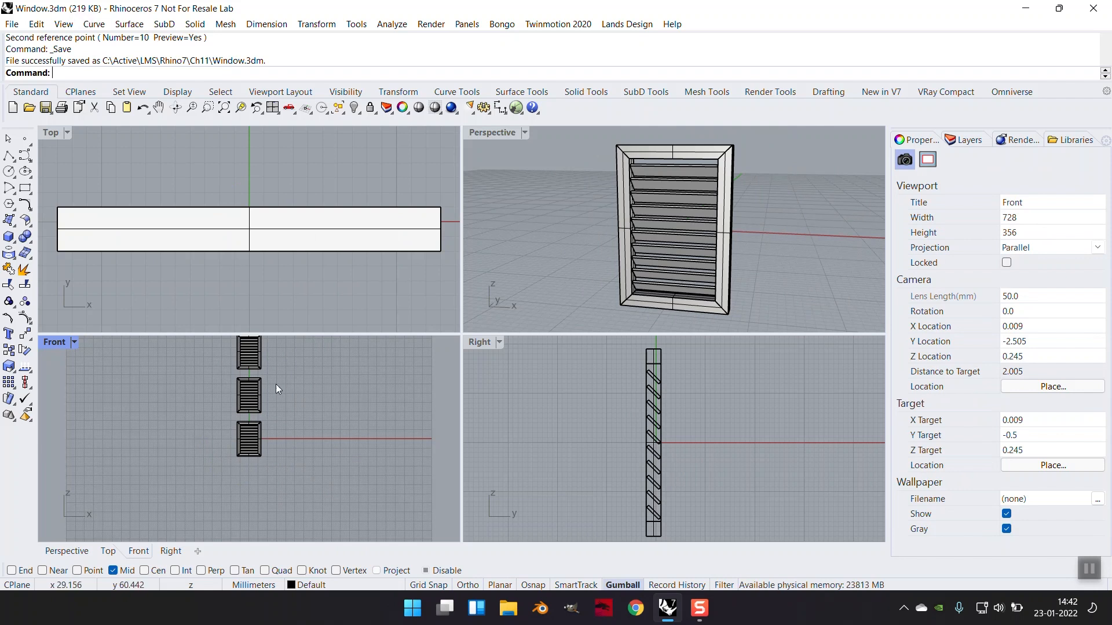
# Undo the stacked WindowBlock copies, leaving a single window instance.
pyautogui.click(248, 395)
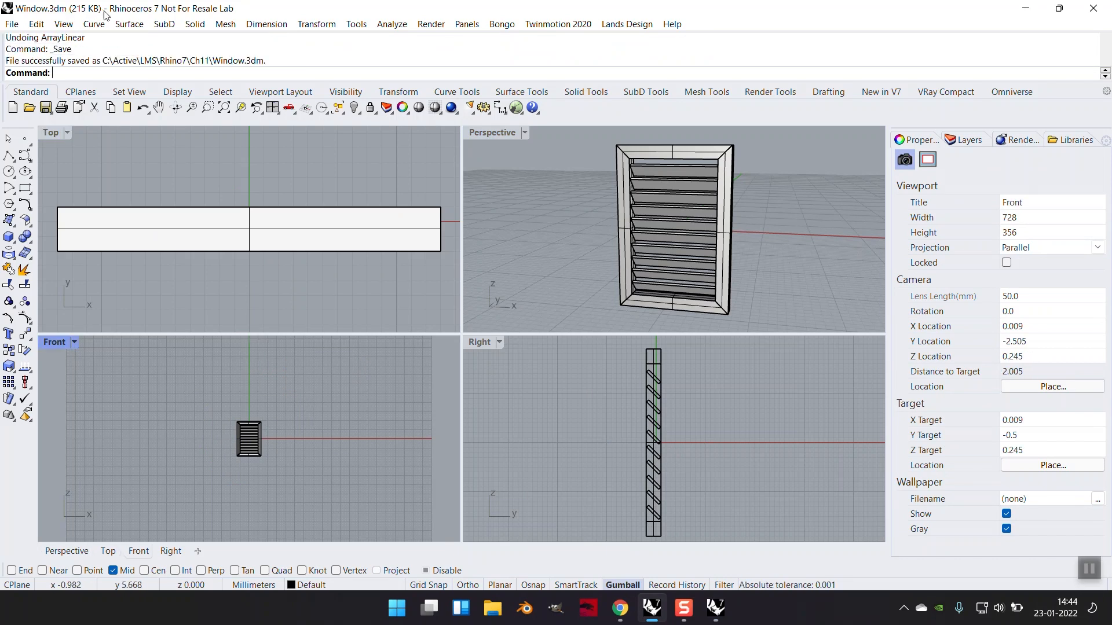
pyautogui.moveTo(326, 468)
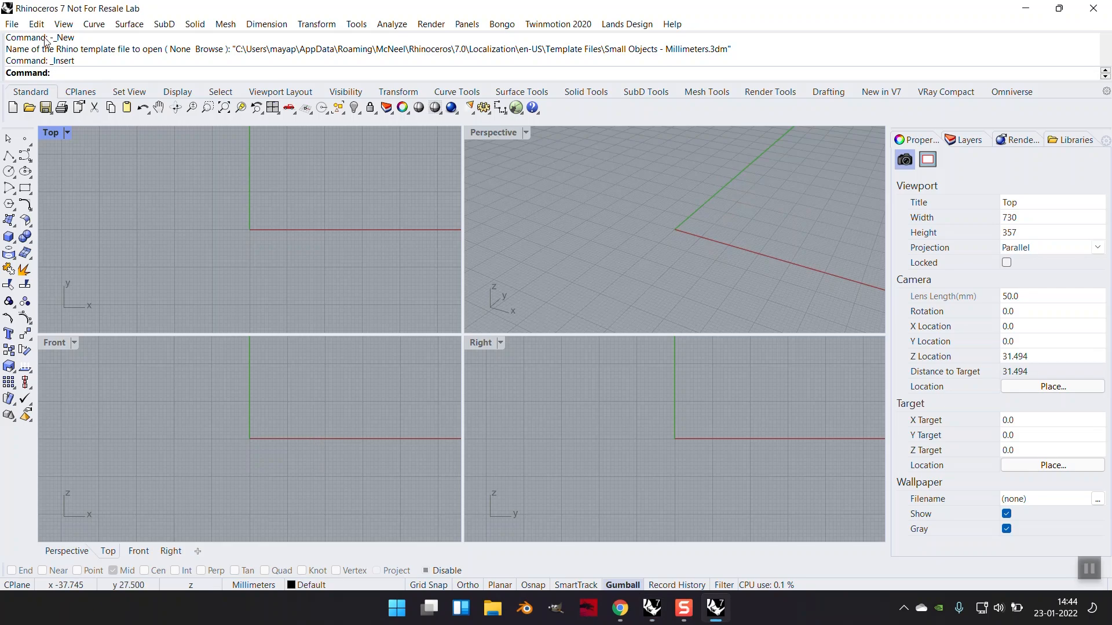
# Start inserting the Window.3dm block from file with the block type set to Embedded and linked.
pyautogui.click(11, 25)
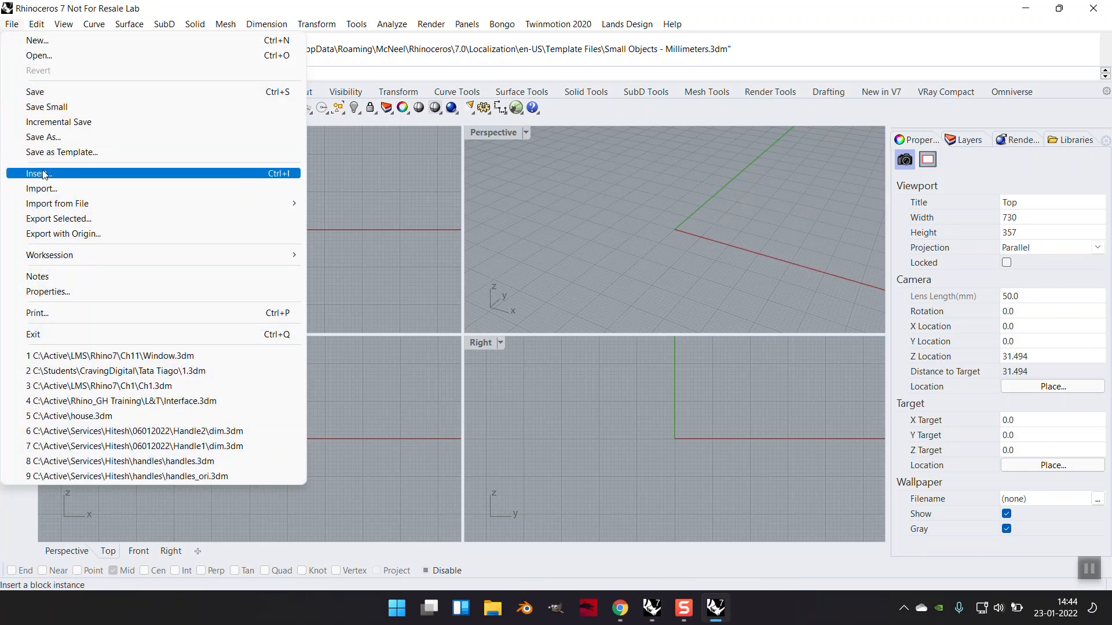
pyautogui.click(36, 173)
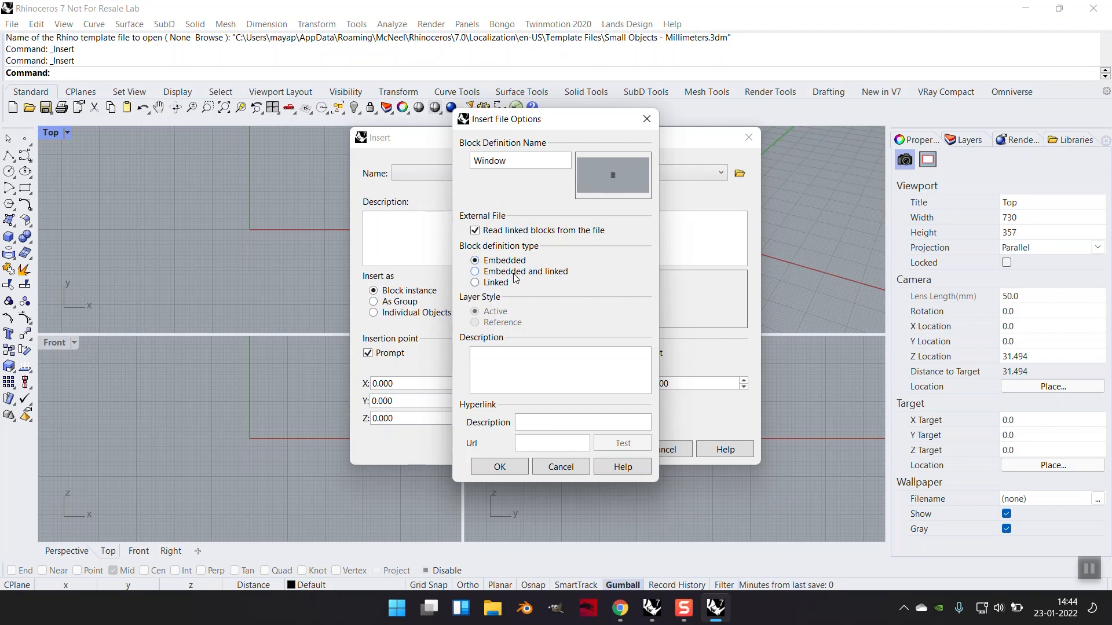
pyautogui.click(474, 272)
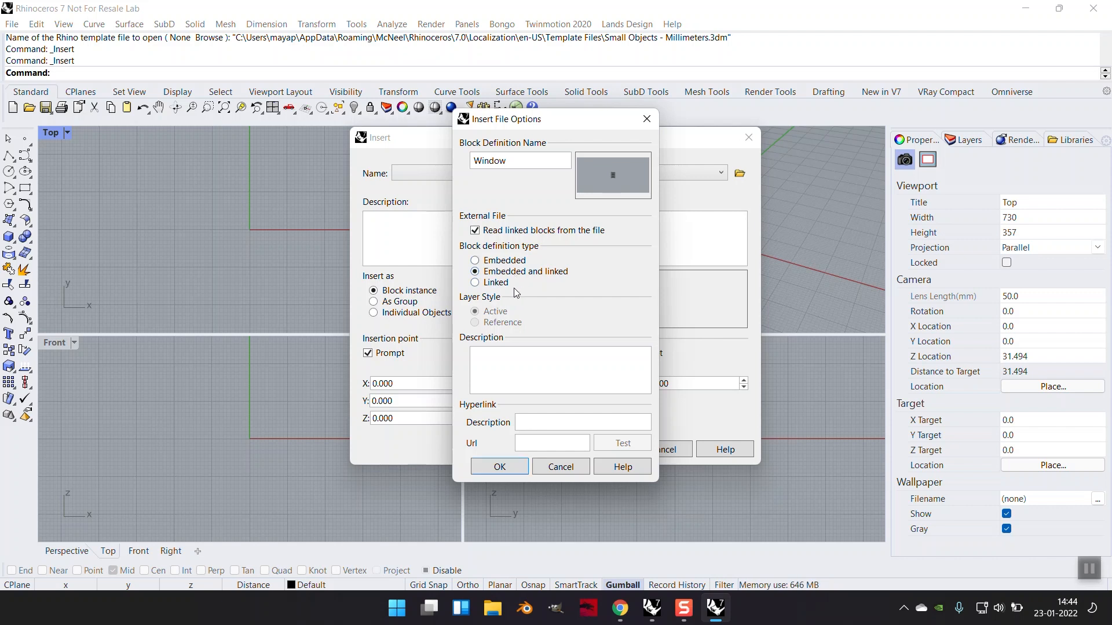
pyautogui.click(475, 260)
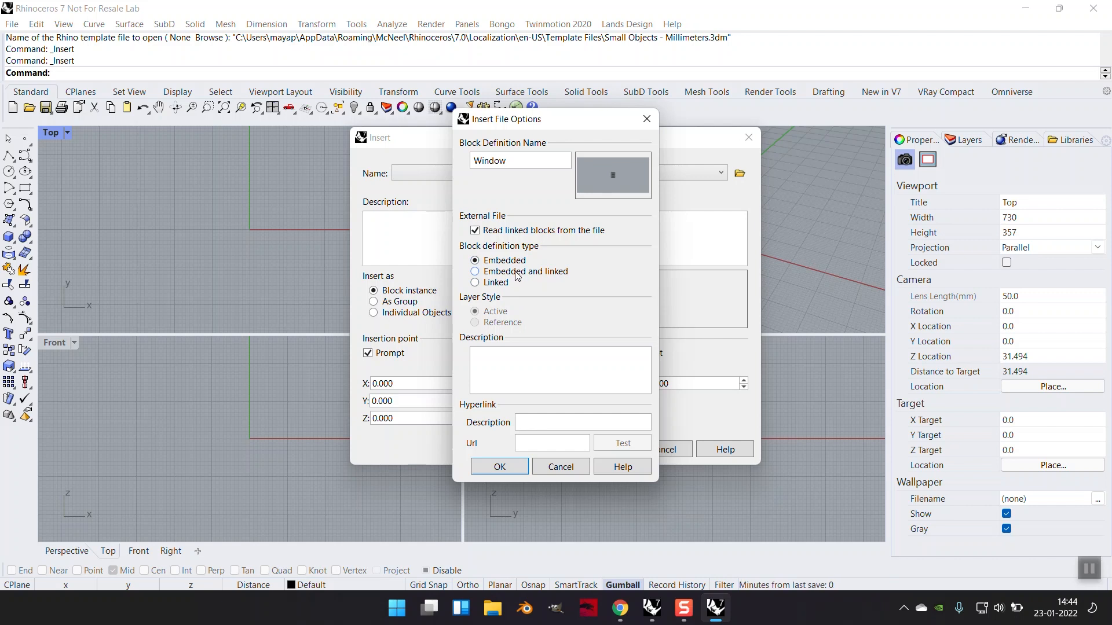
pyautogui.click(475, 282)
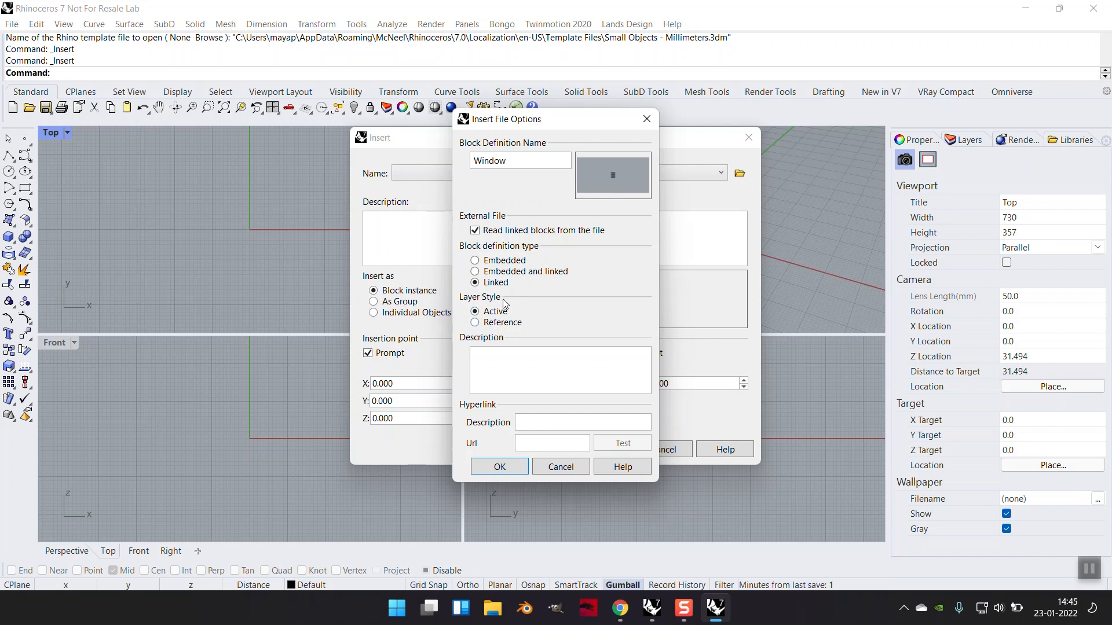
pyautogui.click(474, 271)
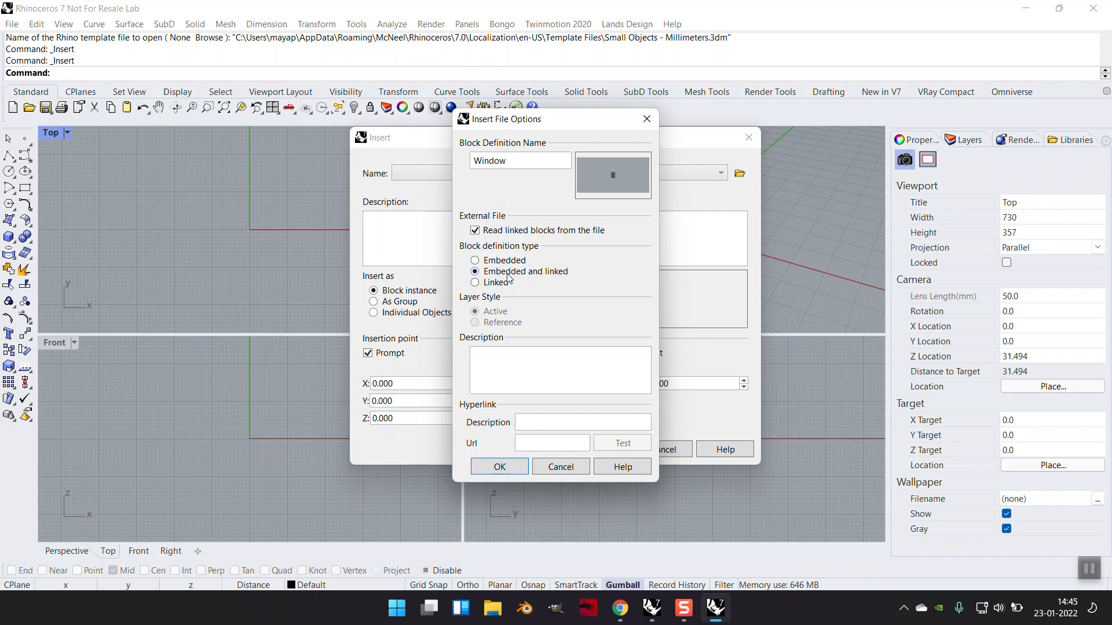
pyautogui.moveTo(555, 278)
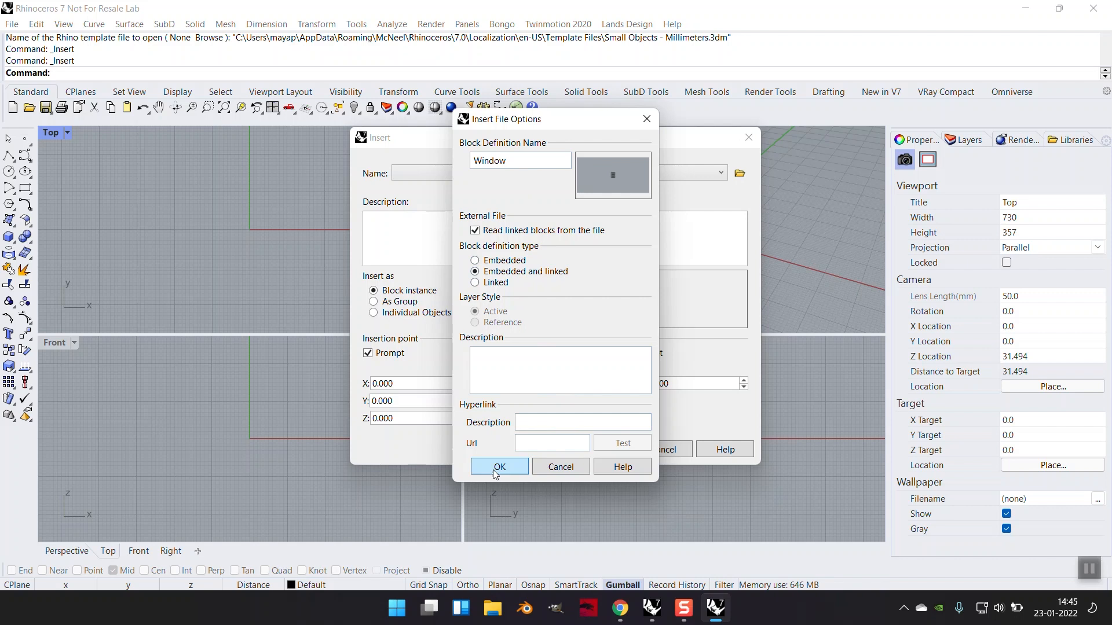
pyautogui.click(499, 467)
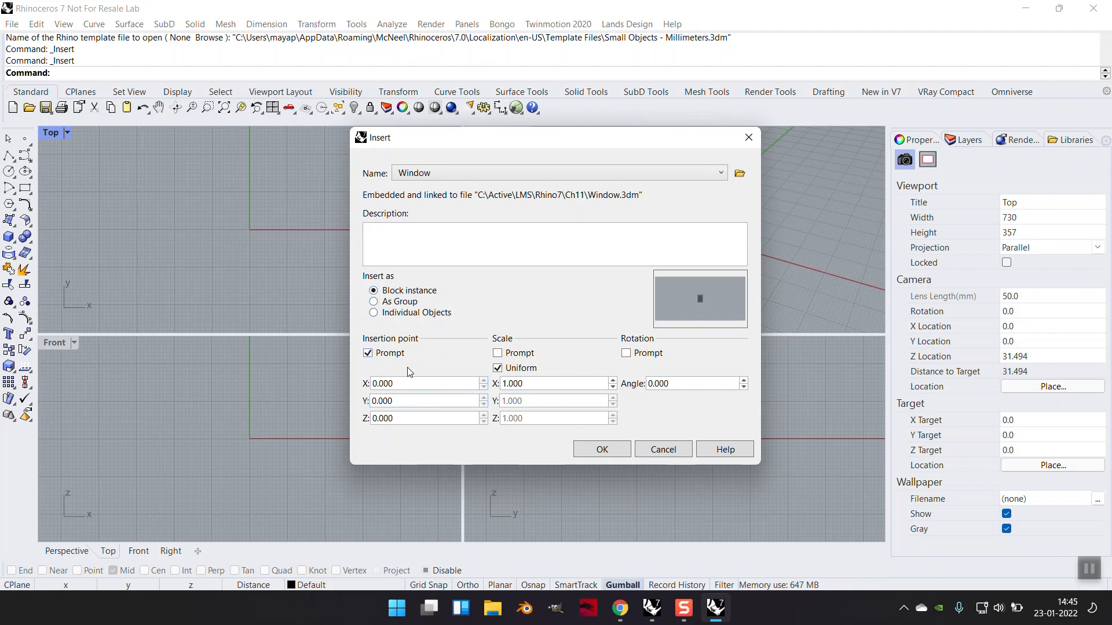
# Insert the Window block at the origin with the insertion-point prompt and uniform scale turned off.
pyautogui.click(367, 353)
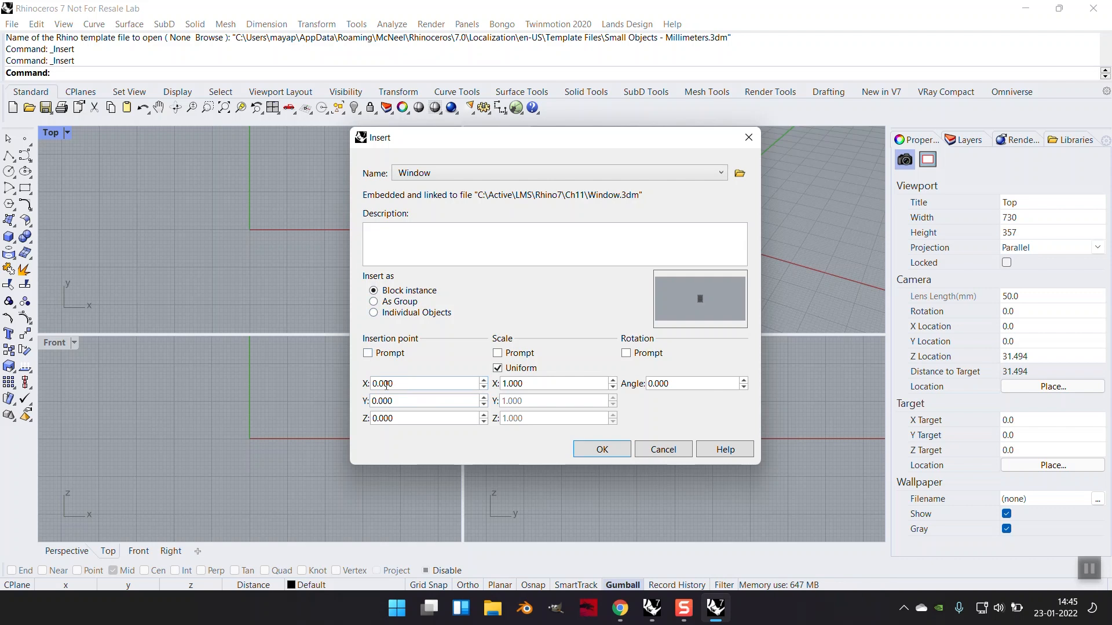
pyautogui.click(497, 369)
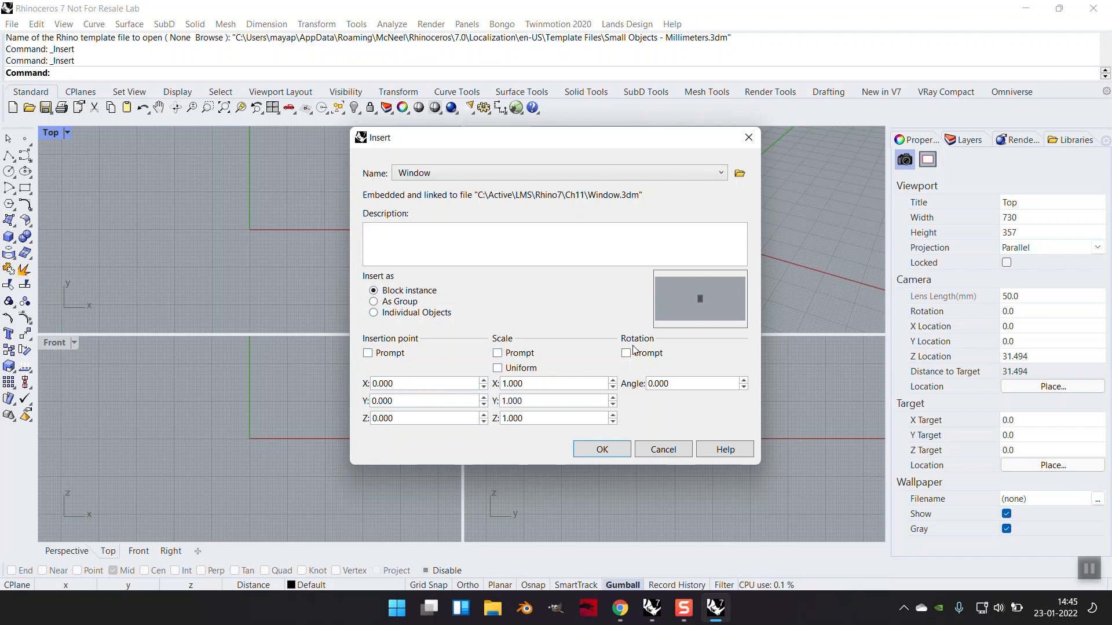
pyautogui.click(602, 449)
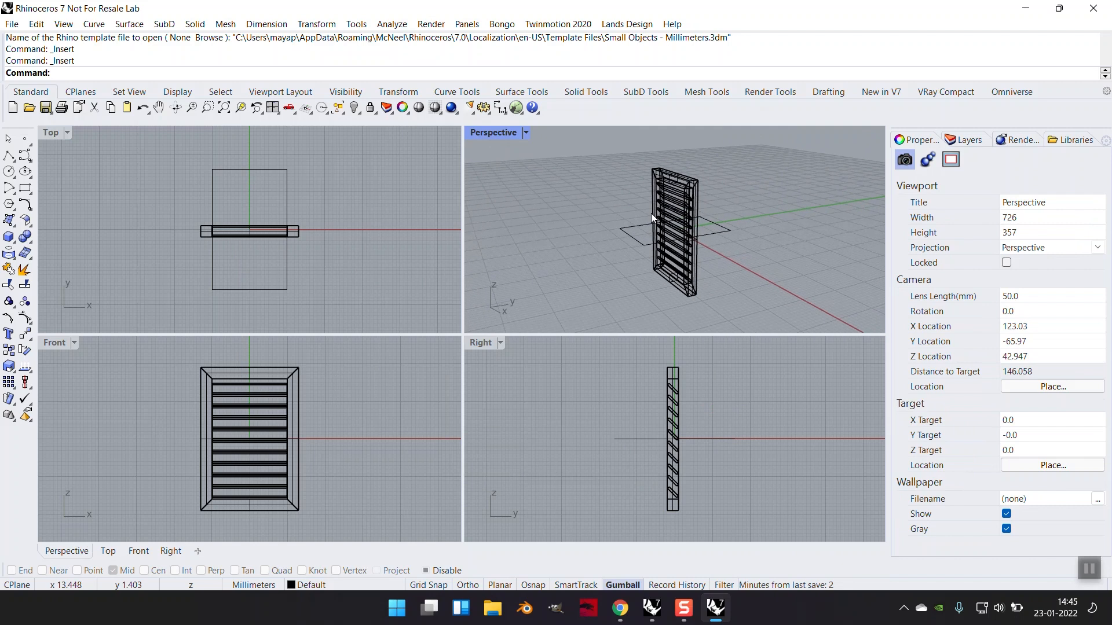
pyautogui.moveTo(695, 211)
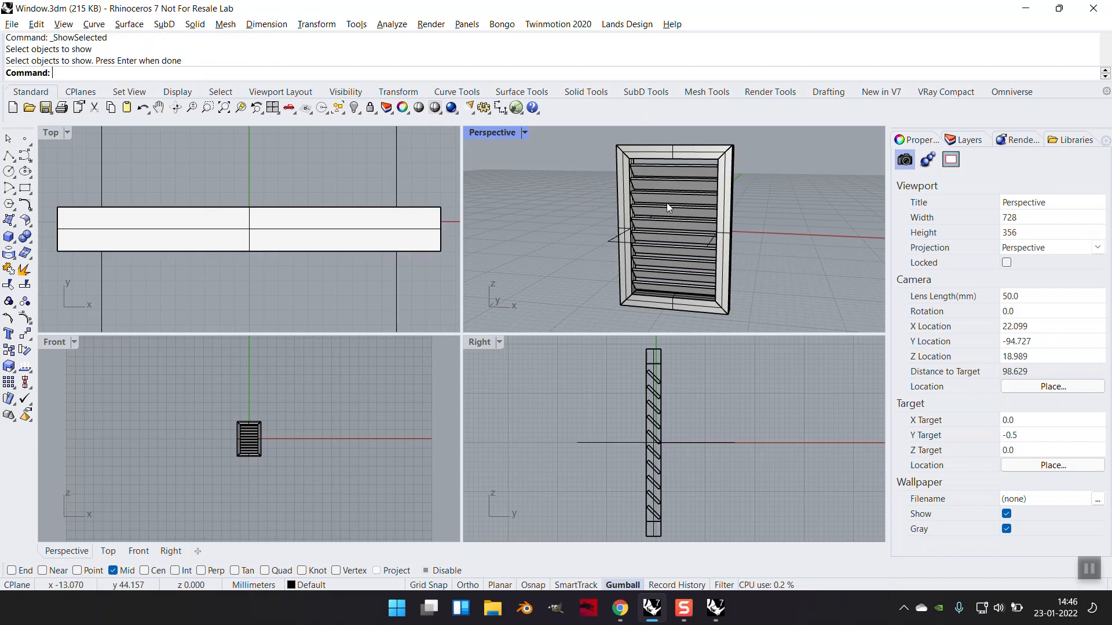
# Run SelCrv to select objects in the model containing the Window block.
pyautogui.write('SelCrv')
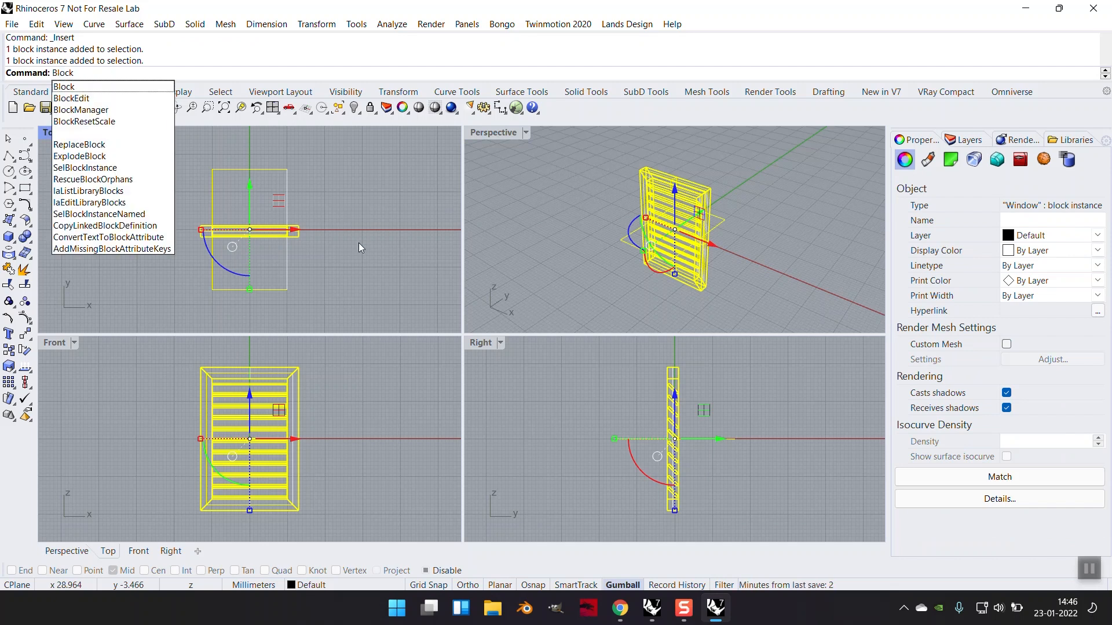
# In BlockManager, set linked blocks to prompt before updating, then update the Window block.
pyautogui.click(81, 110)
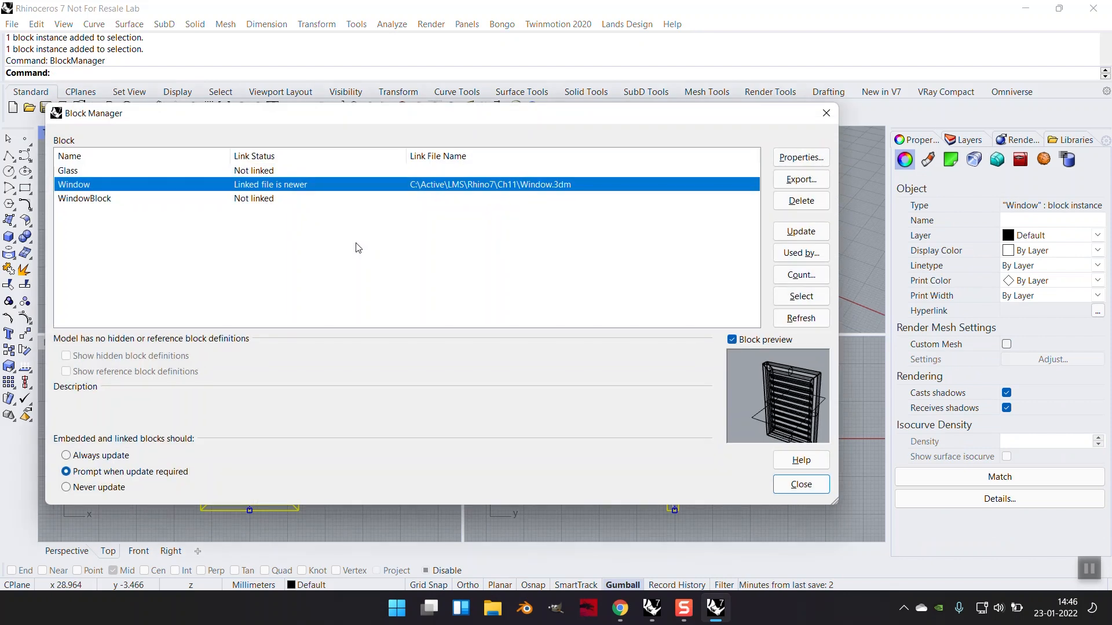
pyautogui.moveTo(181, 199)
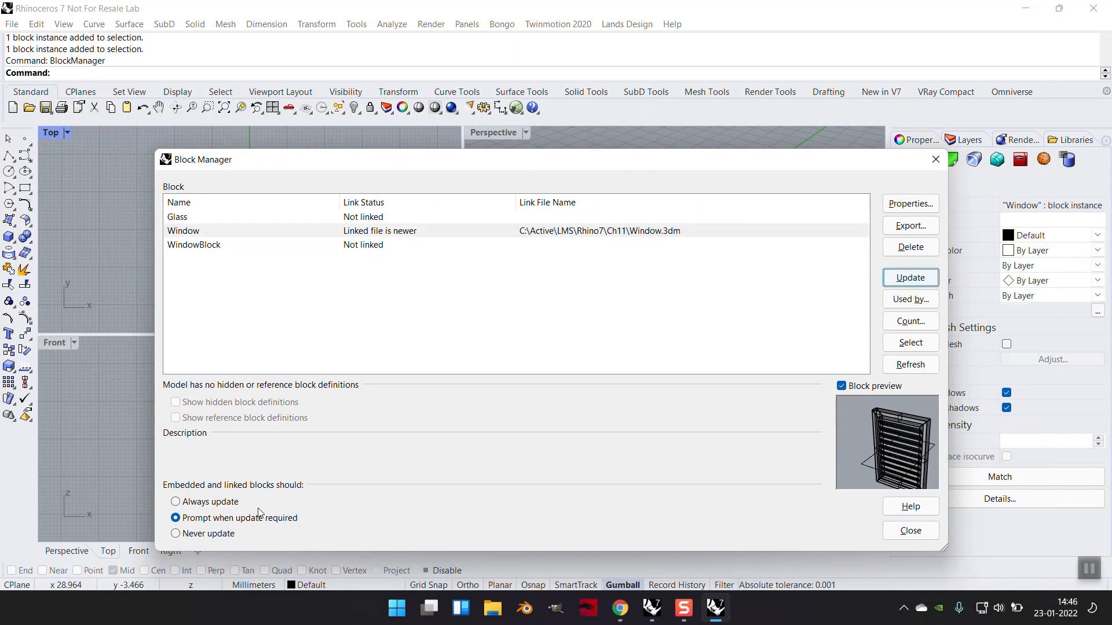
pyautogui.click(176, 502)
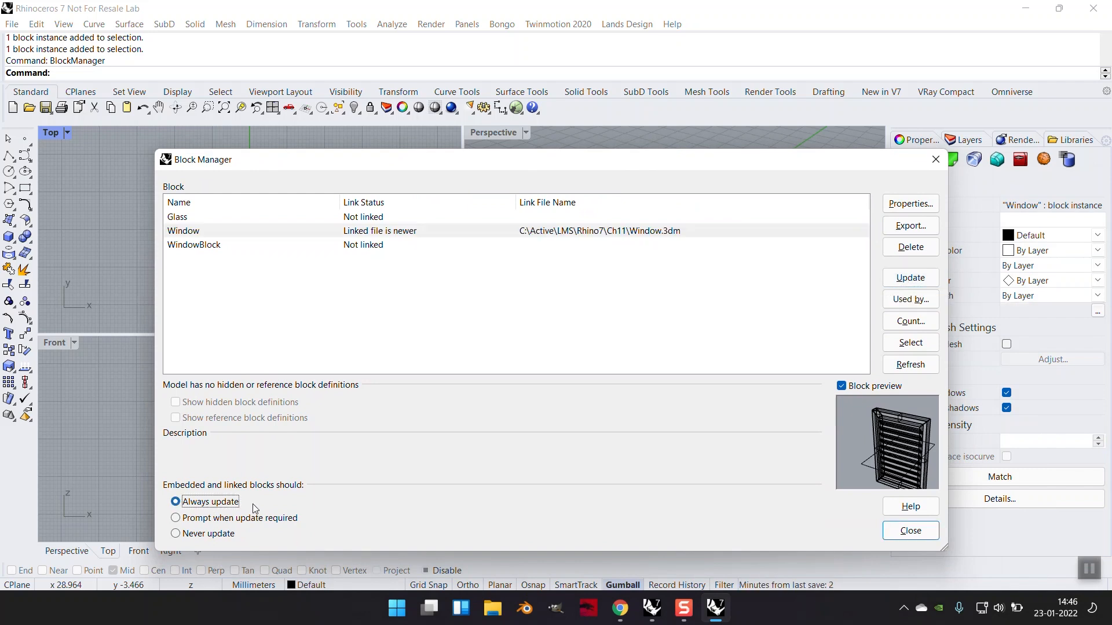
pyautogui.click(175, 518)
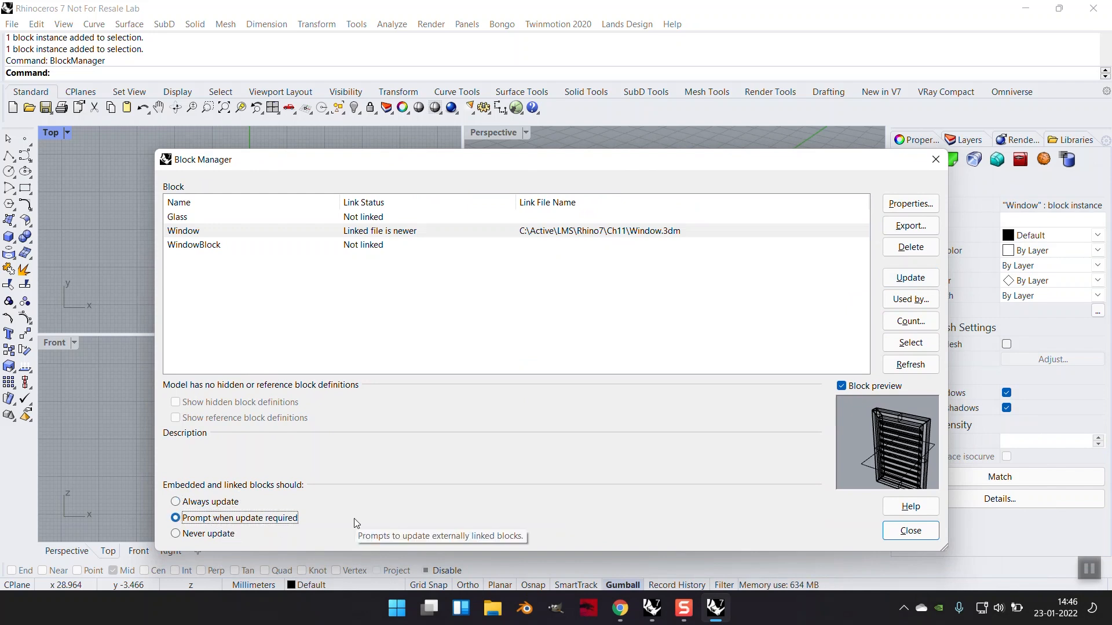
pyautogui.click(176, 534)
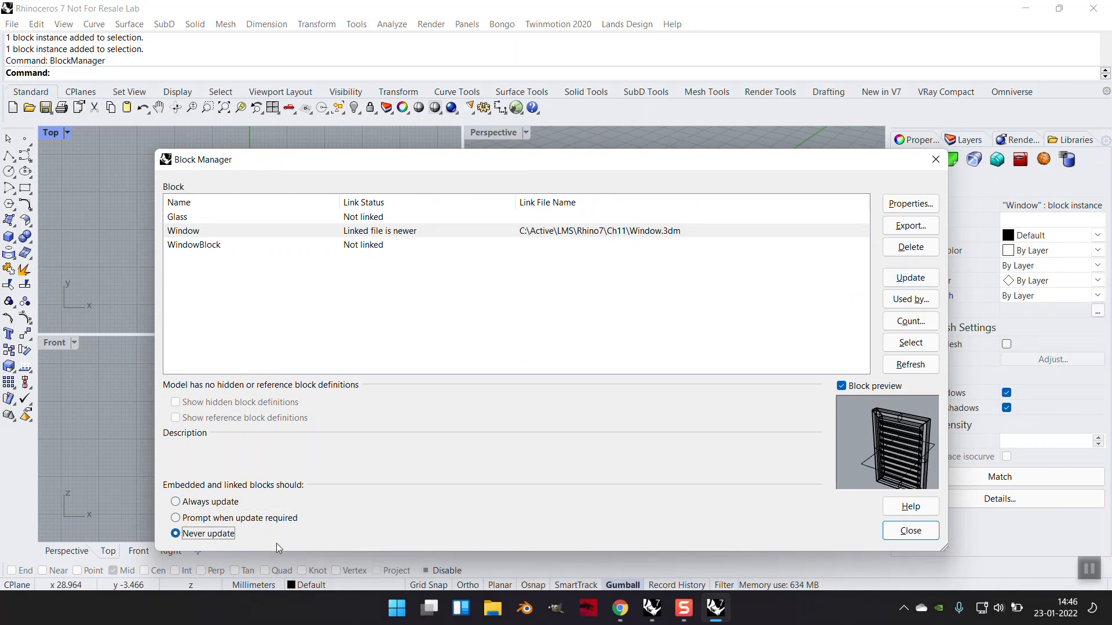
pyautogui.click(176, 518)
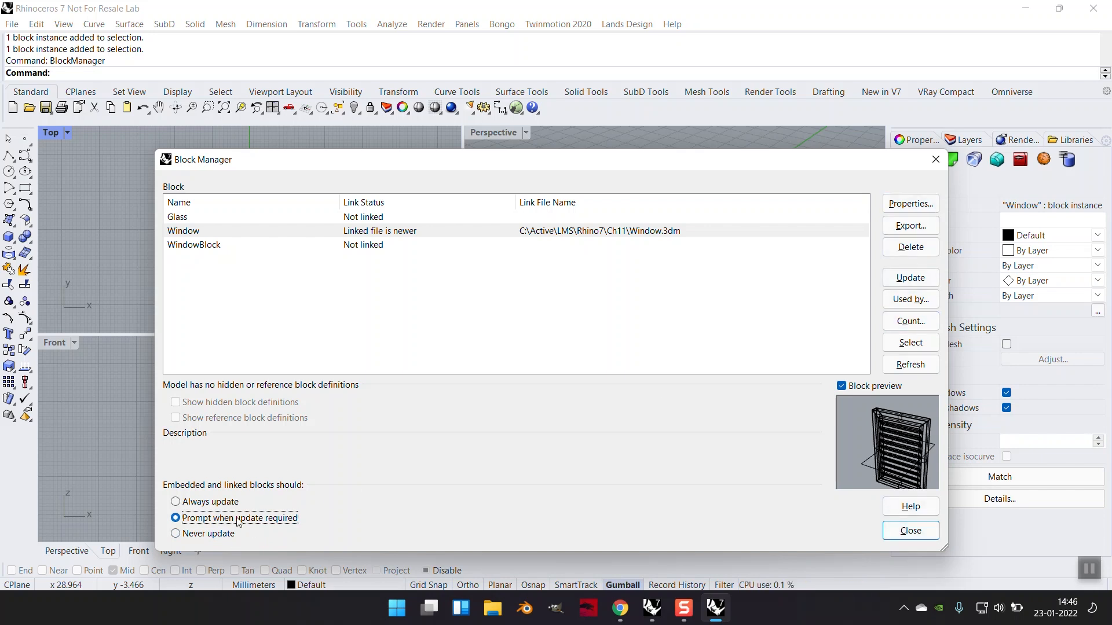
pyautogui.click(910, 277)
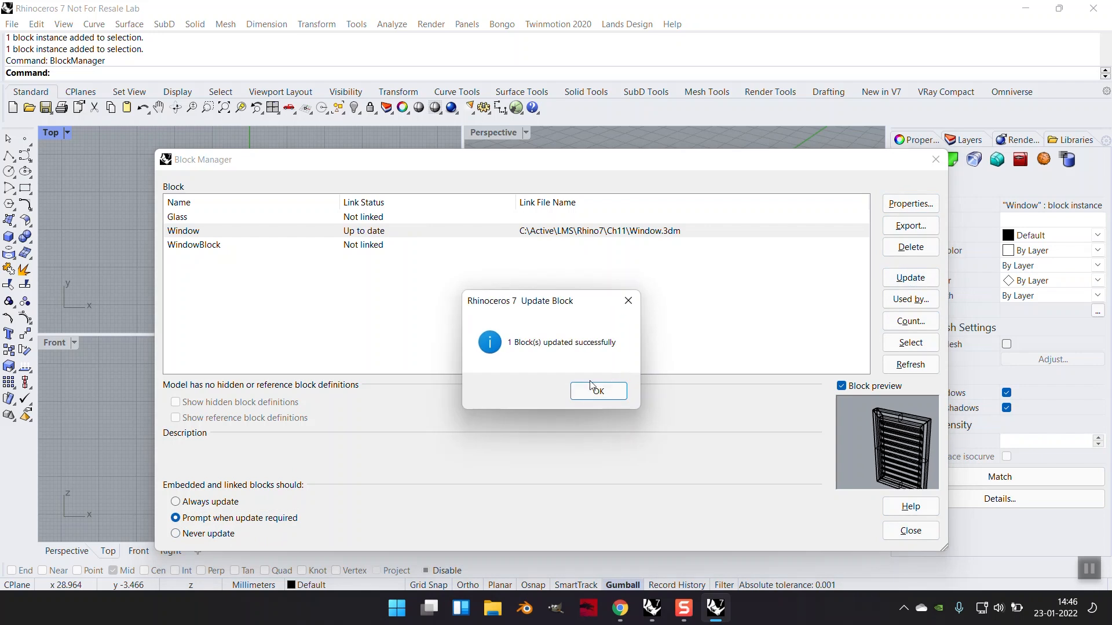
pyautogui.click(597, 391)
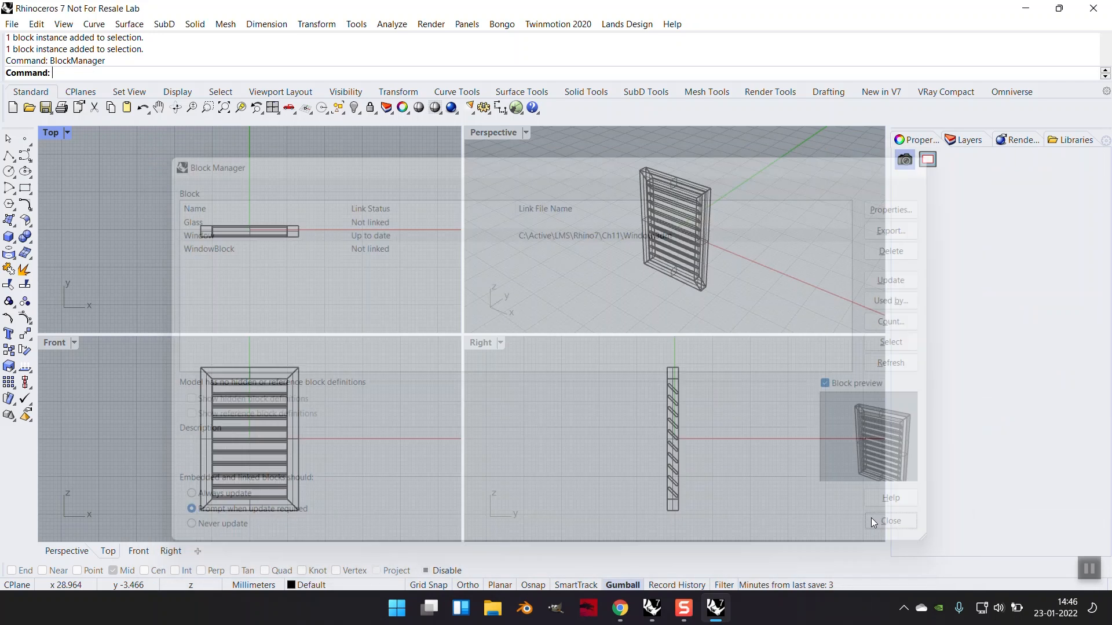
# Save the model as Building.3dm and array the Window block with 20 items.
pyautogui.click(891, 521)
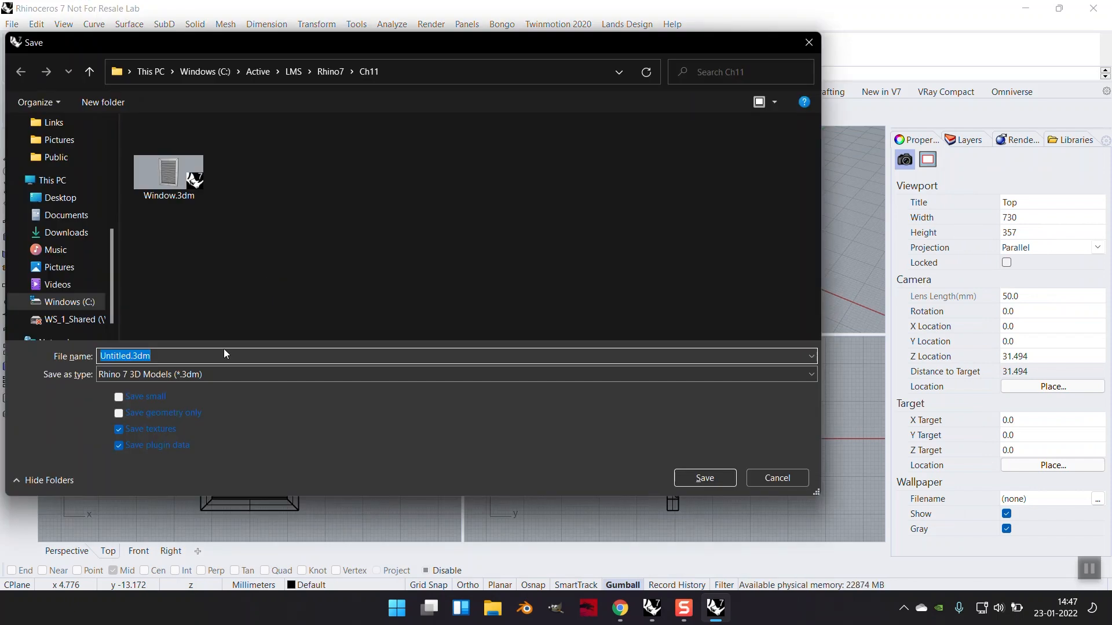
pyautogui.write('Buildin')
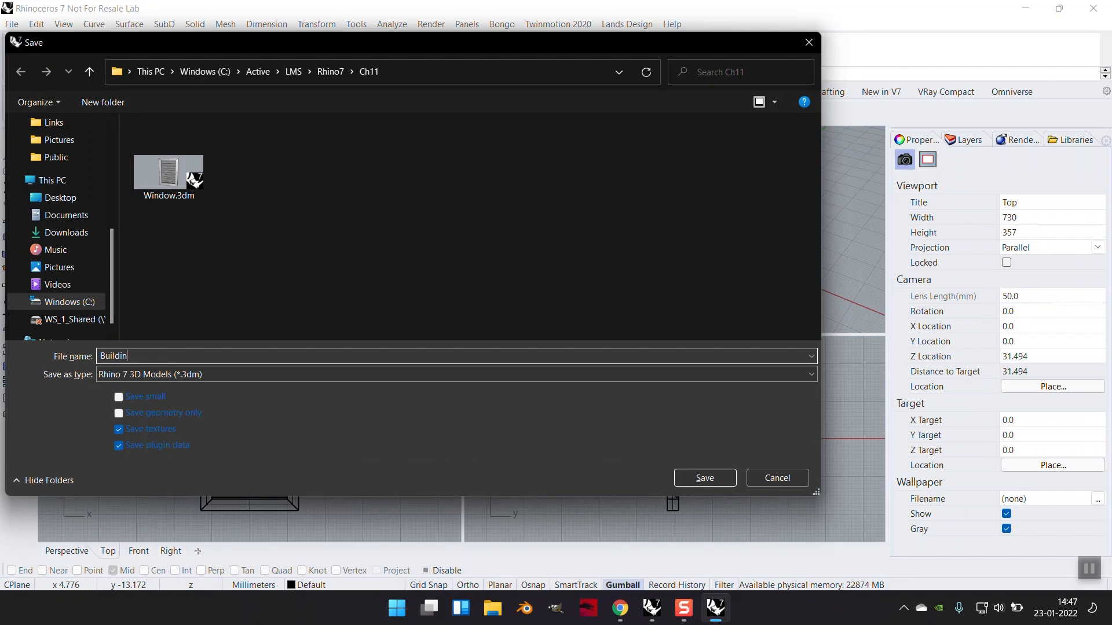
pyautogui.click(705, 477)
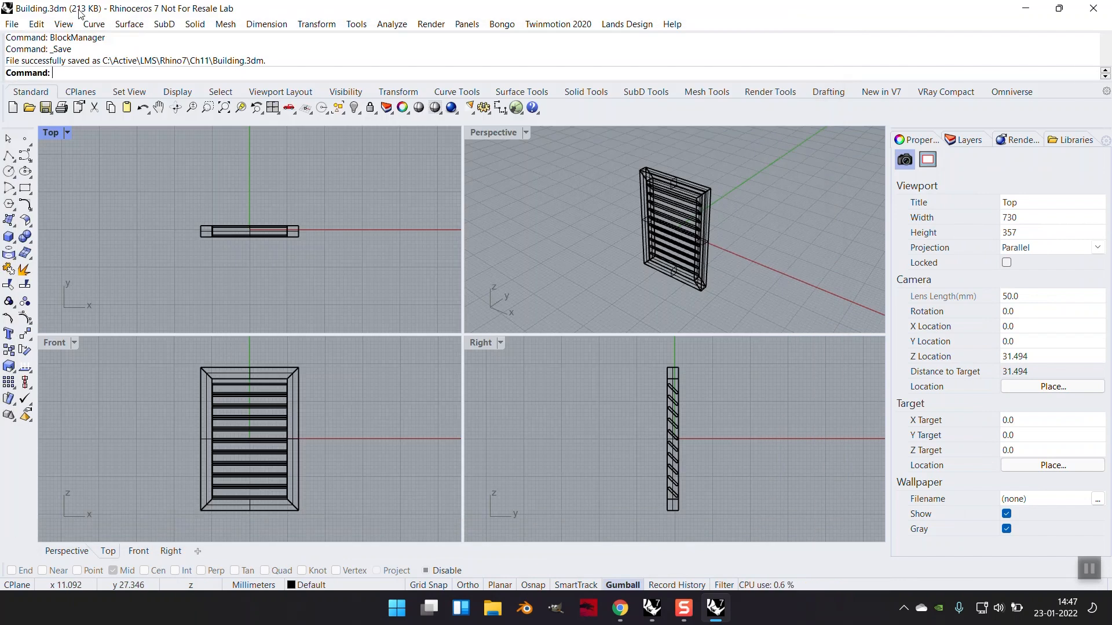
pyautogui.click(249, 439)
pyautogui.write('ArrayLinear')
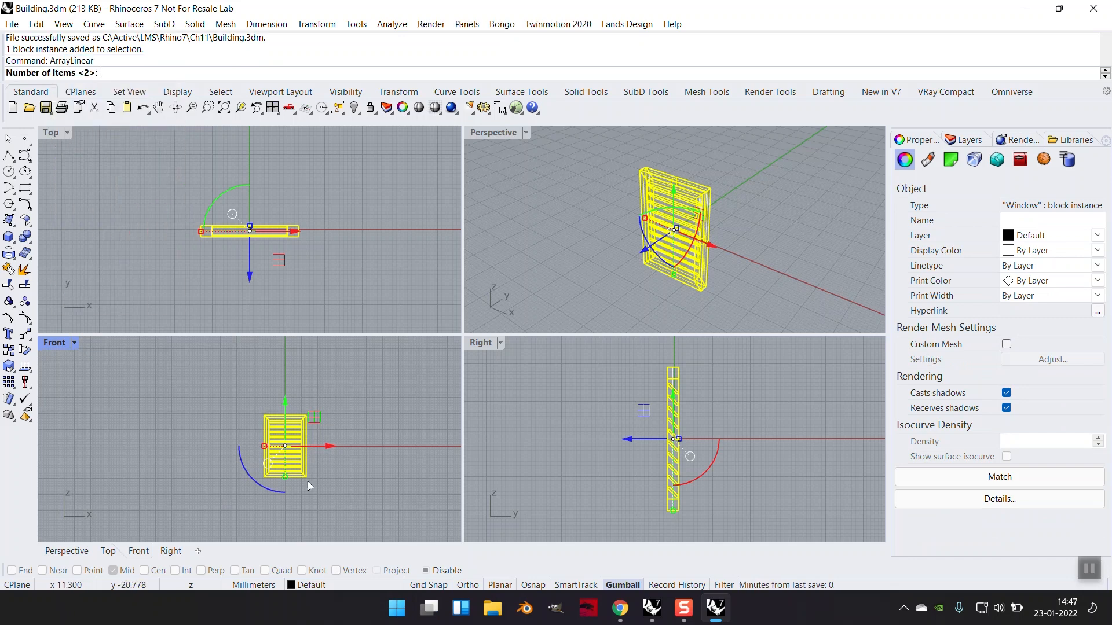
pyautogui.write('20')
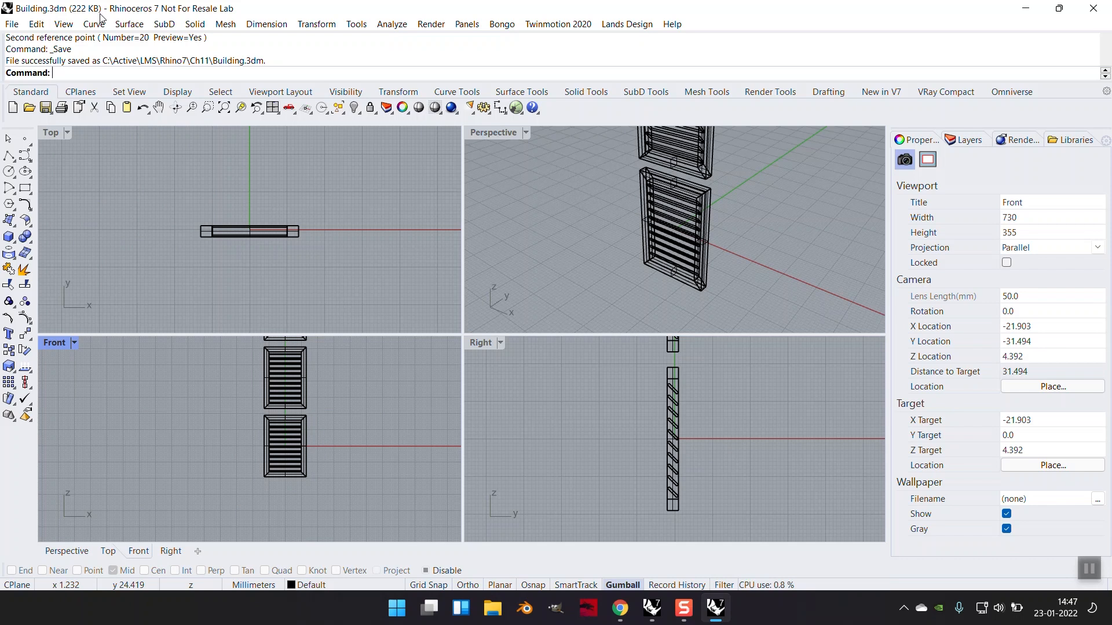
pyautogui.moveTo(87, 336)
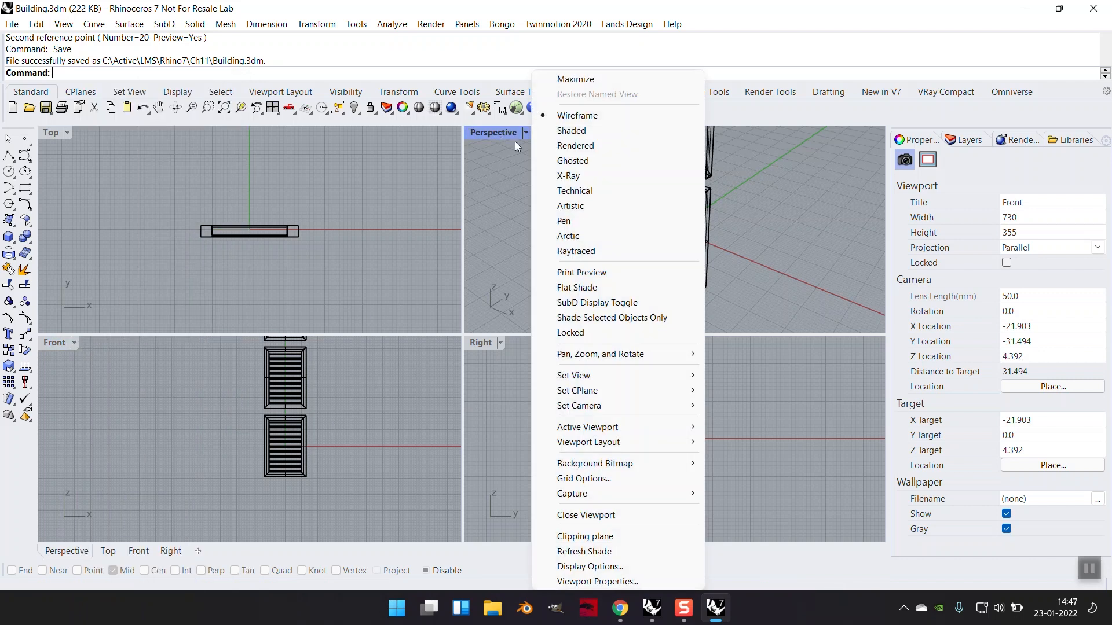
# Switch the Perspective view to Rendered and select the lower Window block.
pyautogui.click(575, 145)
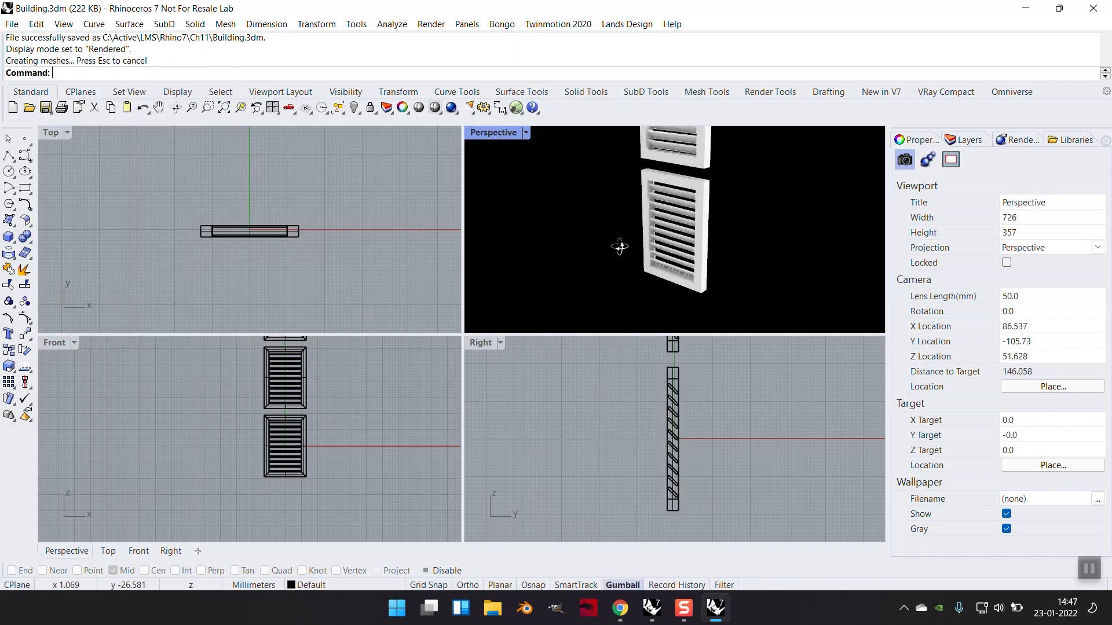
pyautogui.click(285, 447)
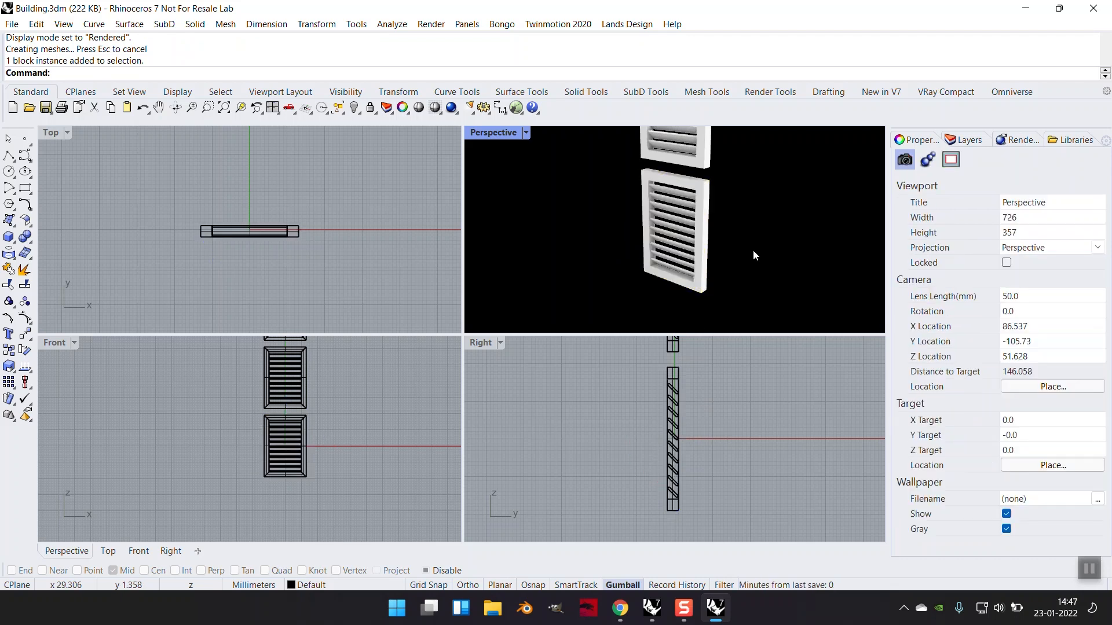
pyautogui.click(285, 449)
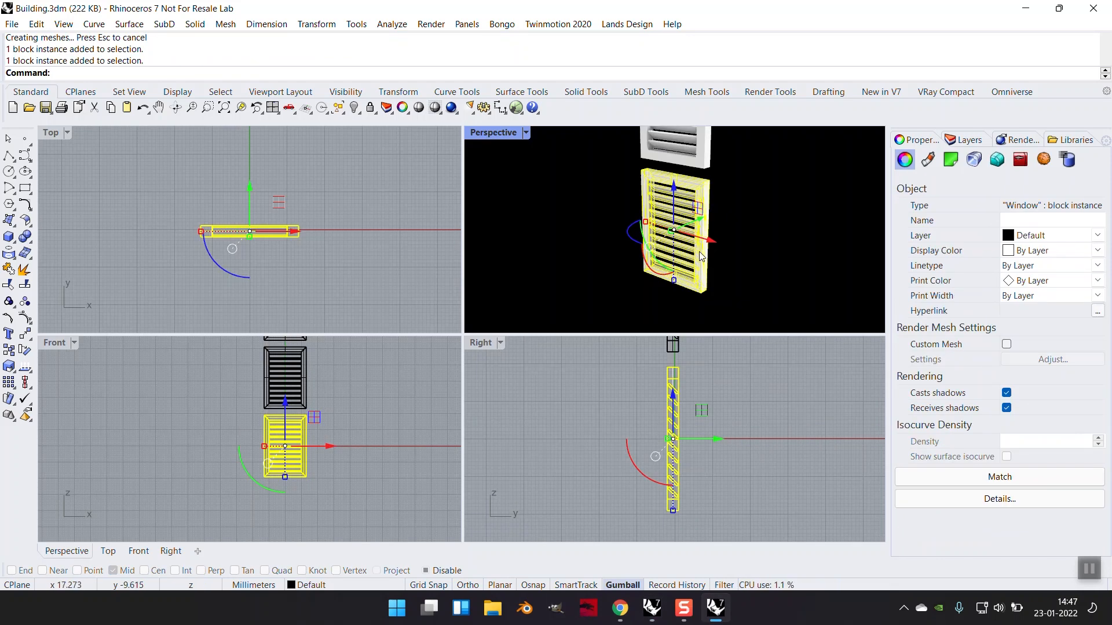
# Run BlockEdit on the Window block and choose to edit its embedded definition.
pyautogui.write('BlockEdit')
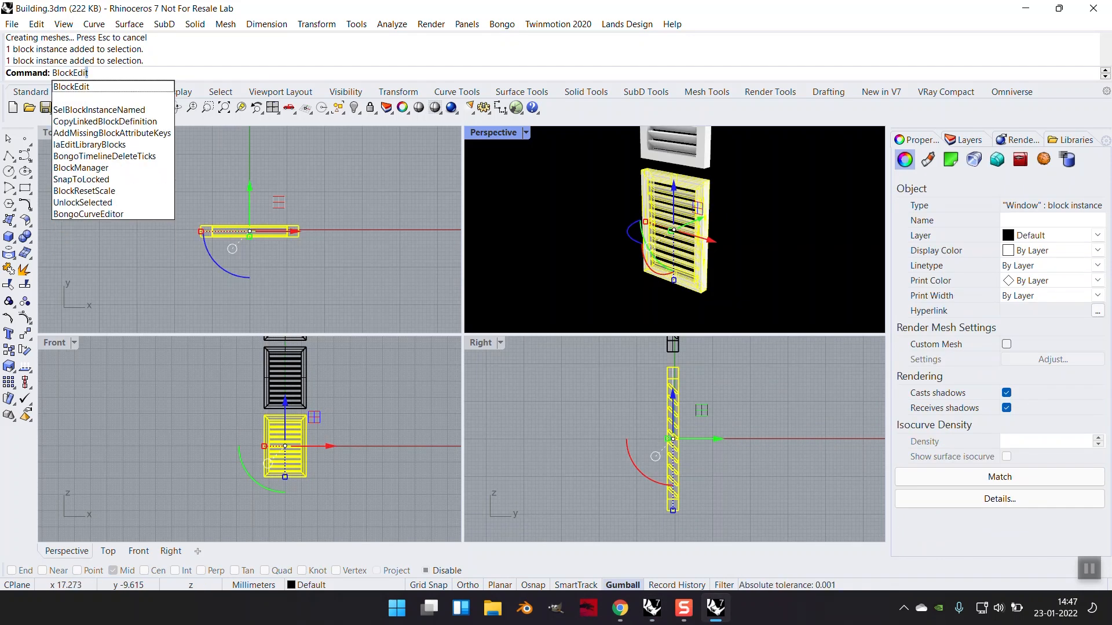
pyautogui.click(72, 86)
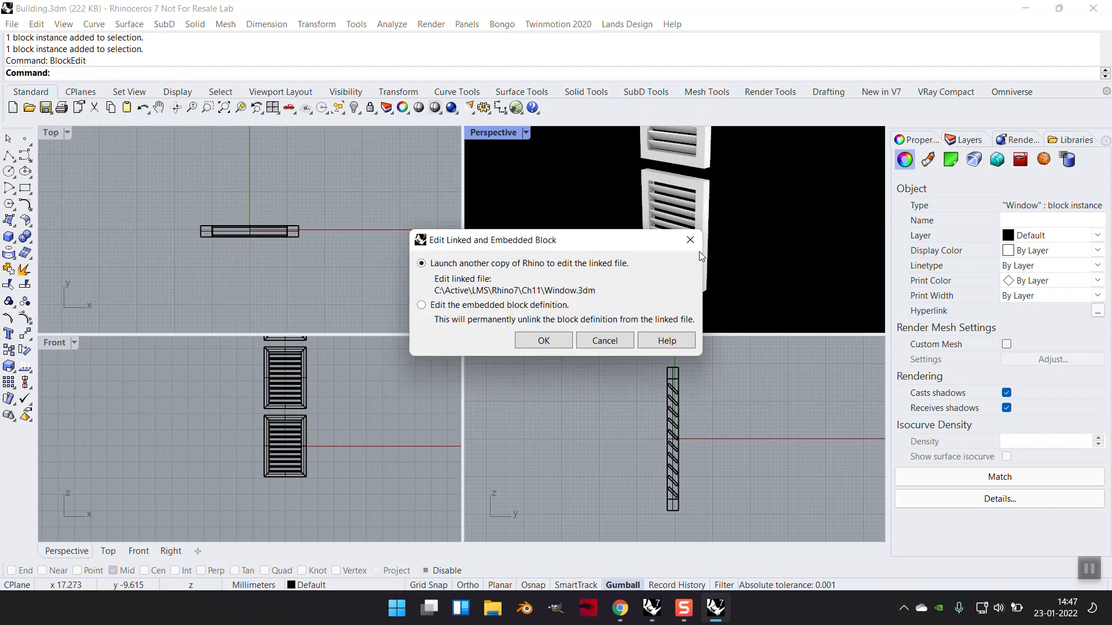
pyautogui.click(37, 23)
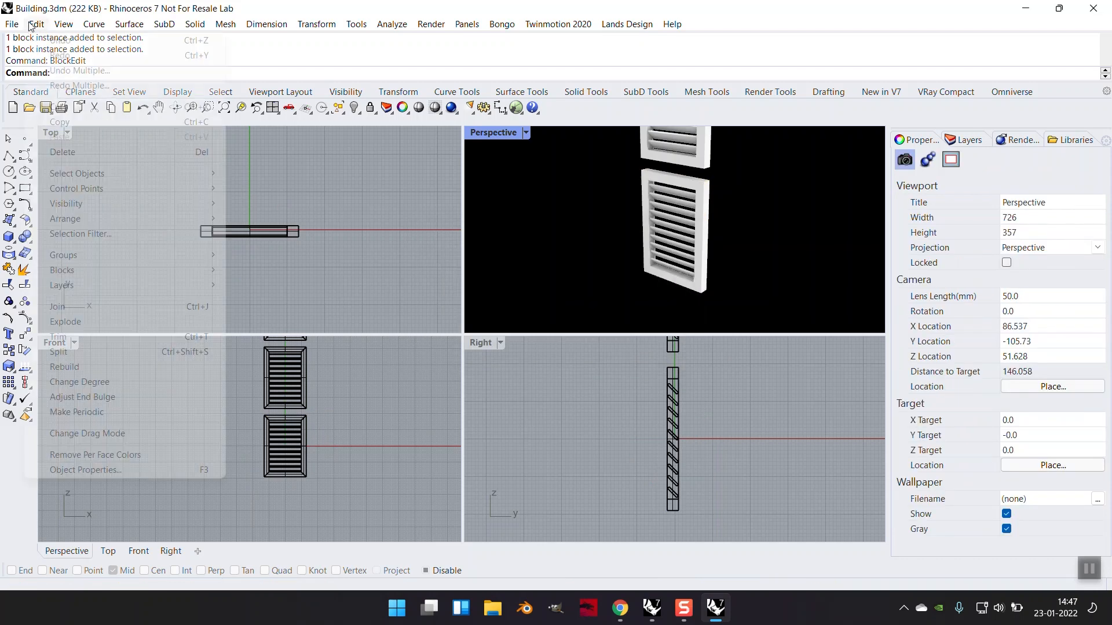
pyautogui.click(62, 270)
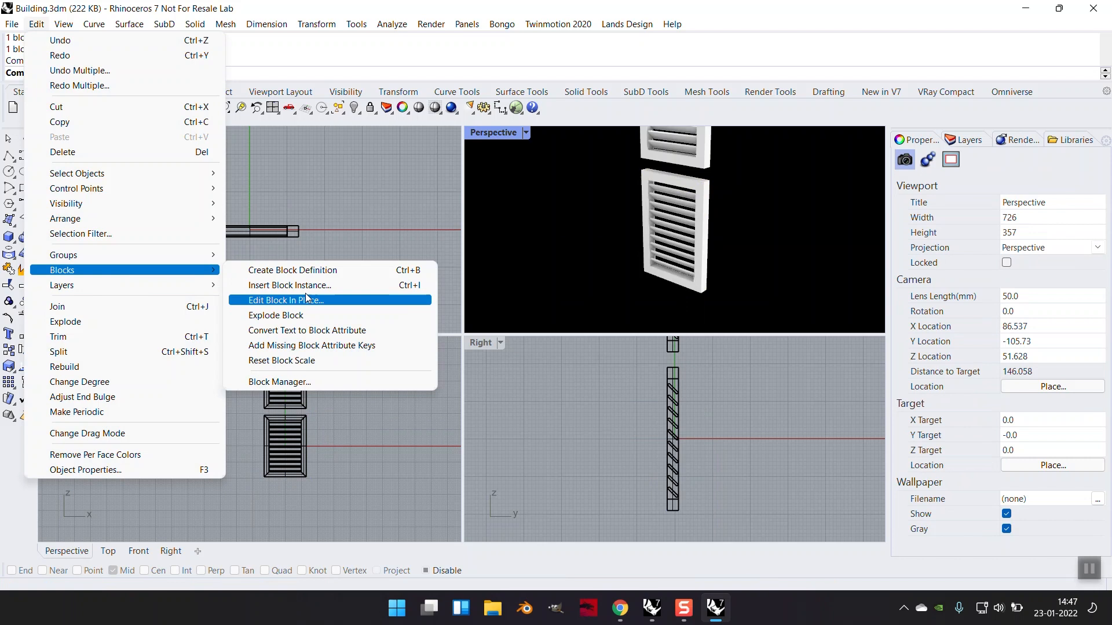
pyautogui.click(286, 300)
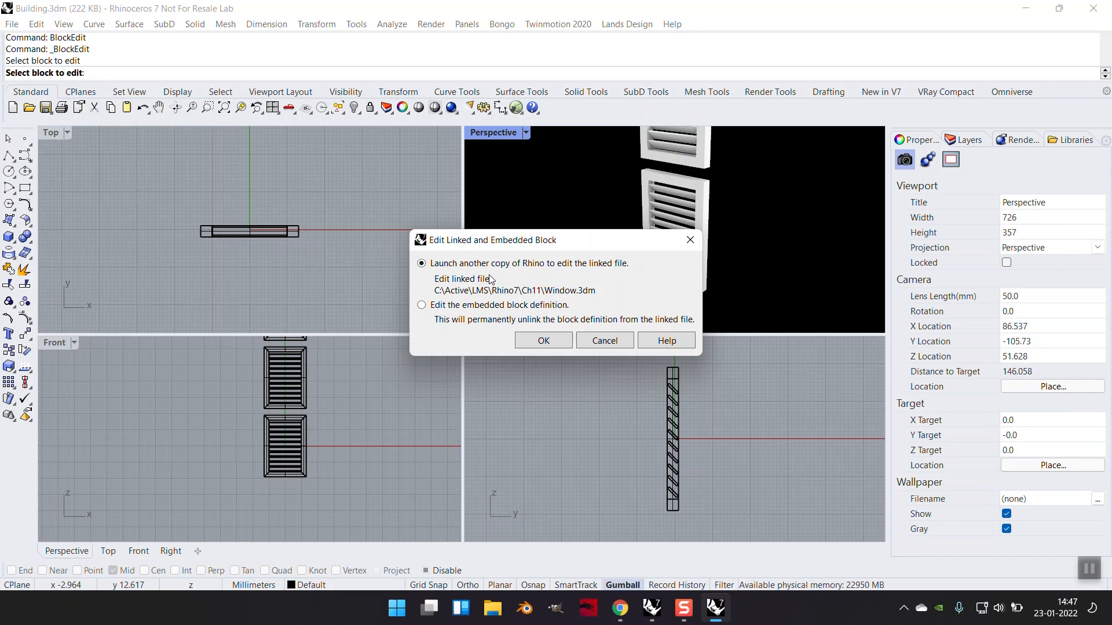
pyautogui.click(421, 306)
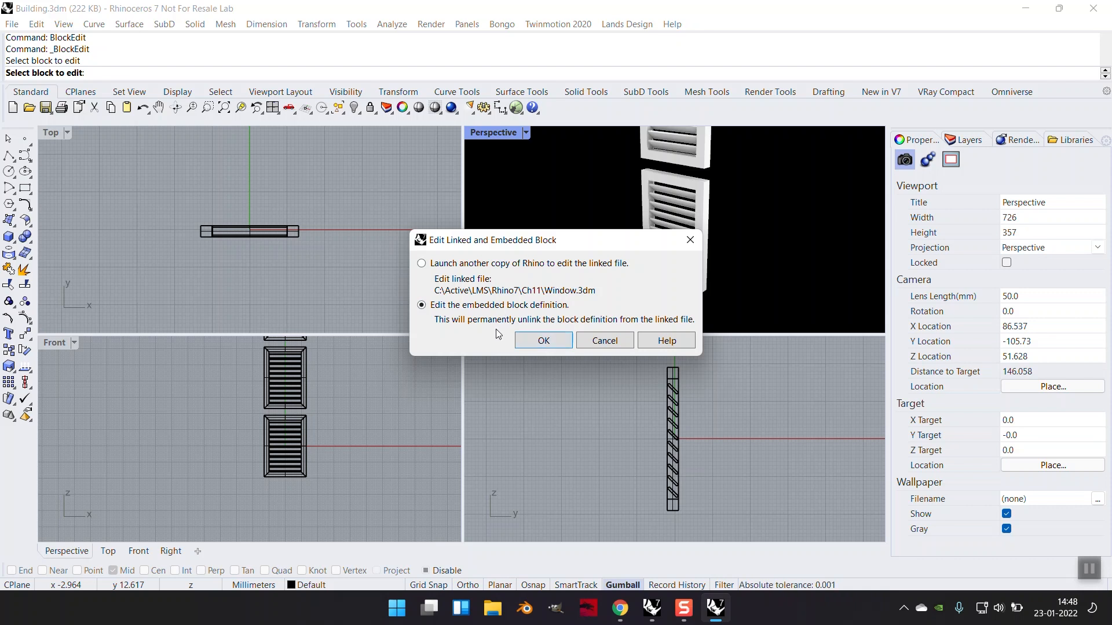
pyautogui.moveTo(523, 326)
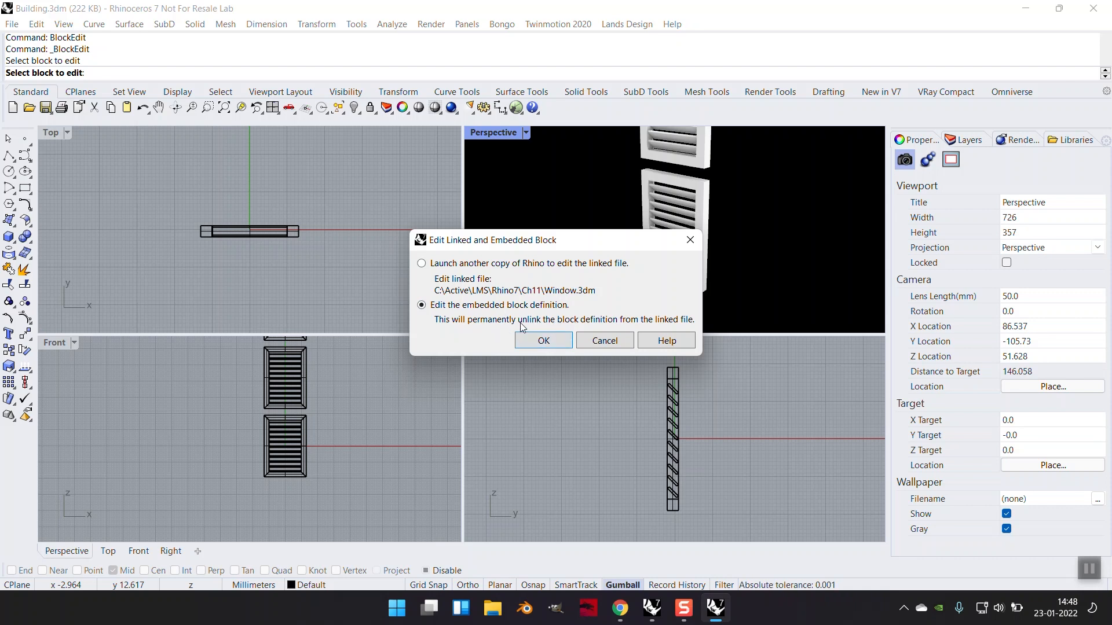
pyautogui.click(543, 340)
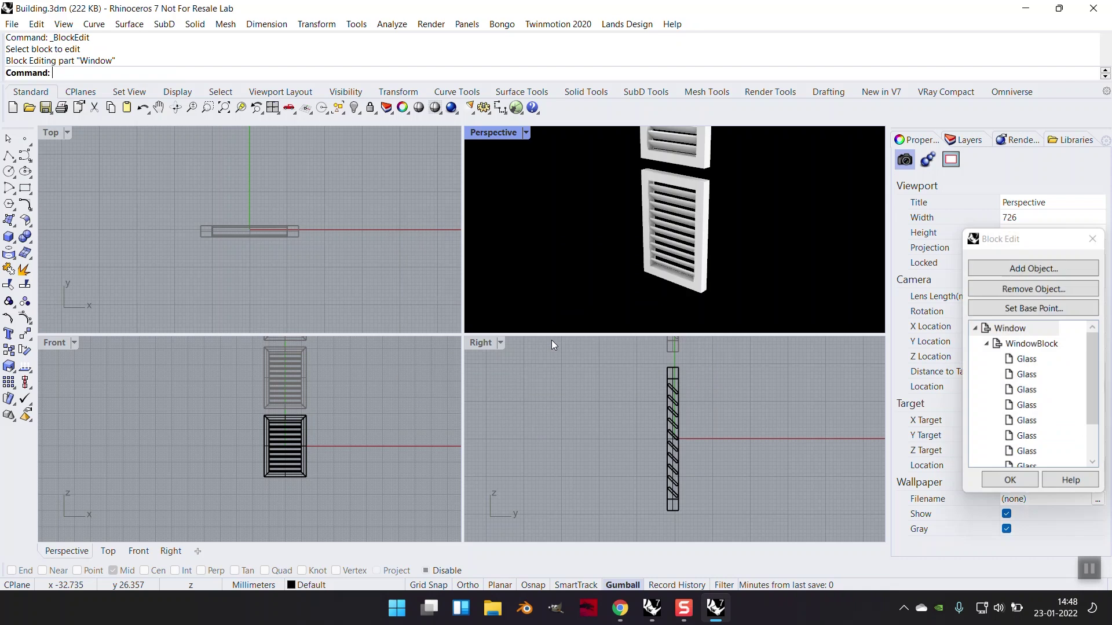
# Expand the nested WindowBlock and select the bottom Glass louvre.
pyautogui.click(677, 235)
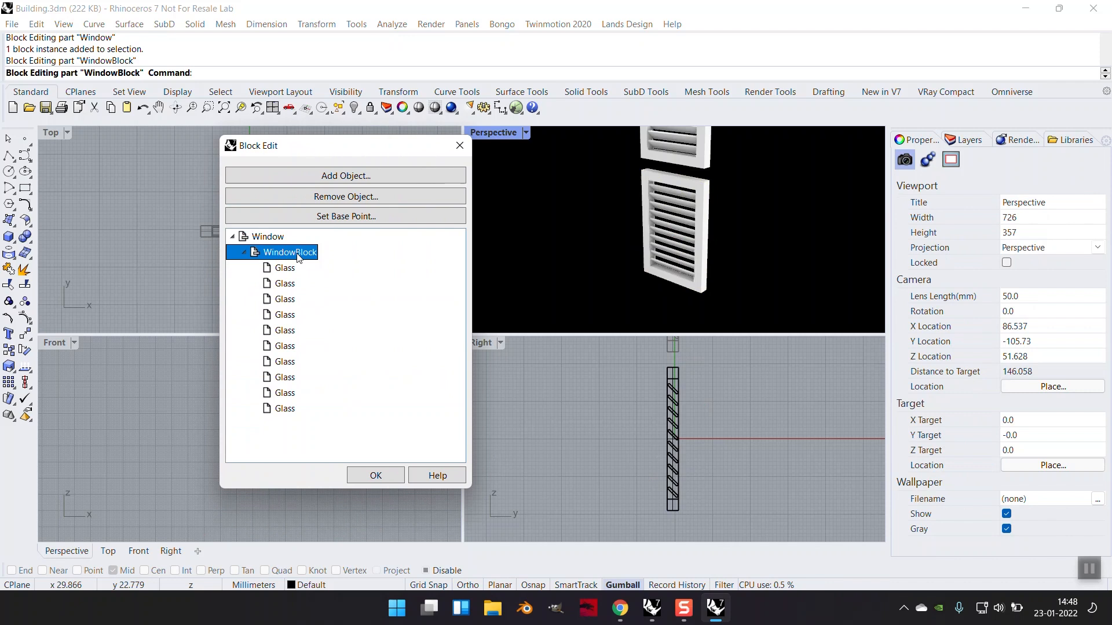
pyautogui.click(284, 268)
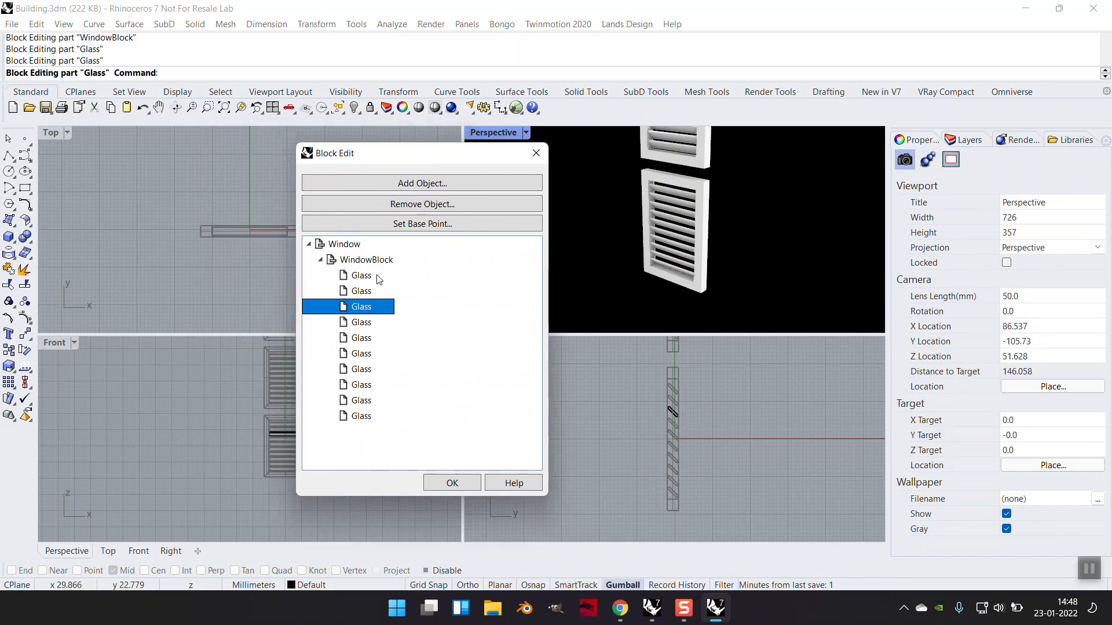
pyautogui.click(367, 260)
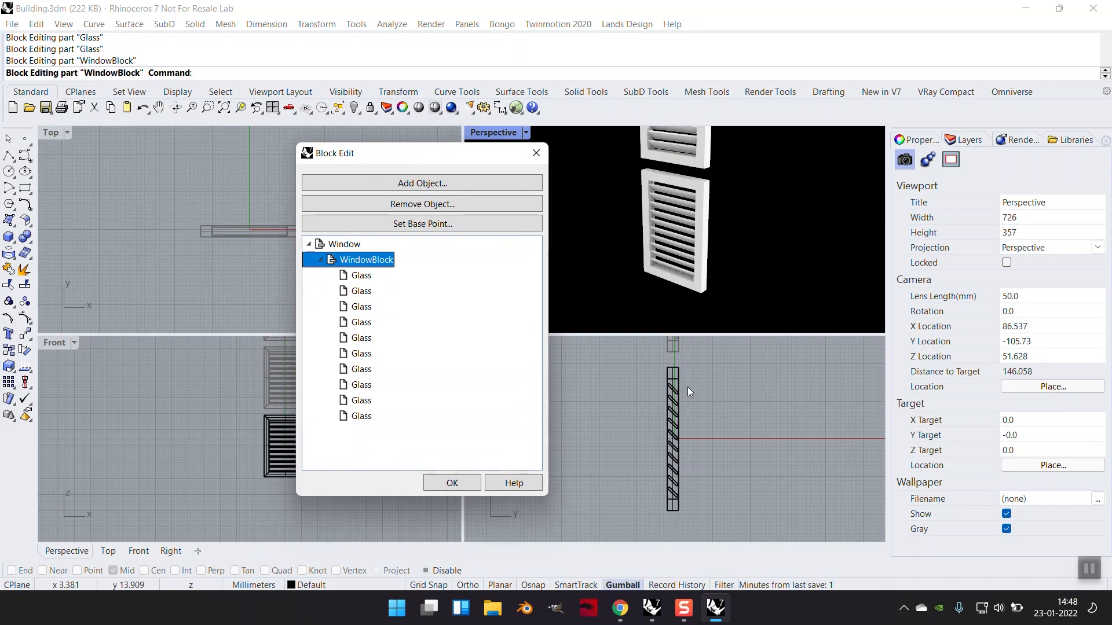
pyautogui.click(361, 353)
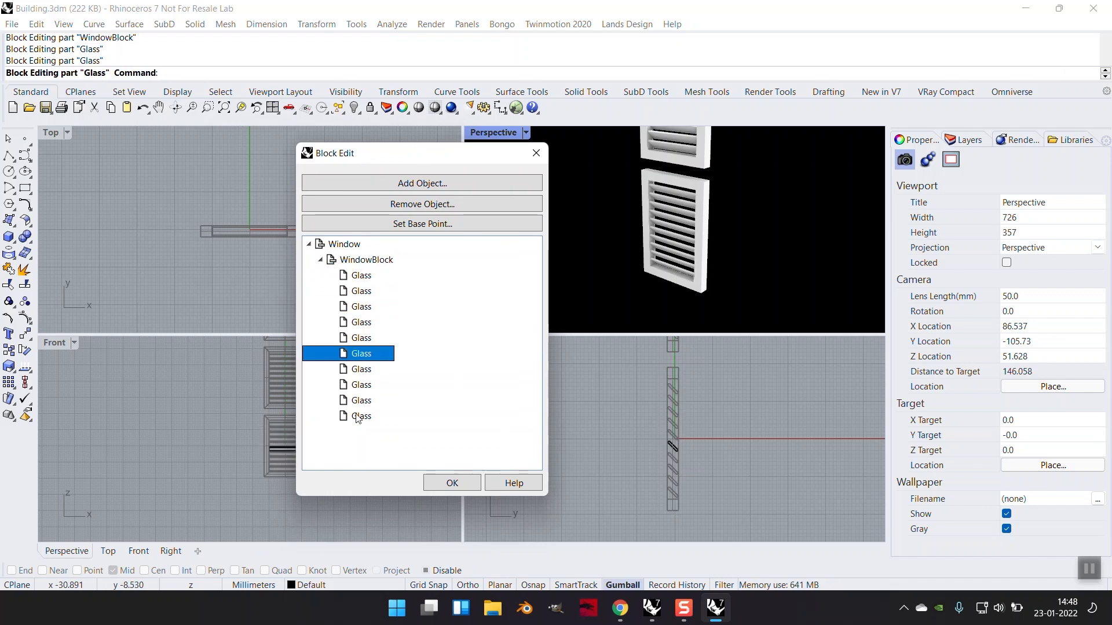
pyautogui.click(361, 416)
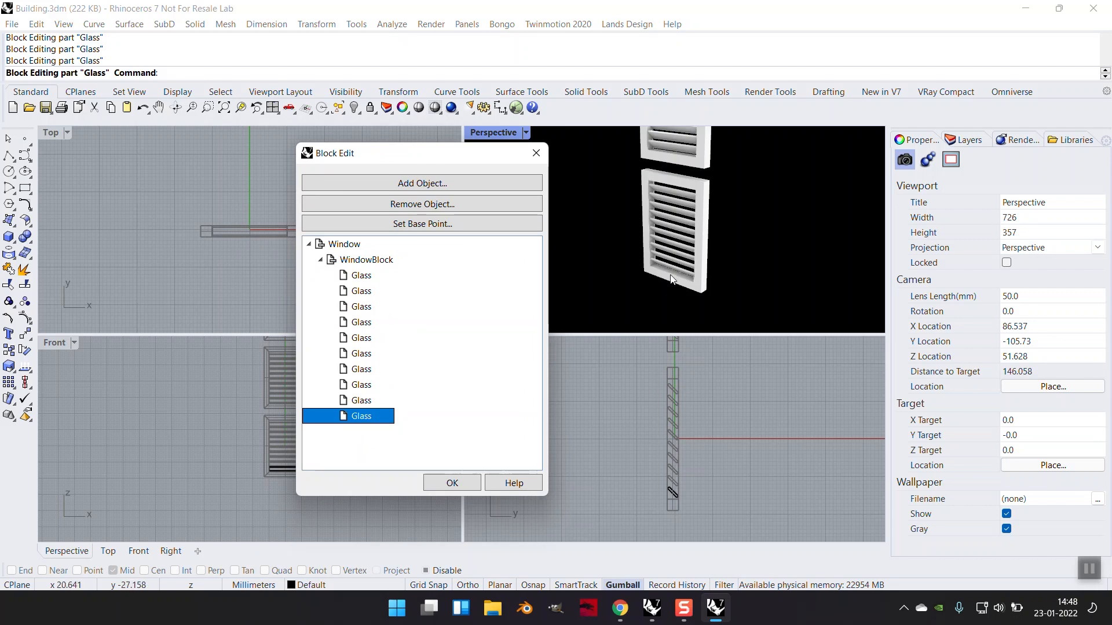
pyautogui.click(360, 415)
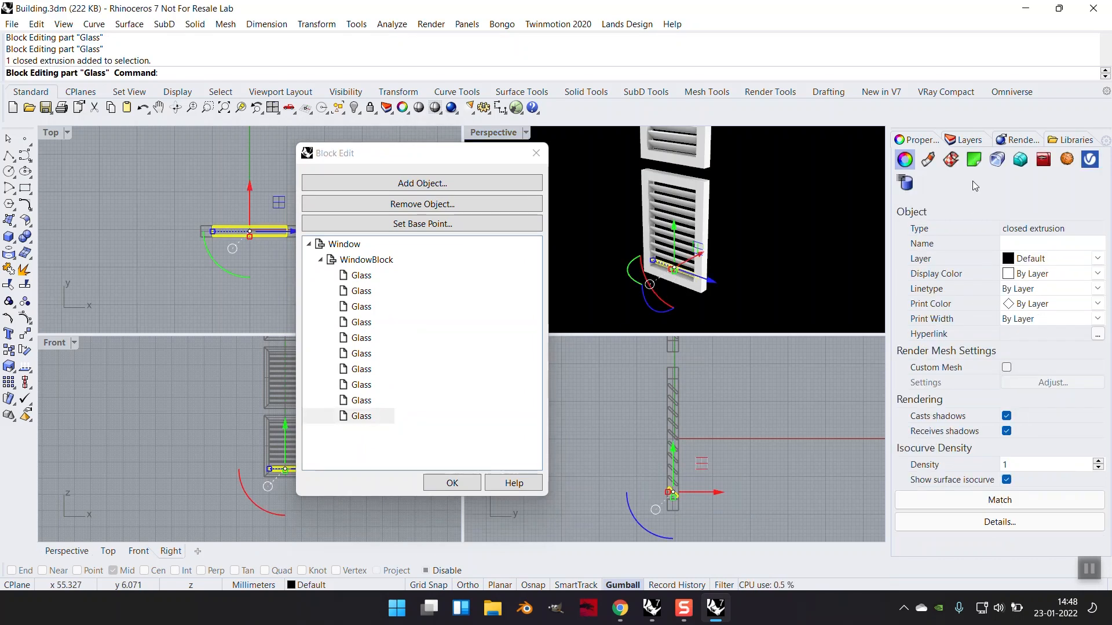
# Give the bottom louvre a new Glass material coloured cyan, then OK the Block Edit dialog.
pyautogui.click(927, 160)
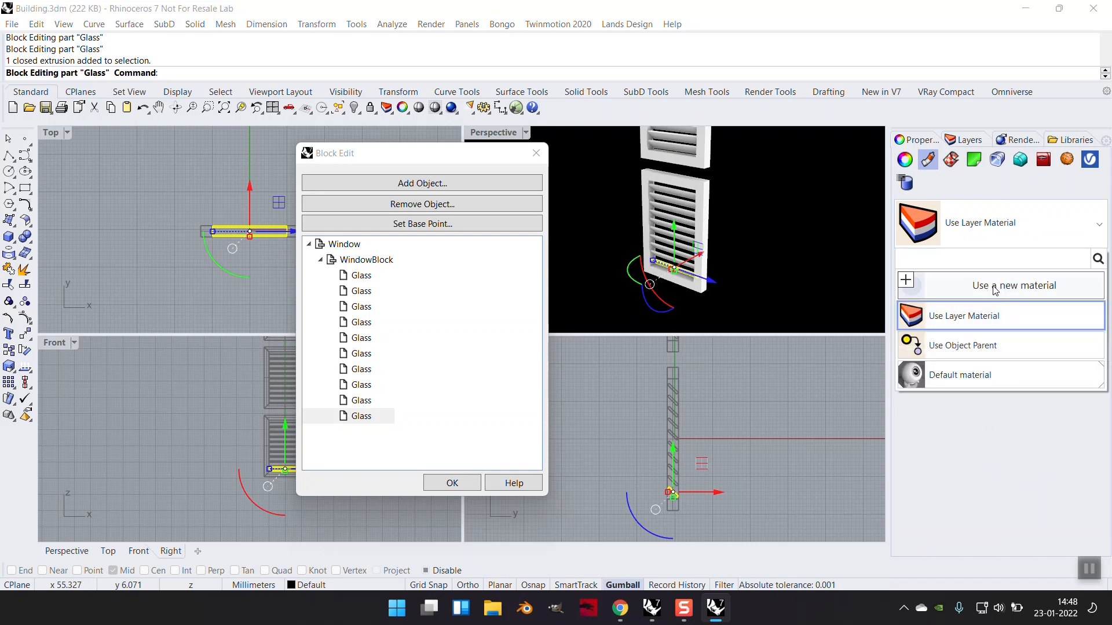
pyautogui.click(964, 315)
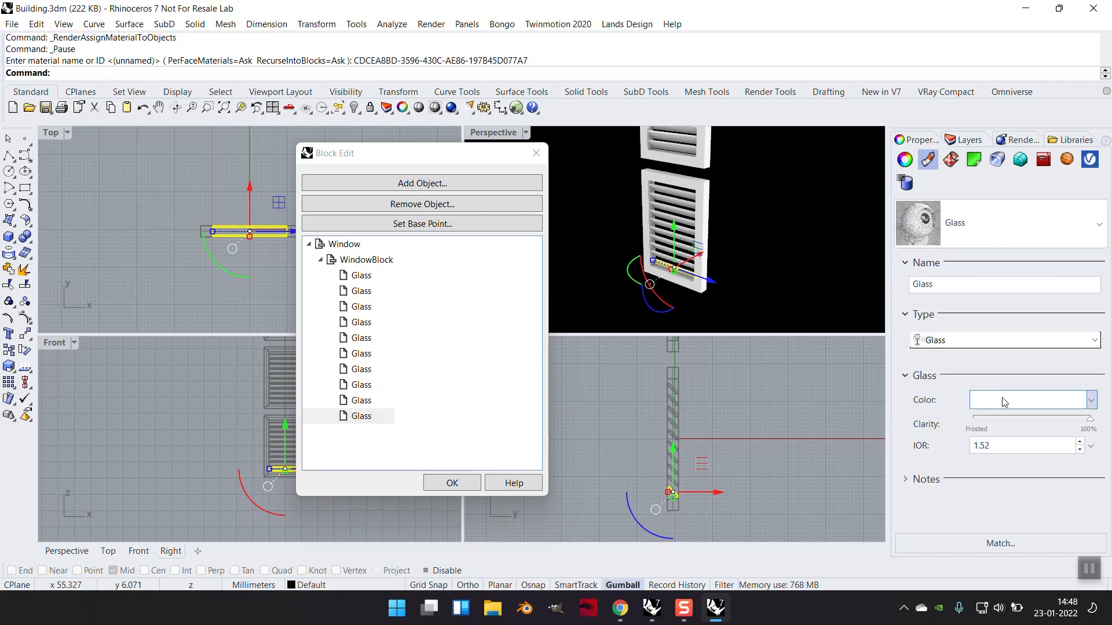
pyautogui.click(1027, 400)
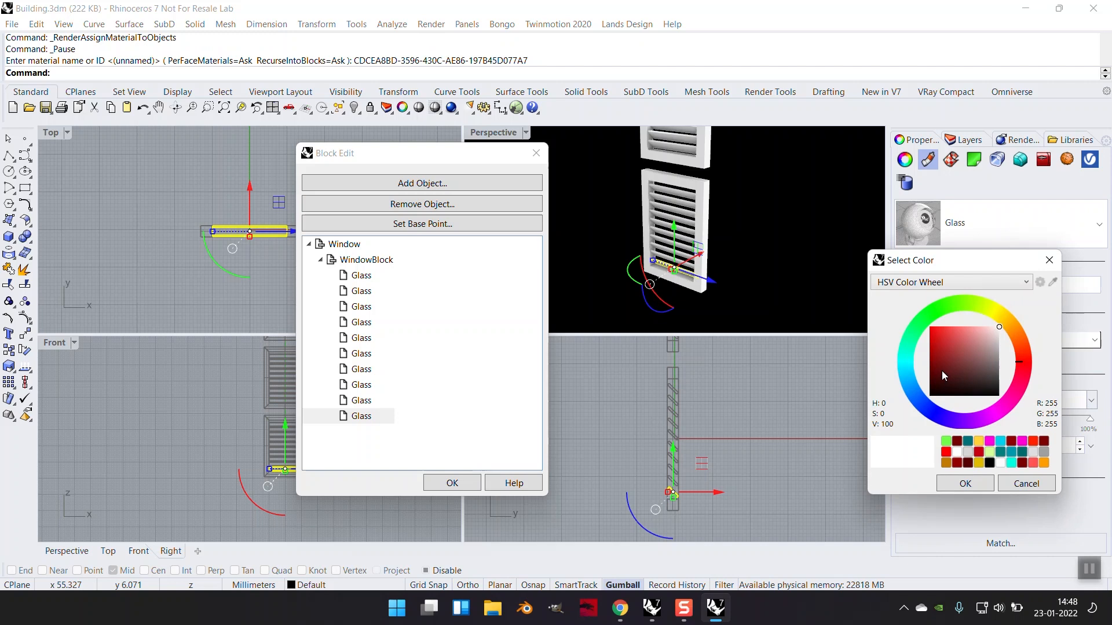
pyautogui.click(930, 340)
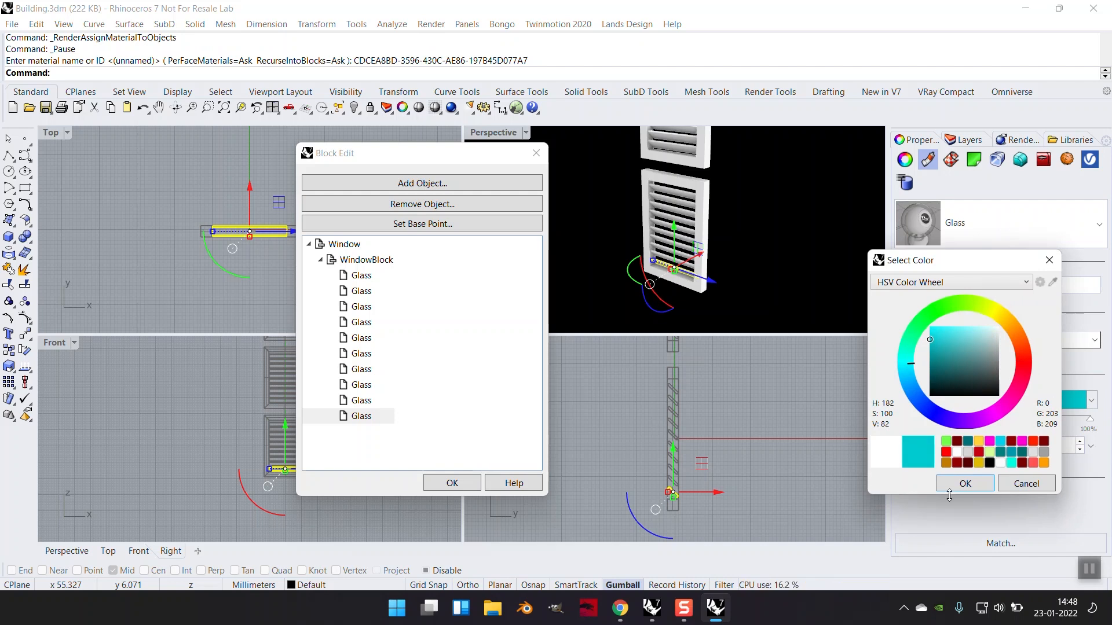
pyautogui.click(965, 484)
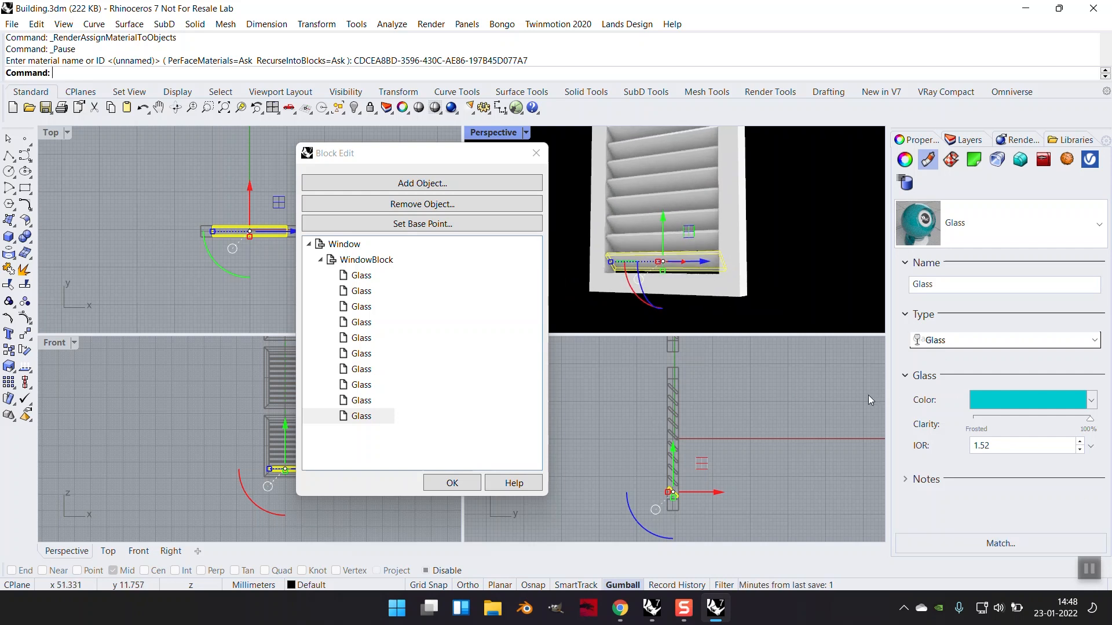
pyautogui.moveTo(453, 395)
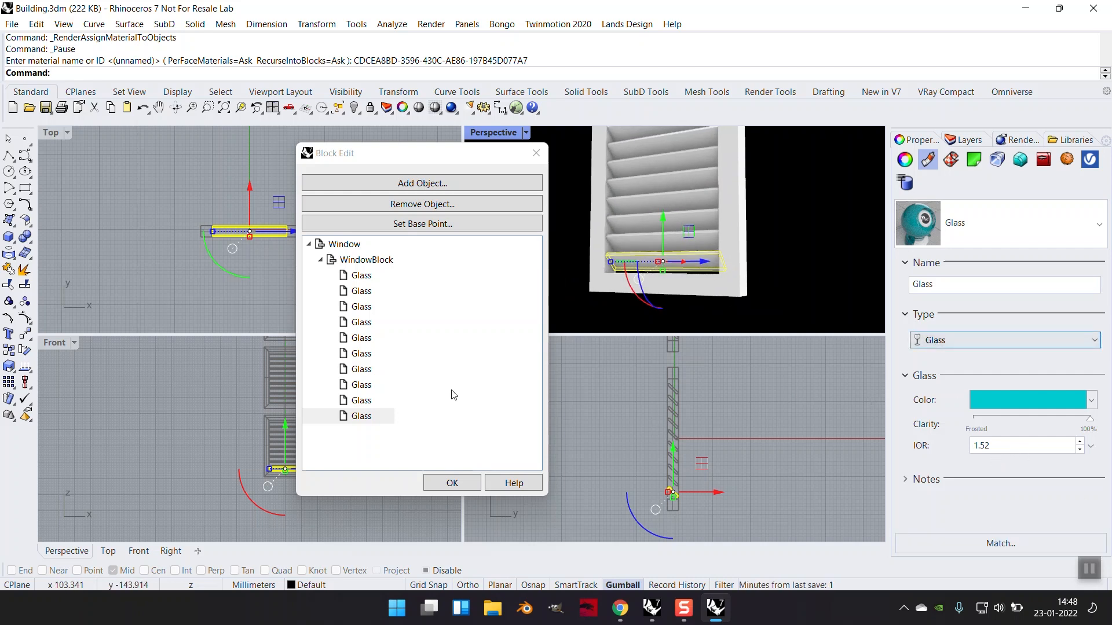
pyautogui.click(451, 482)
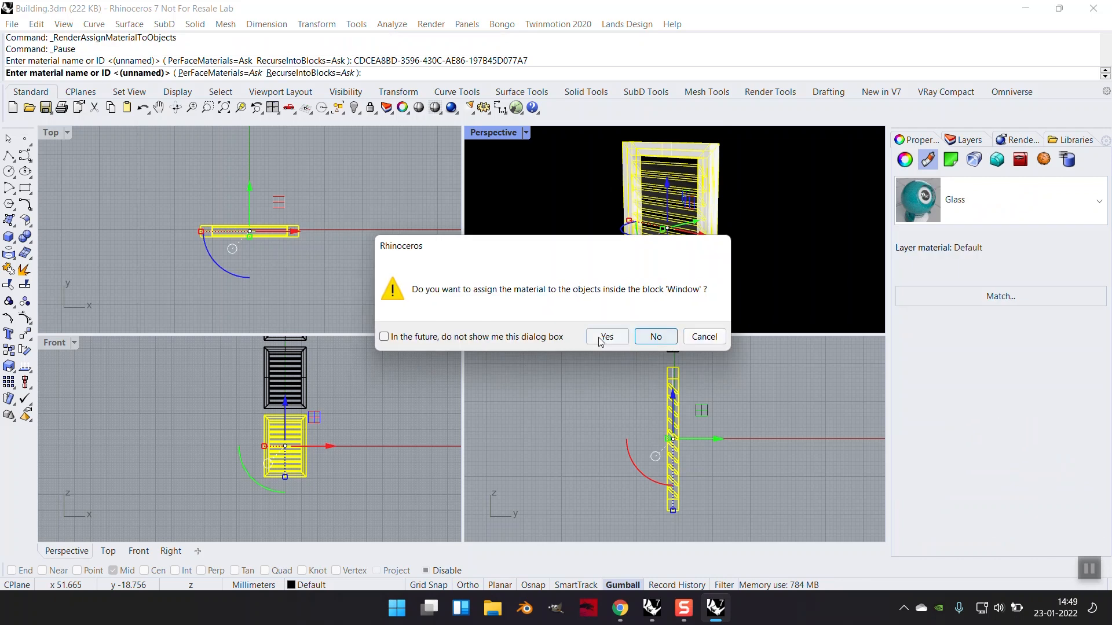
pyautogui.moveTo(637, 343)
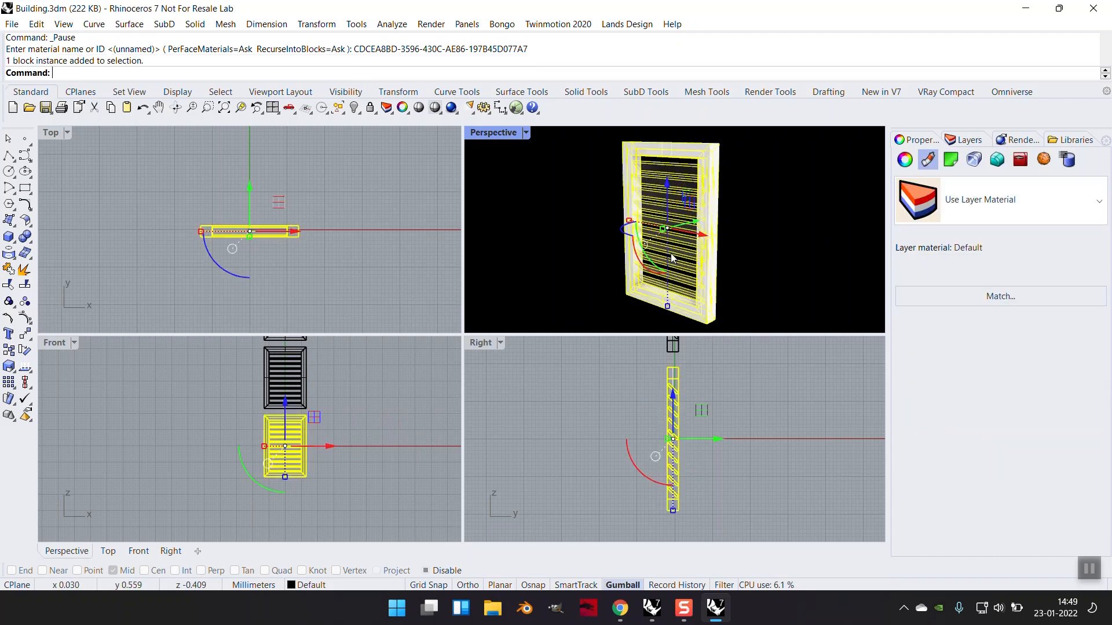
pyautogui.moveTo(374, 145)
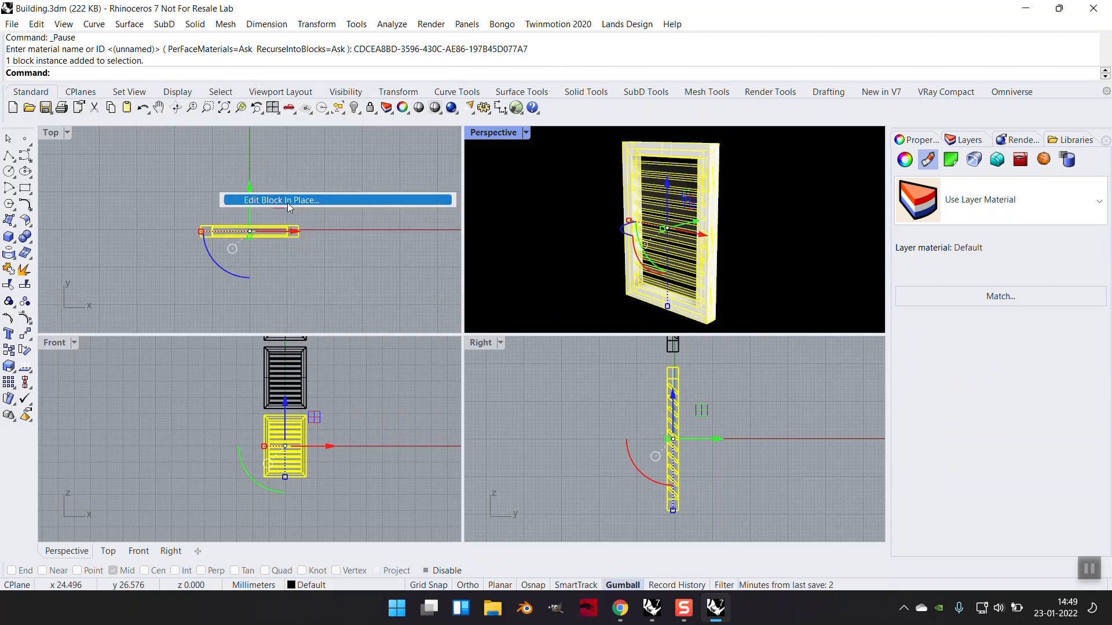
# Switch the louvre material to Plaster in pale light cyan and close Block Edit.
pyautogui.click(280, 200)
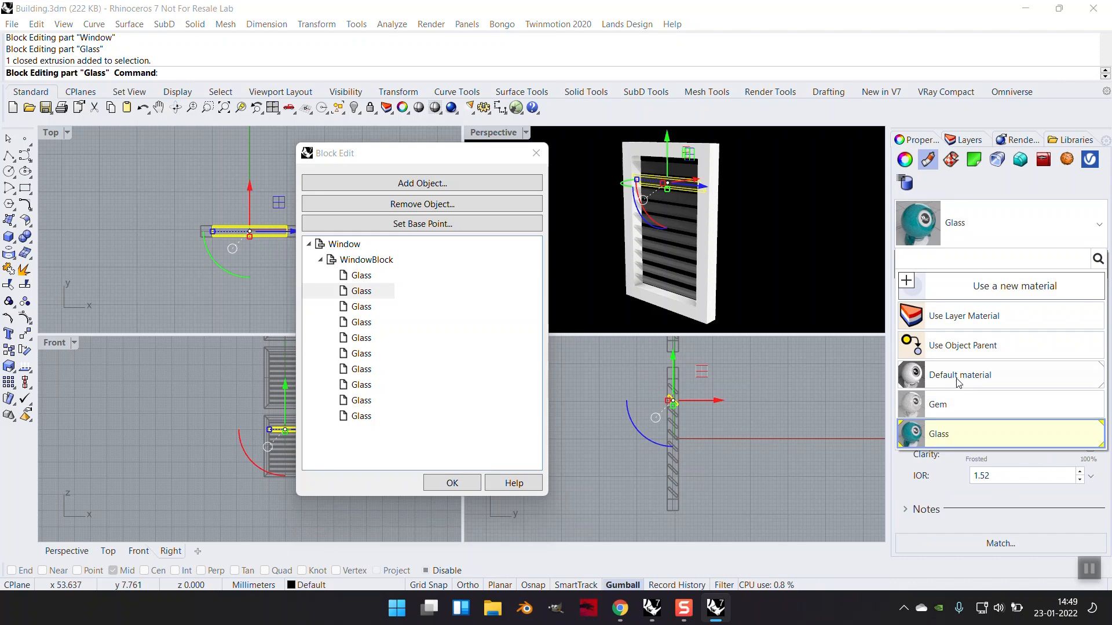
pyautogui.click(960, 374)
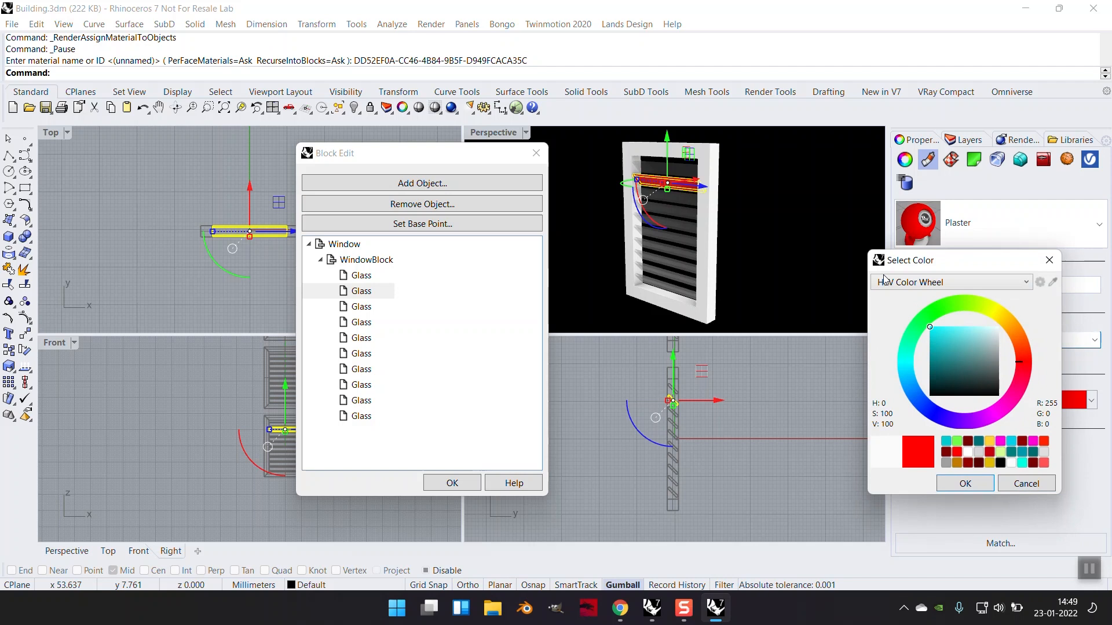
pyautogui.click(973, 327)
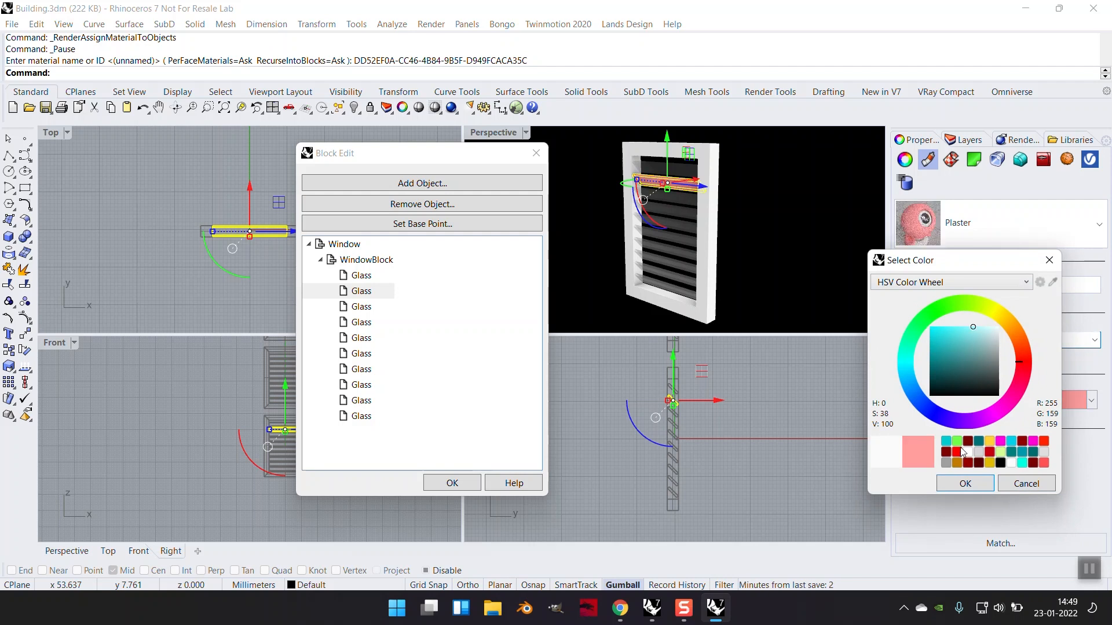
pyautogui.click(911, 361)
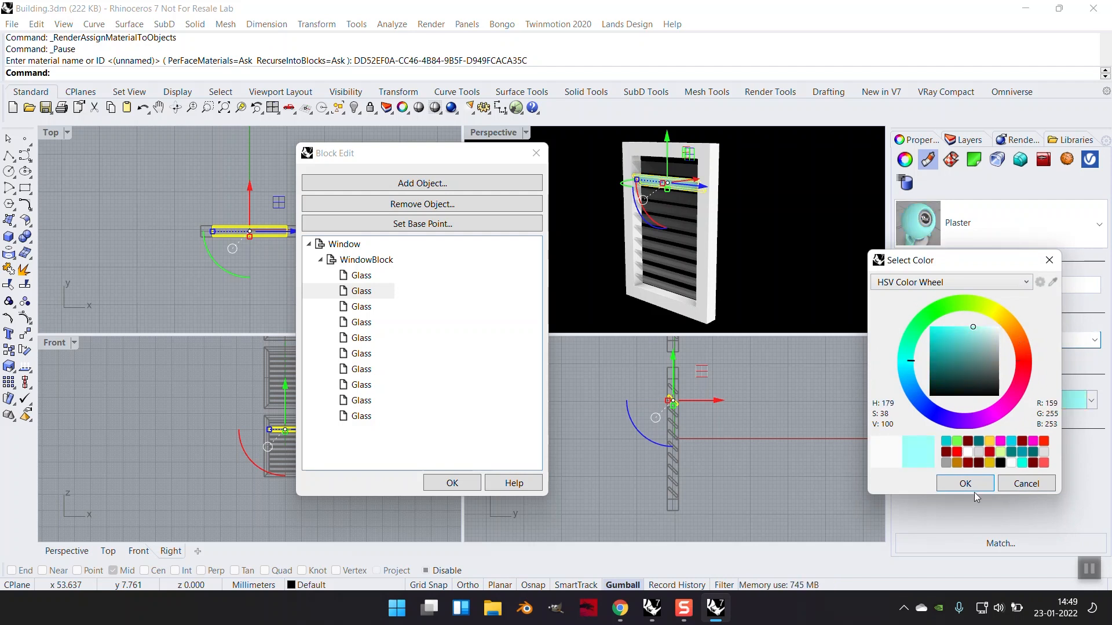
pyautogui.click(965, 483)
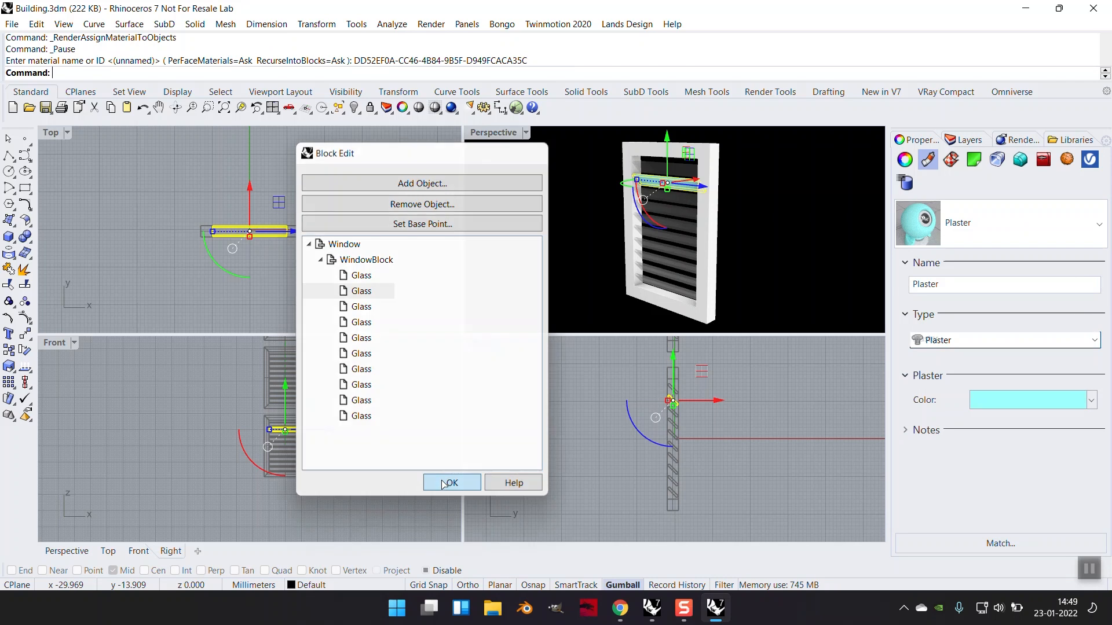
pyautogui.click(452, 482)
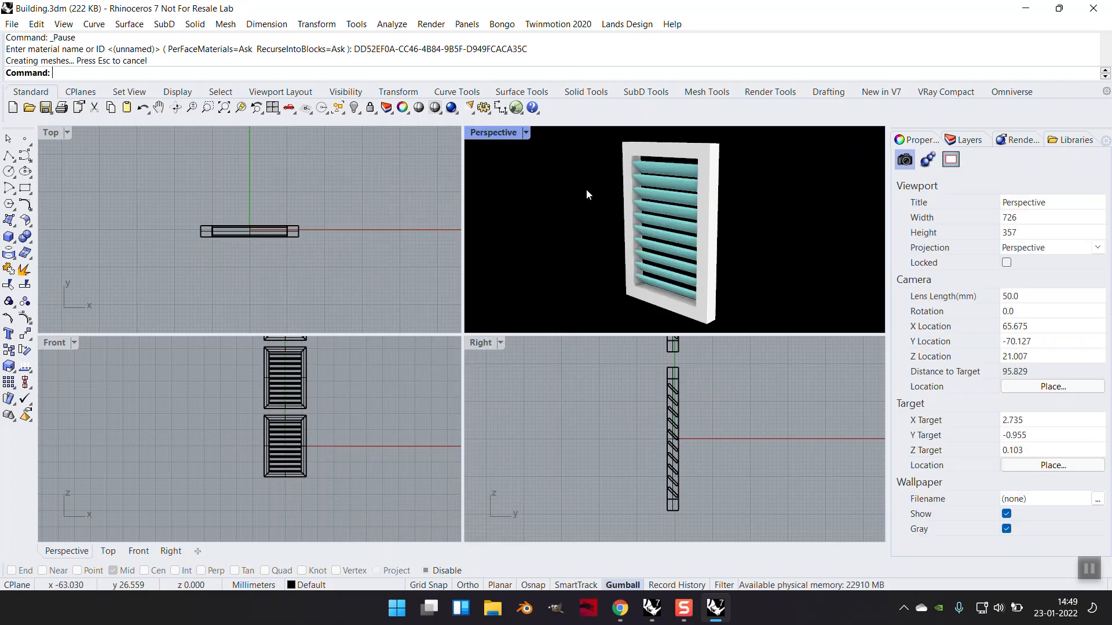
pyautogui.moveTo(734, 292)
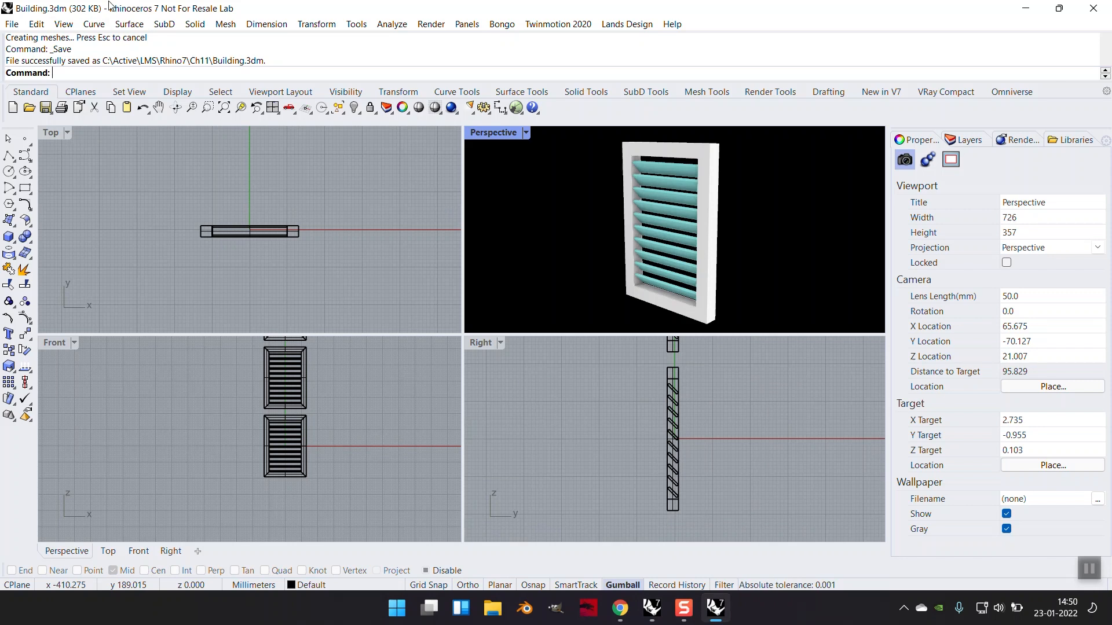
pyautogui.moveTo(118, 9)
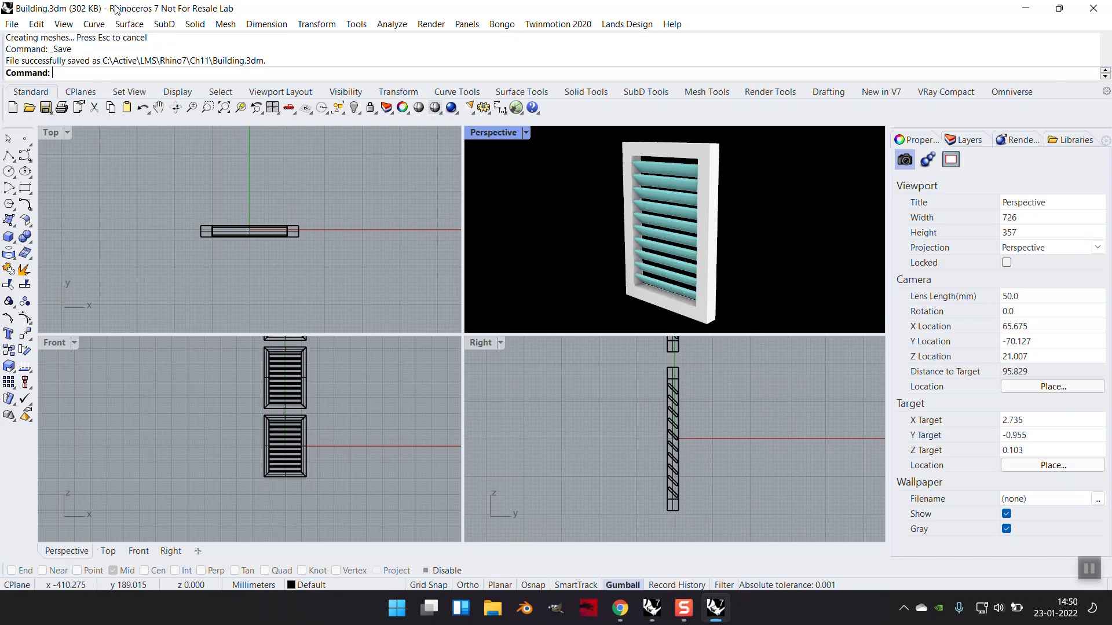
pyautogui.moveTo(306, 389)
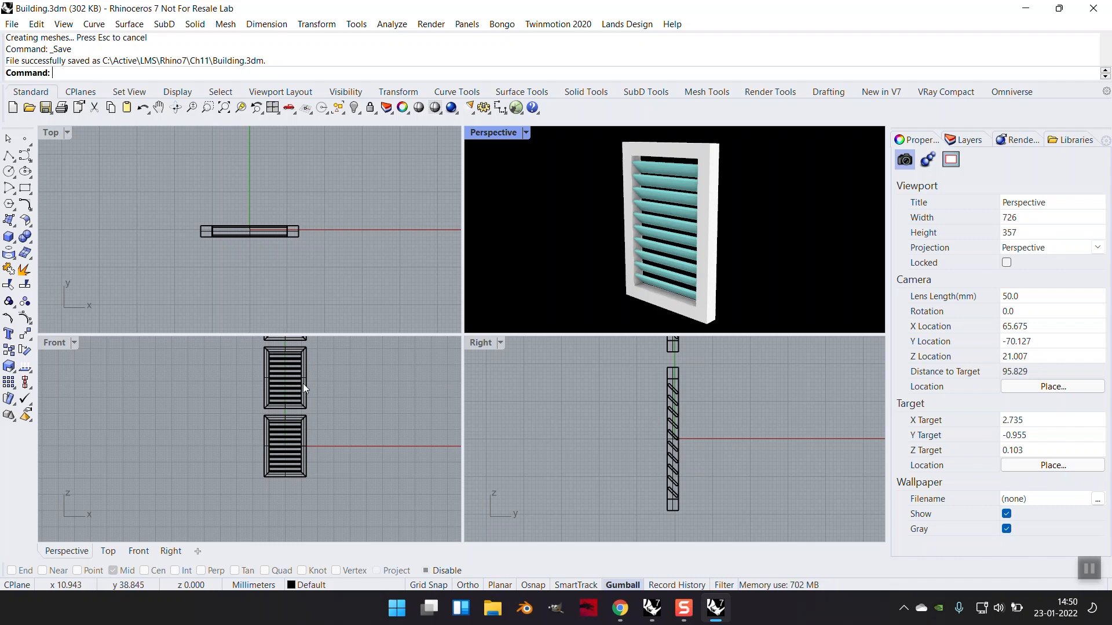
pyautogui.moveTo(296, 397)
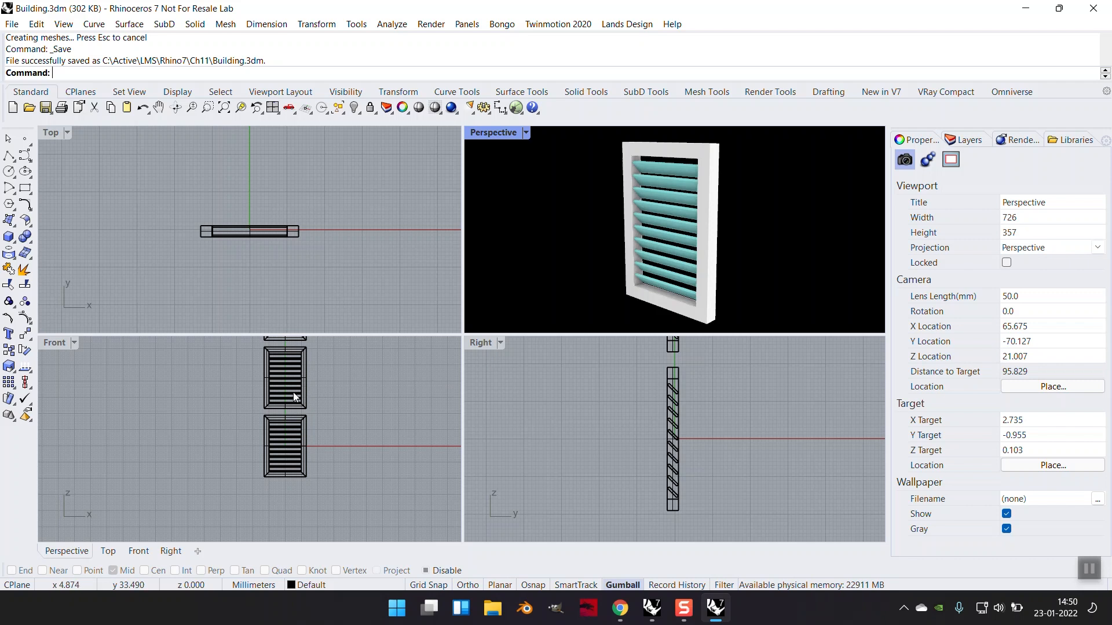